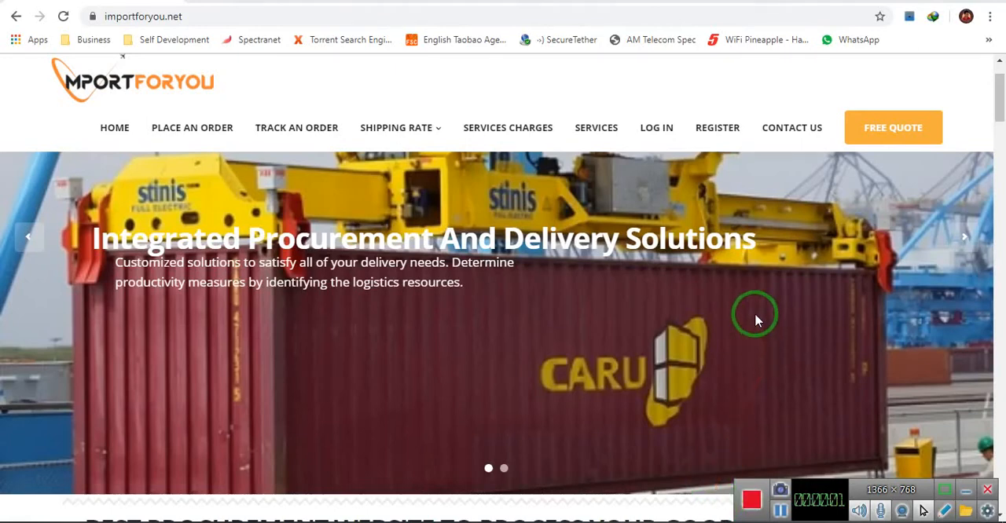
{"action": "mouse_move", "coordinate": [753, 322]}
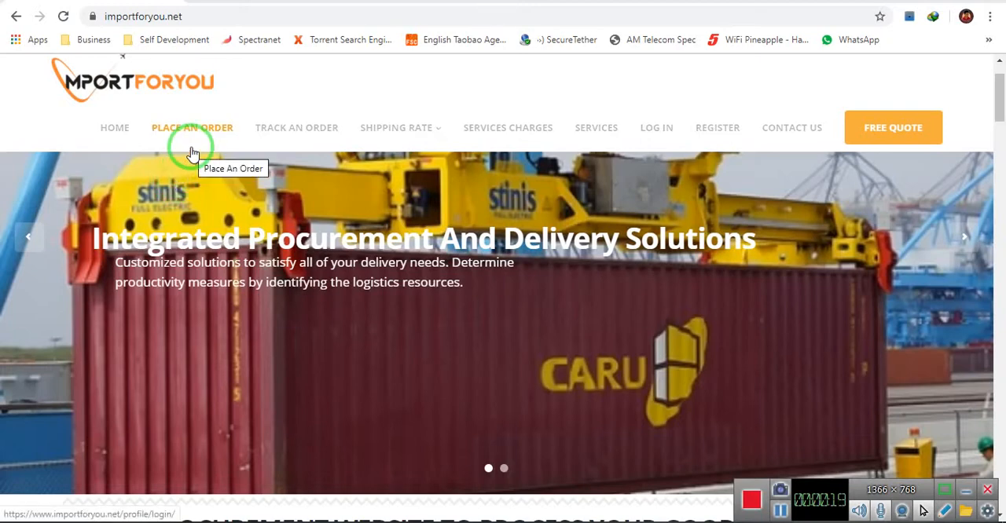
{"action": "mouse_move", "coordinate": [154, 150]}
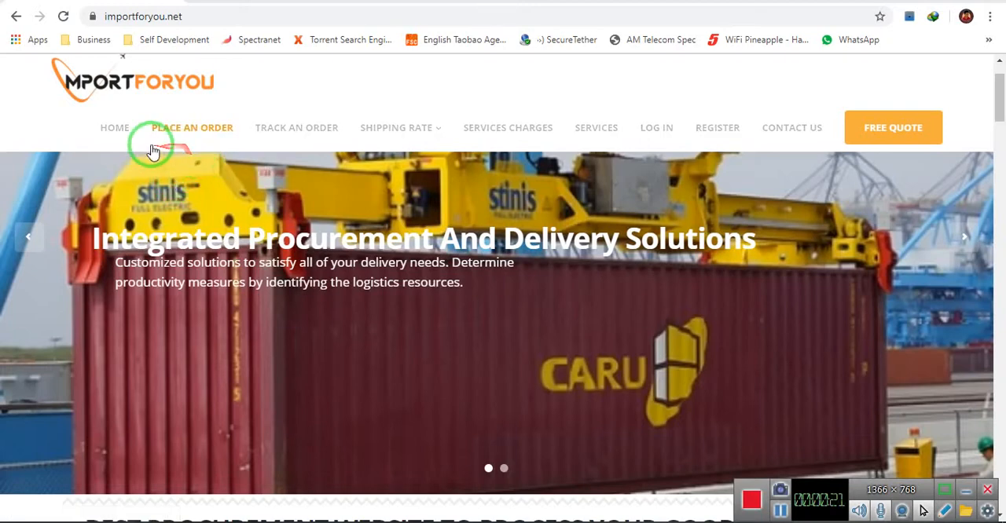
{"action": "mouse_move", "coordinate": [138, 136]}
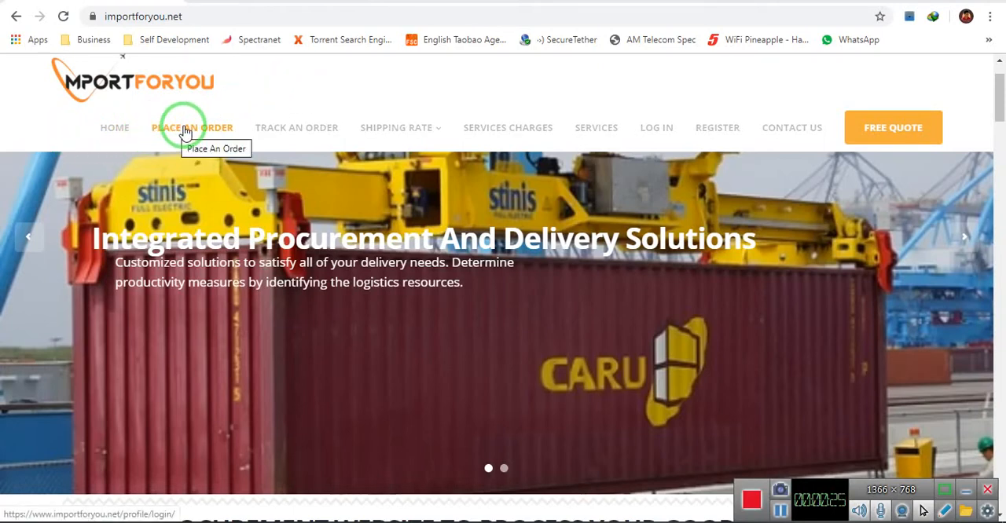
- Go to Place An Order and enter the account username and password in the login form
{"action": "left_click", "coordinate": [182, 132]}
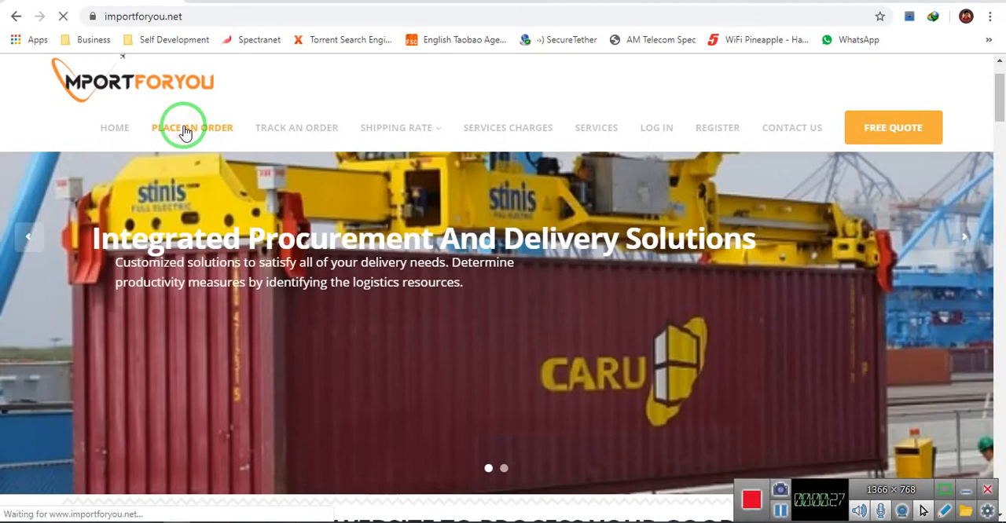
{"action": "left_click", "coordinate": [185, 127]}
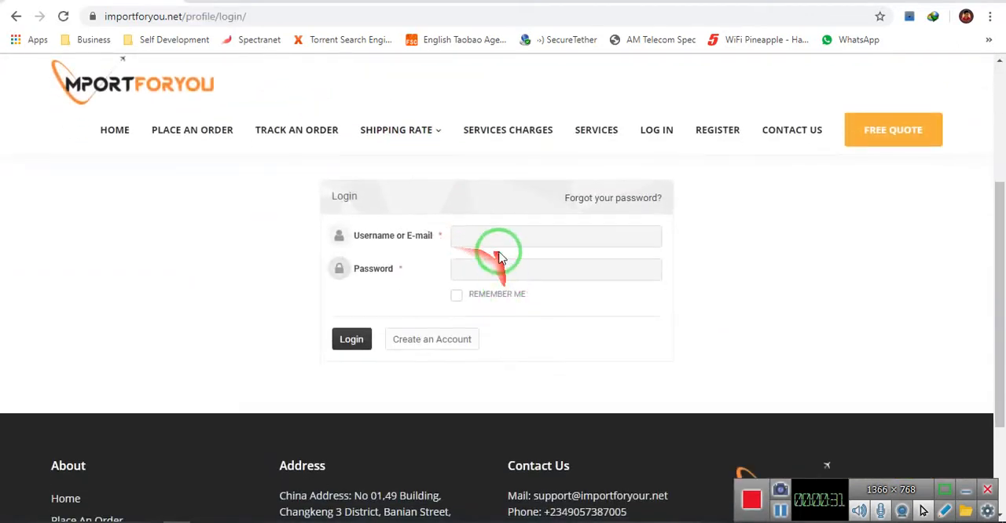
{"action": "left_click", "coordinate": [500, 236]}
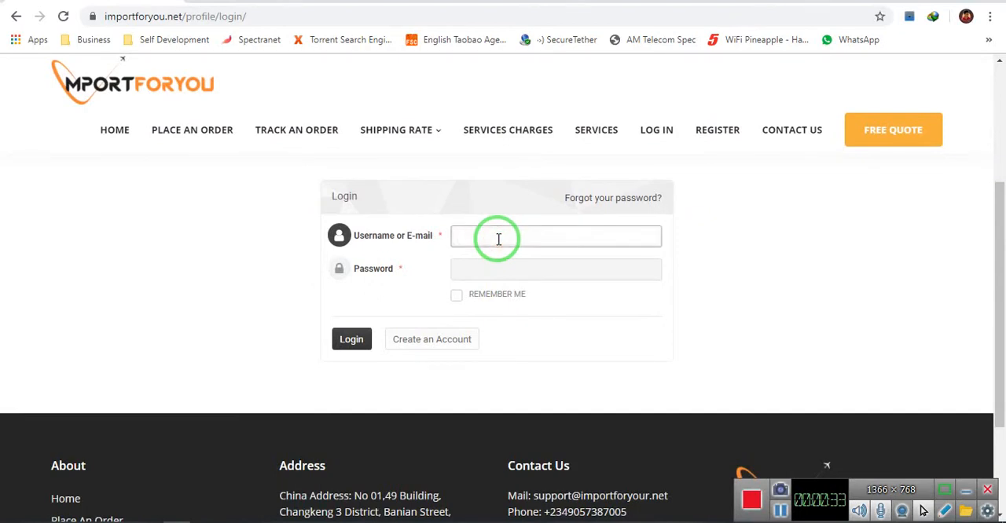
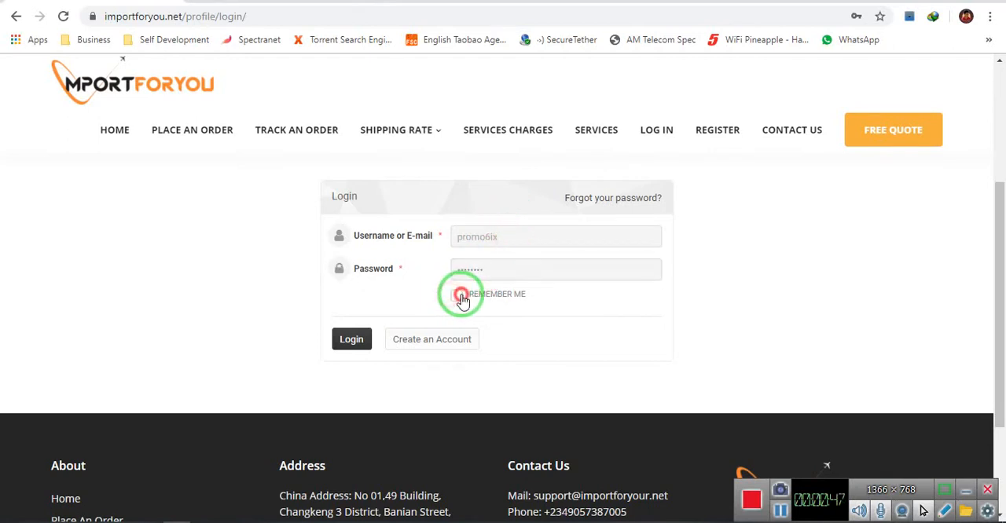
- Tick Remember Me and submit the login
{"action": "left_click", "coordinate": [352, 340]}
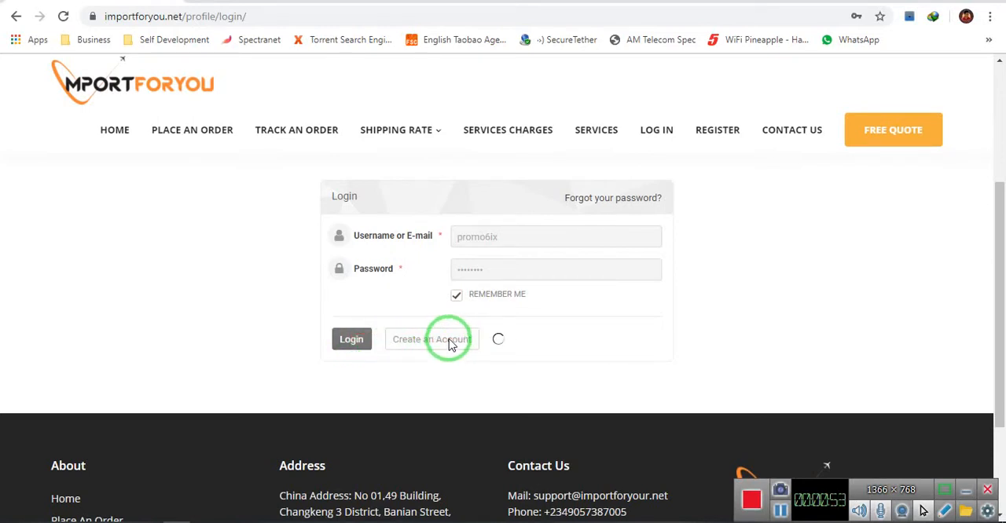
{"action": "left_click", "coordinate": [352, 339]}
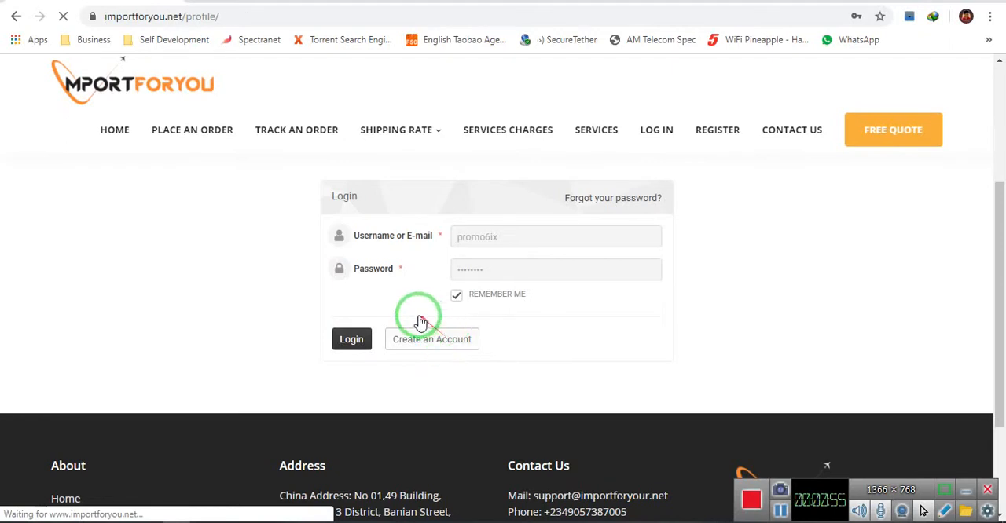
- Reach the Send An Order form and fill in the first and last name fields
{"action": "left_click", "coordinate": [352, 340]}
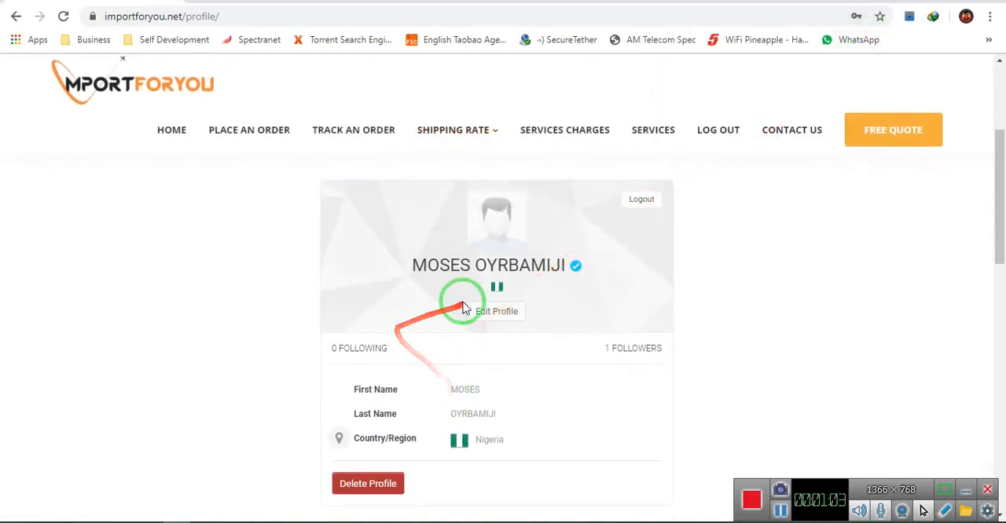
{"action": "scroll", "scroll_direction": "down", "scroll_amount": 3}
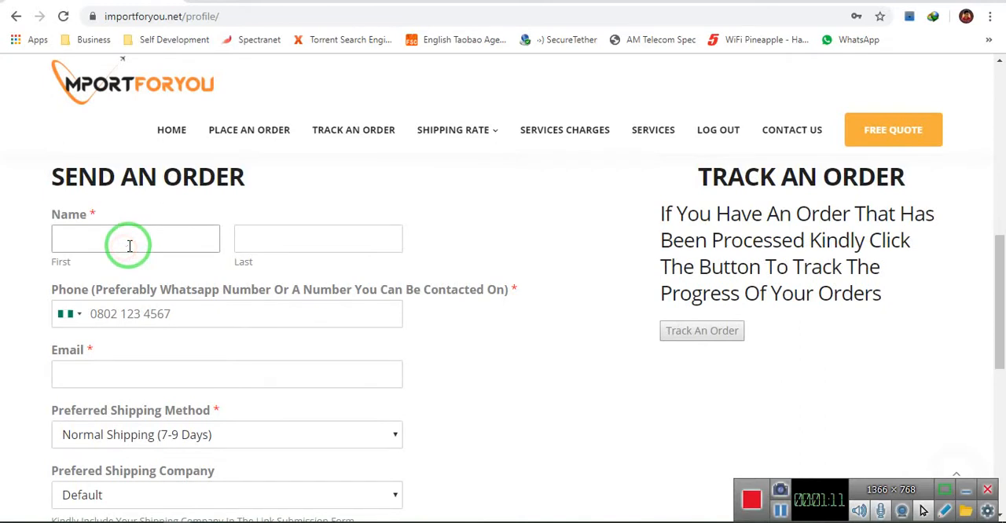
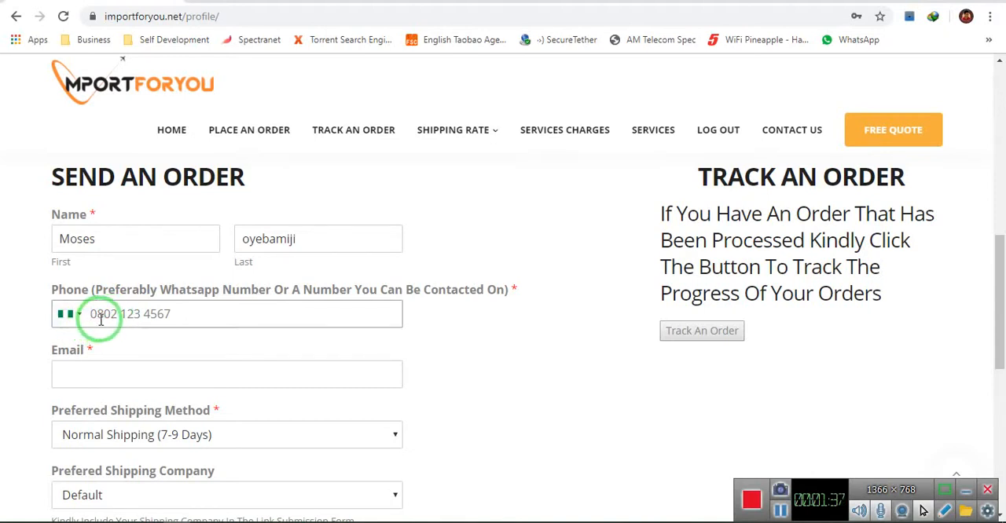
{"action": "mouse_move", "coordinate": [112, 324]}
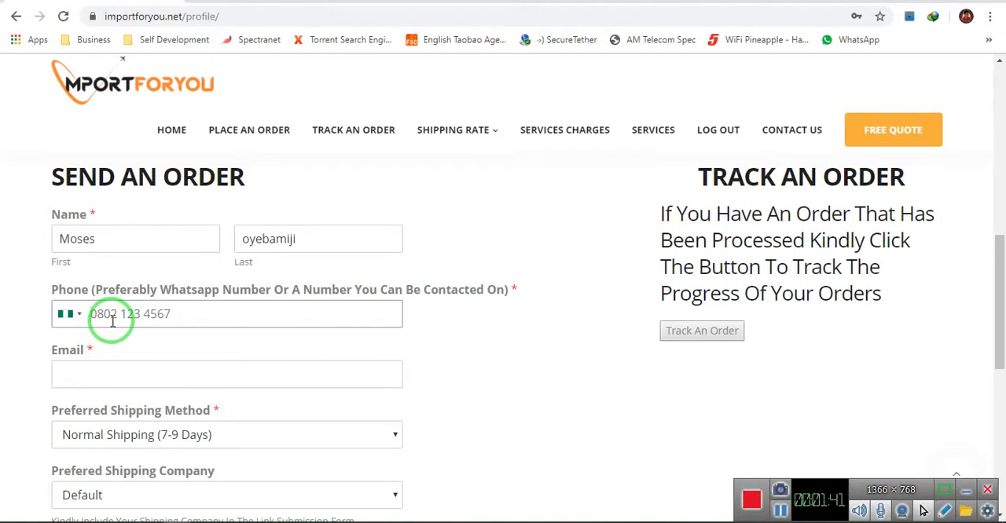
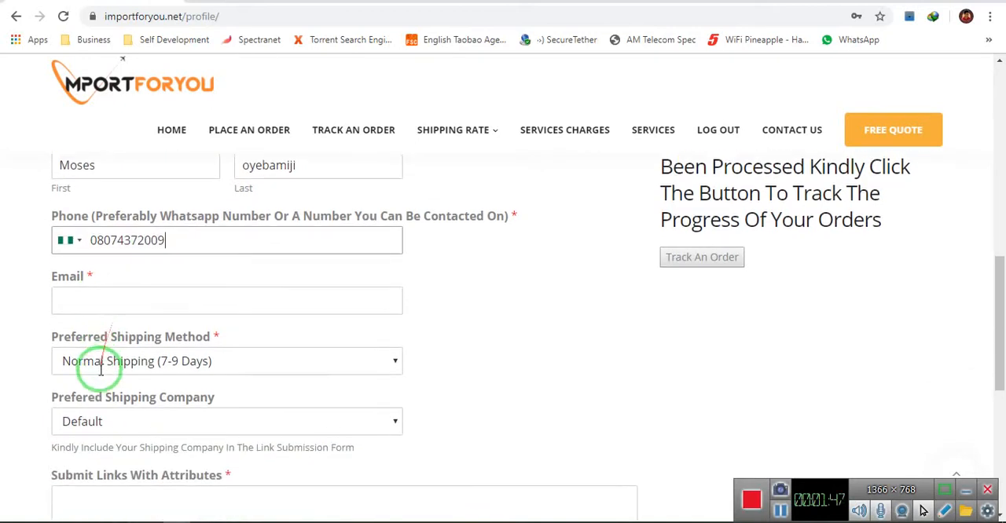
{"action": "left_click", "coordinate": [93, 302]}
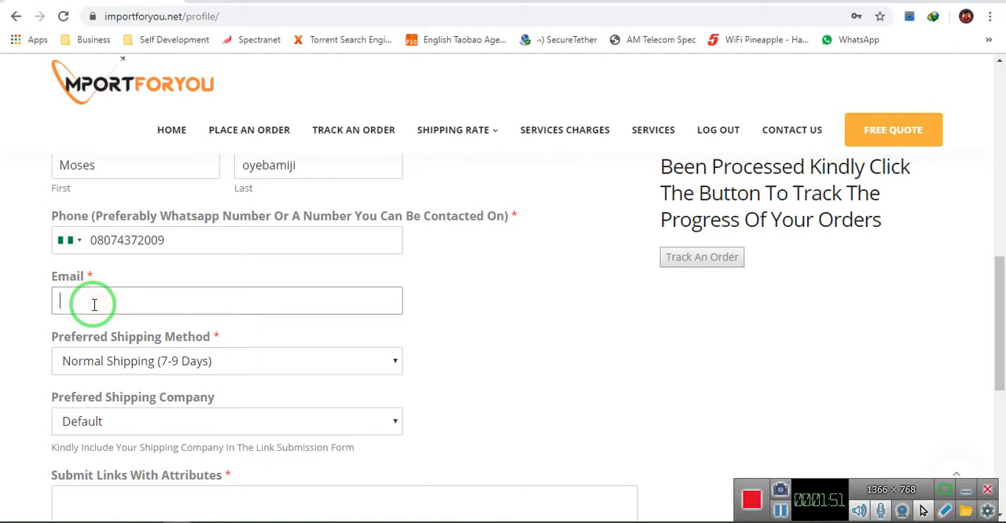
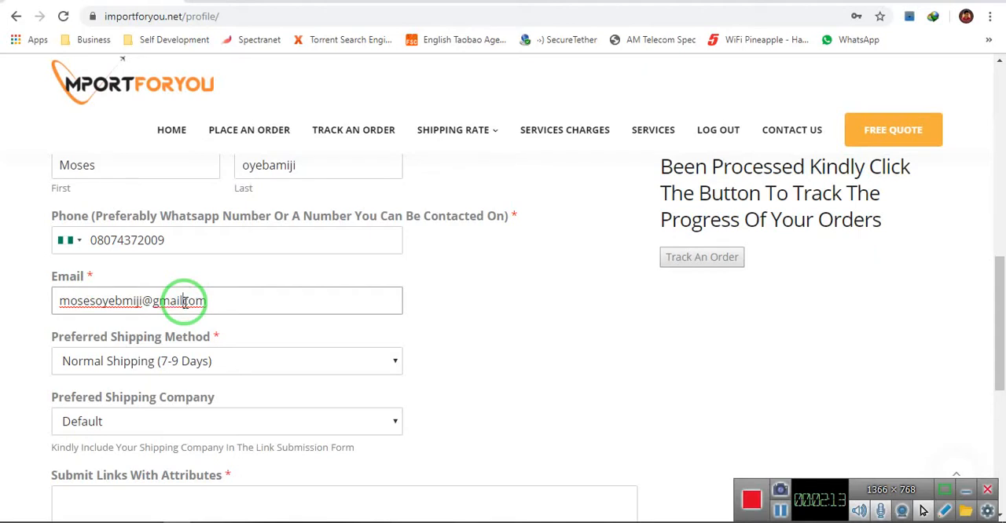
{"action": "scroll", "scroll_direction": "down", "scroll_amount": 3}
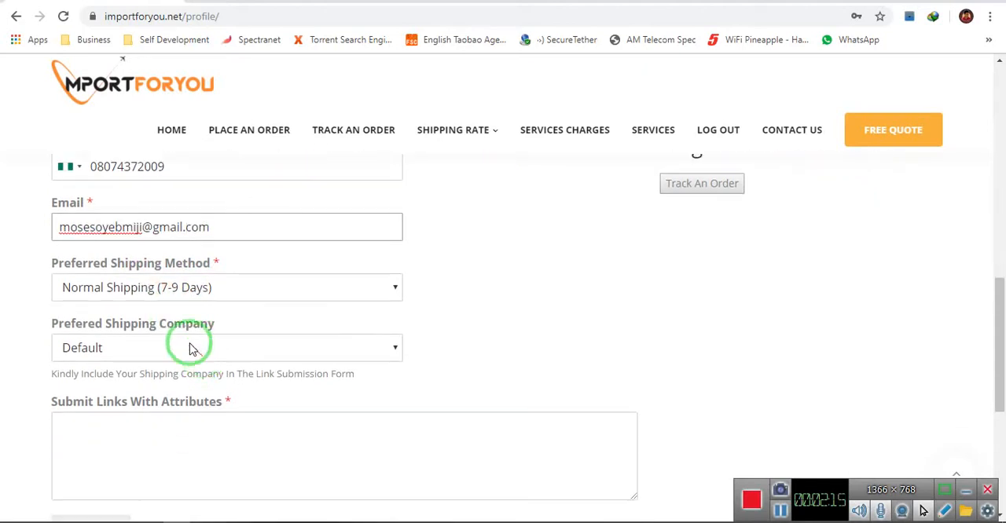
{"action": "left_click", "coordinate": [226, 286]}
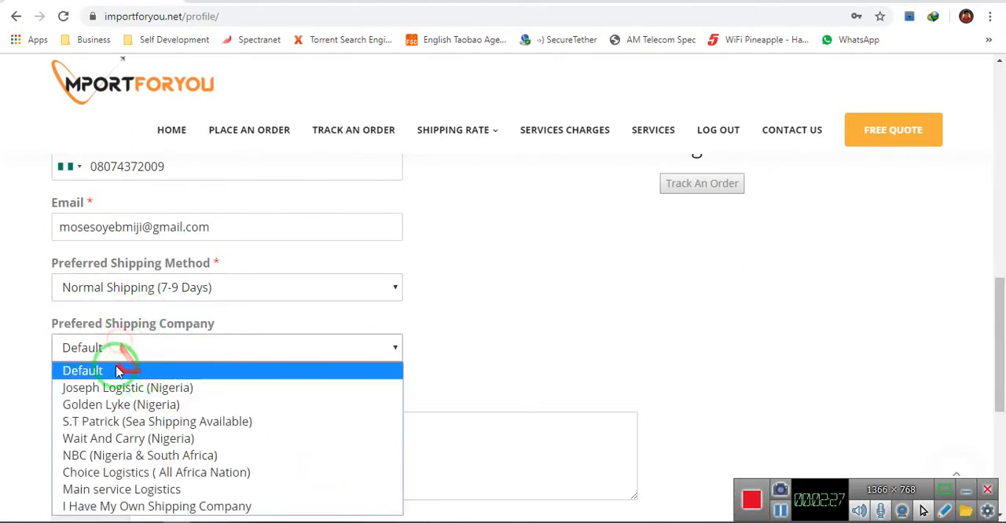
{"action": "scroll", "scroll_direction": "down", "scroll_amount": 3}
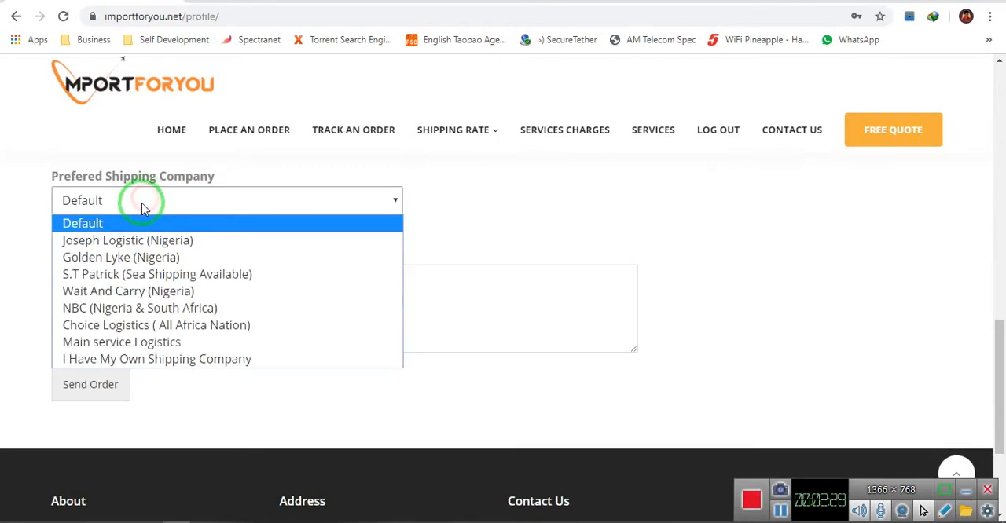
{"action": "mouse_move", "coordinate": [121, 258]}
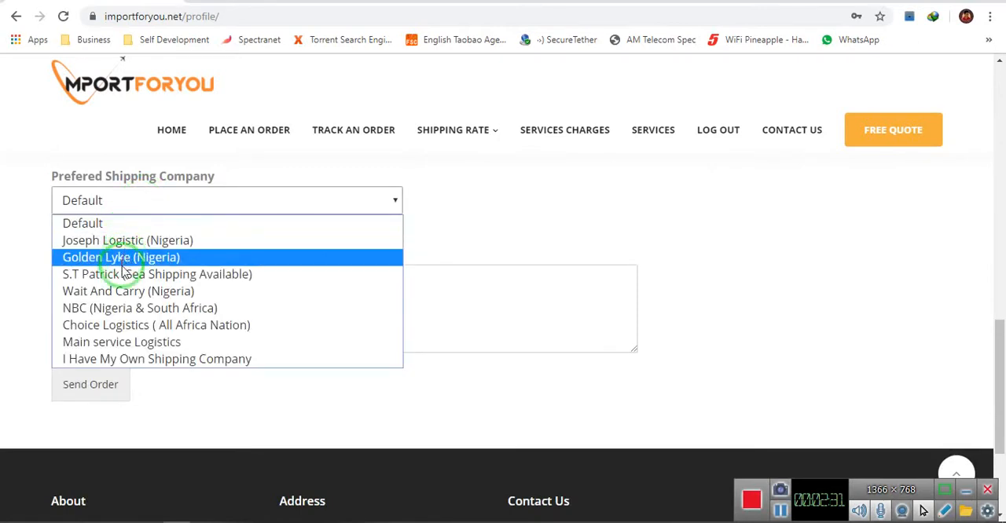
{"action": "mouse_move", "coordinate": [141, 308]}
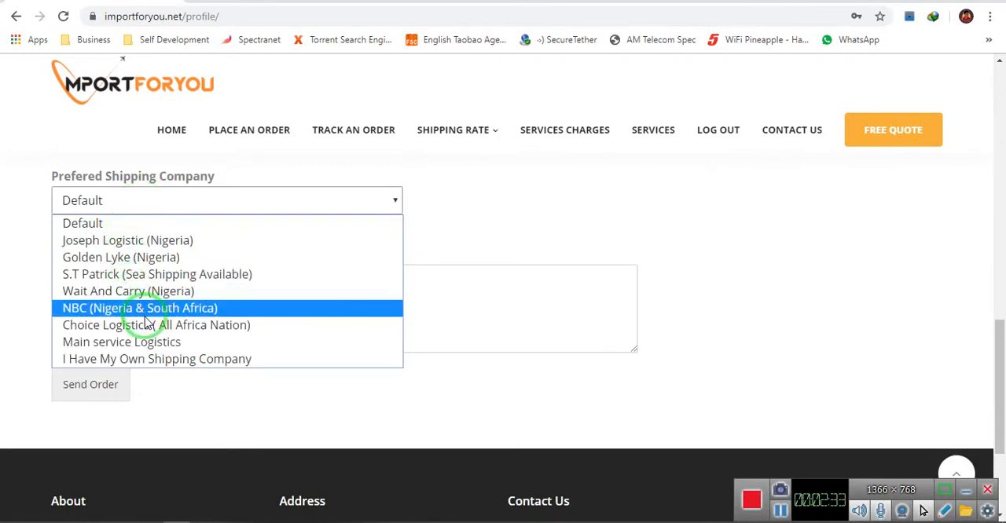
{"action": "mouse_move", "coordinate": [149, 343]}
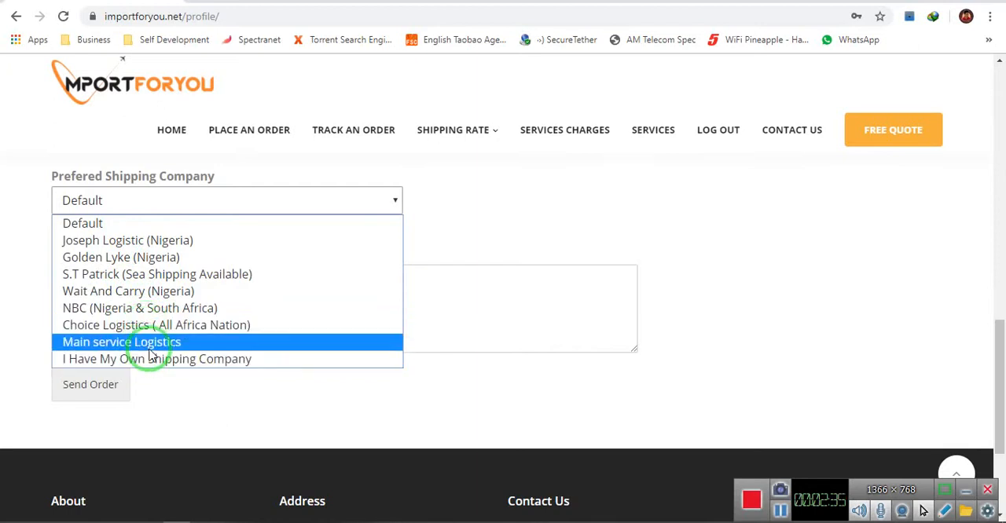
{"action": "mouse_move", "coordinate": [125, 239]}
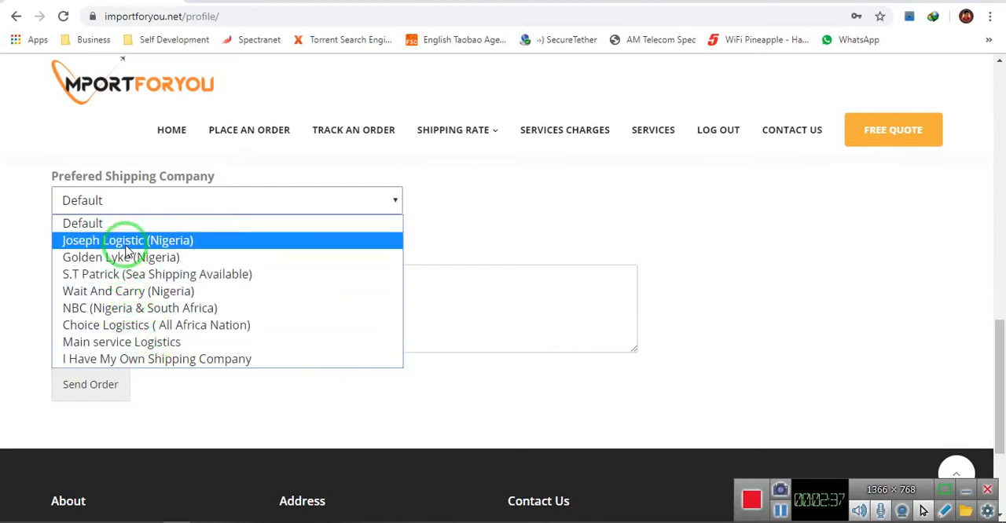
{"action": "mouse_move", "coordinate": [129, 291]}
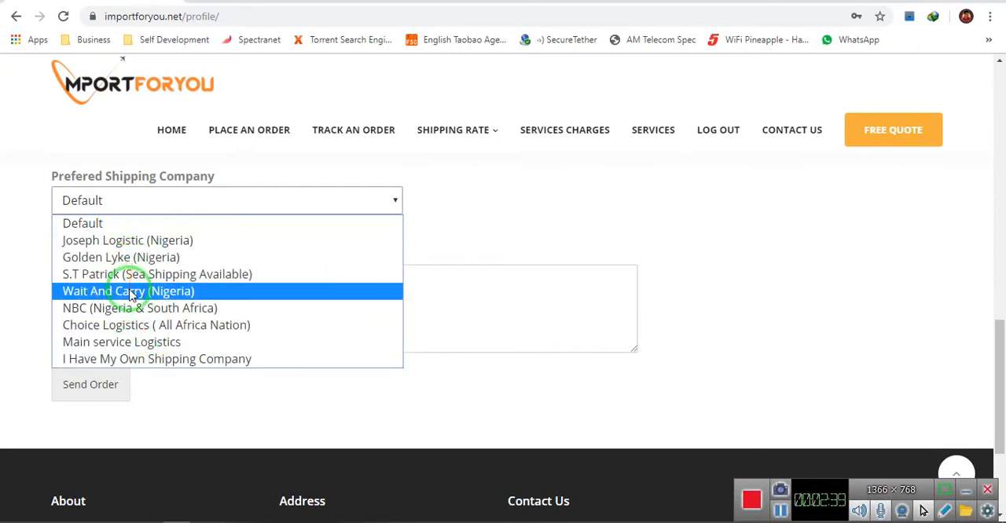
{"action": "left_click", "coordinate": [140, 308]}
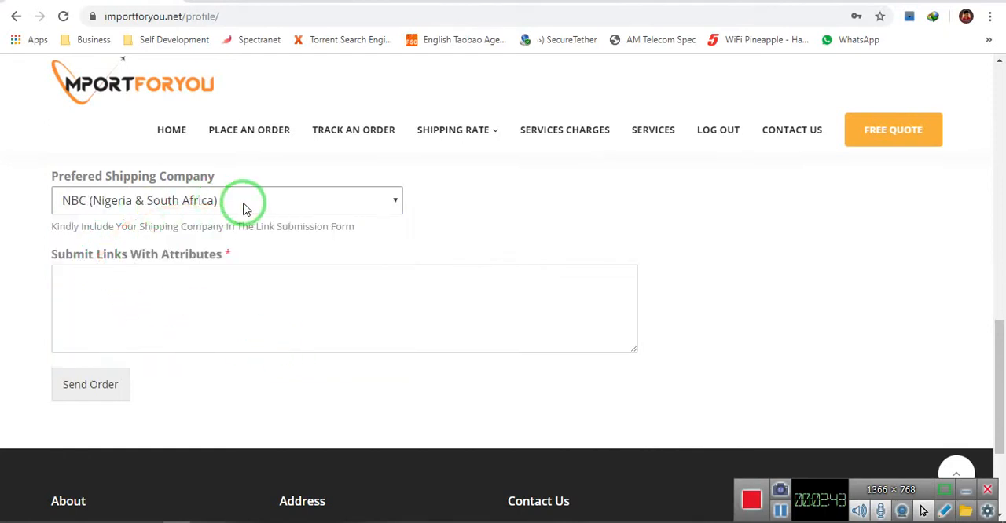
{"action": "mouse_move", "coordinate": [187, 214]}
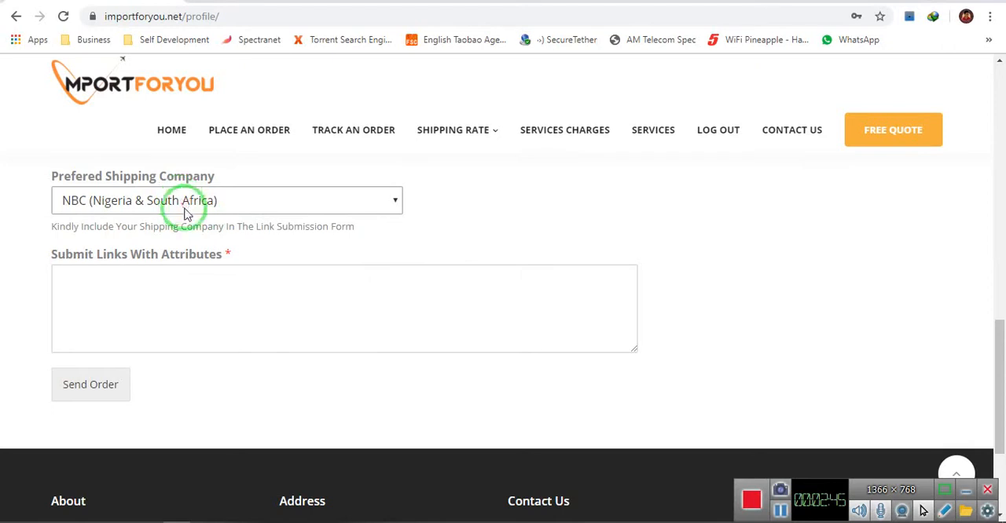
{"action": "left_click", "coordinate": [226, 200]}
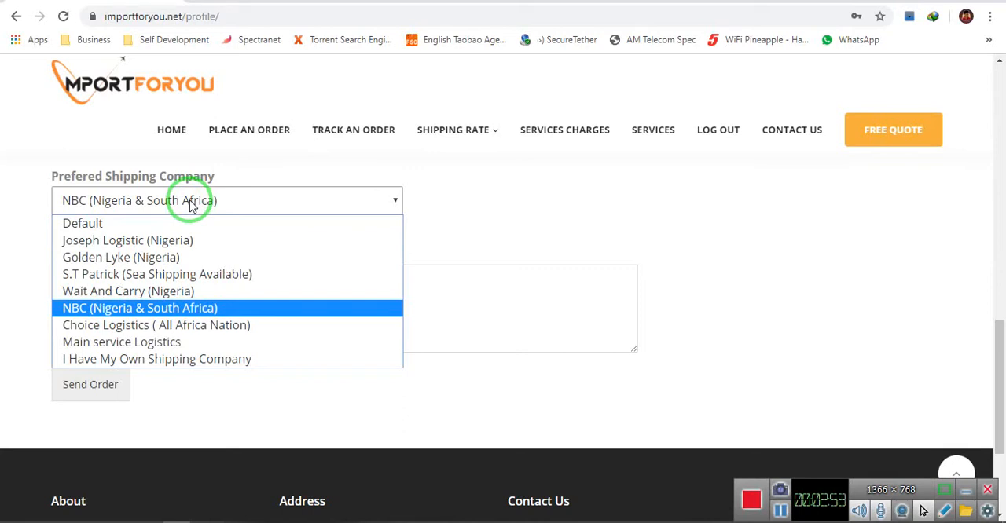
{"action": "mouse_move", "coordinate": [156, 358]}
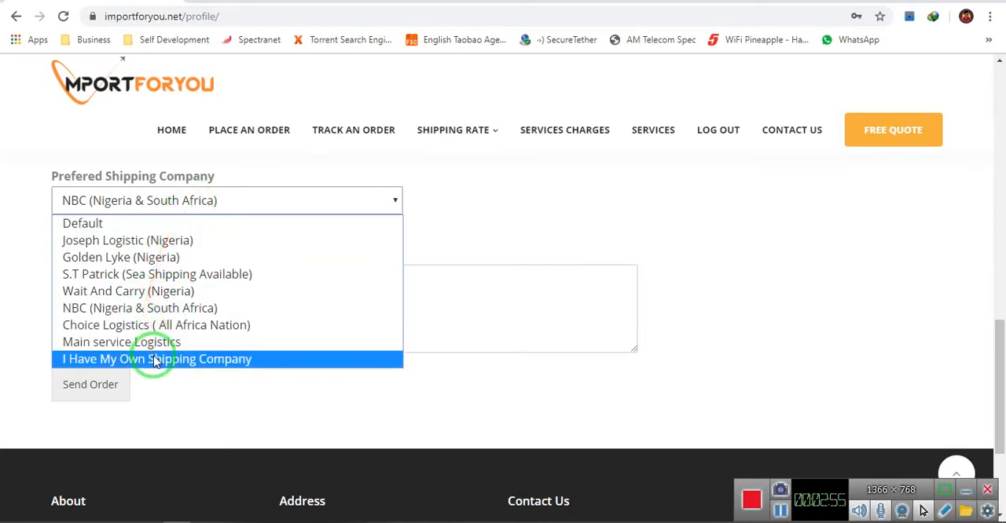
{"action": "left_click", "coordinate": [157, 359]}
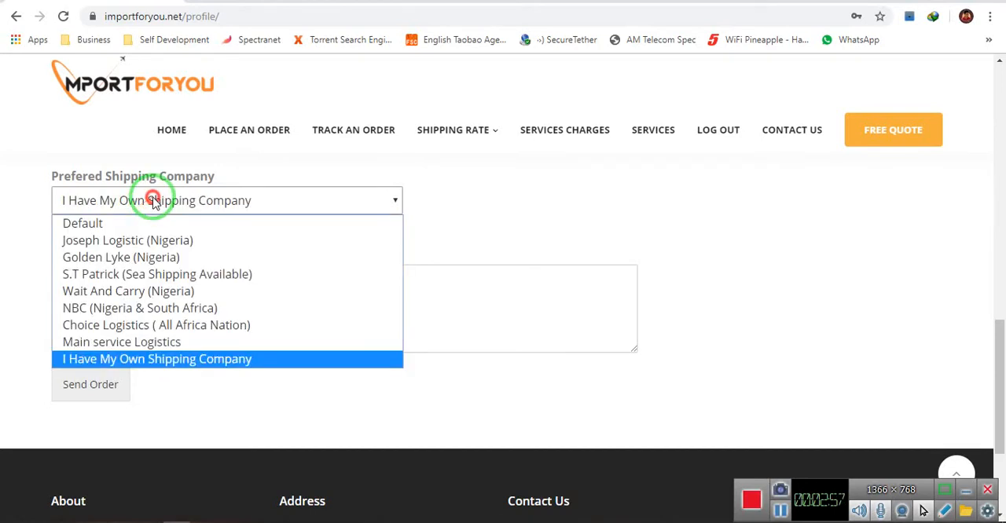
{"action": "left_click", "coordinate": [157, 358]}
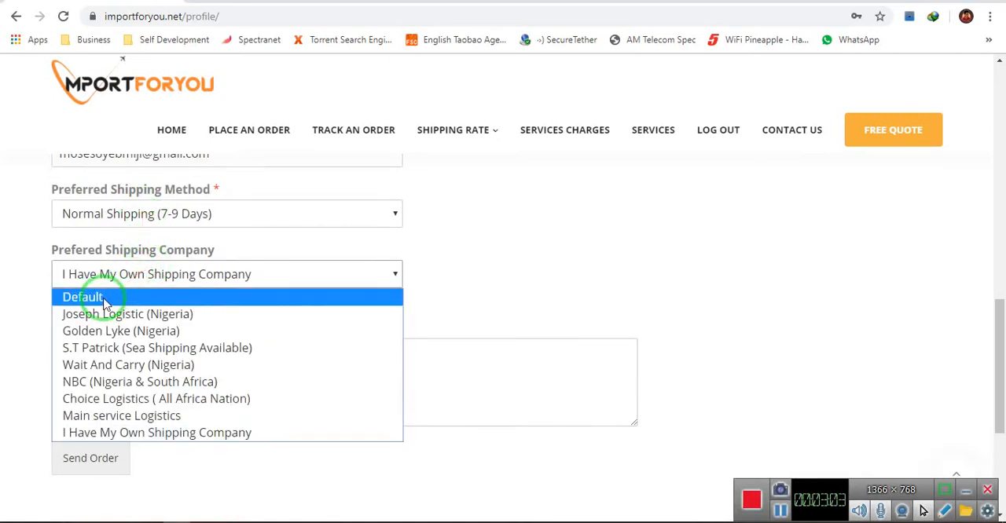
{"action": "left_click", "coordinate": [81, 297]}
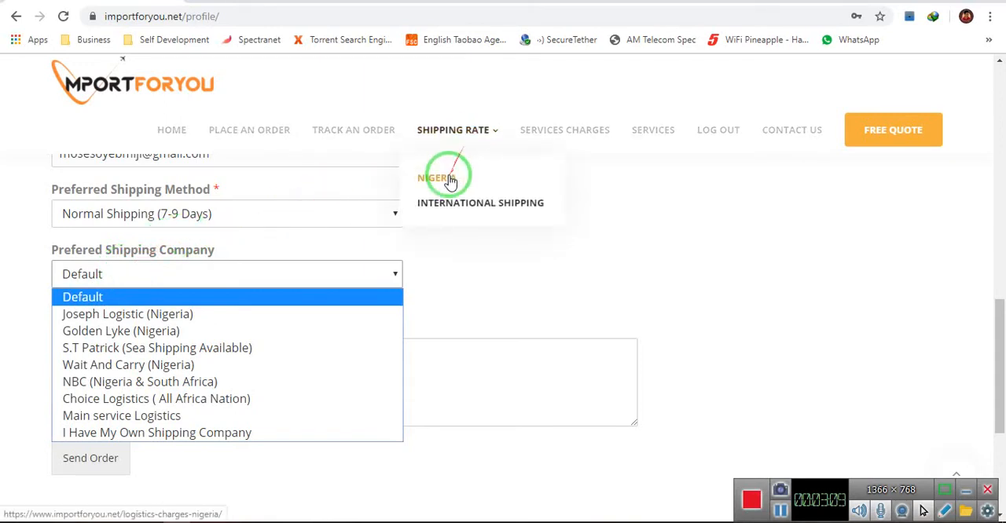
{"action": "left_click", "coordinate": [82, 296]}
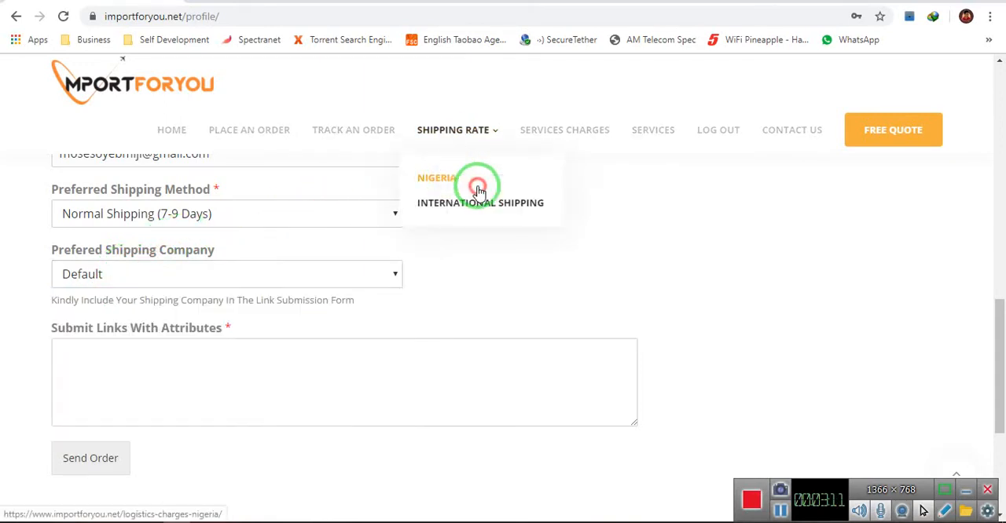
{"action": "left_click", "coordinate": [439, 177]}
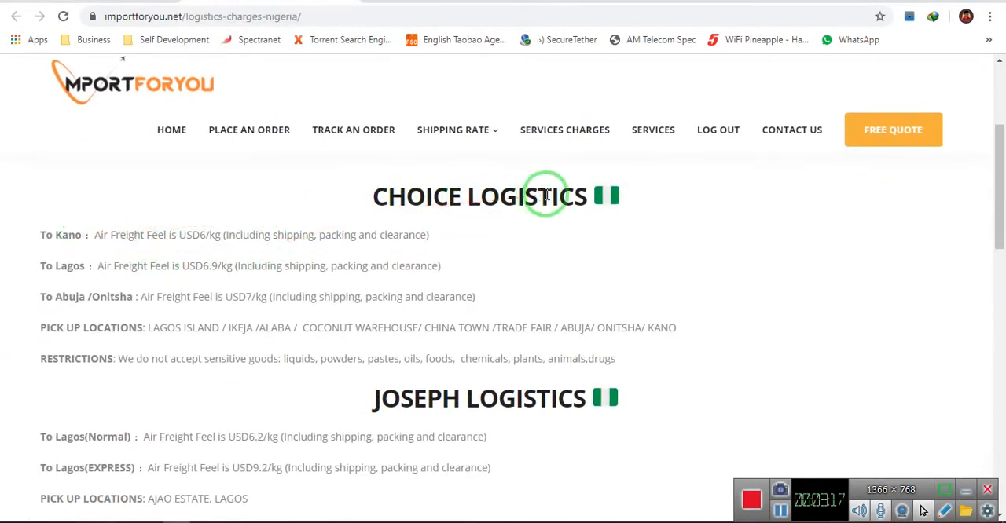
{"action": "mouse_move", "coordinate": [7, 303]}
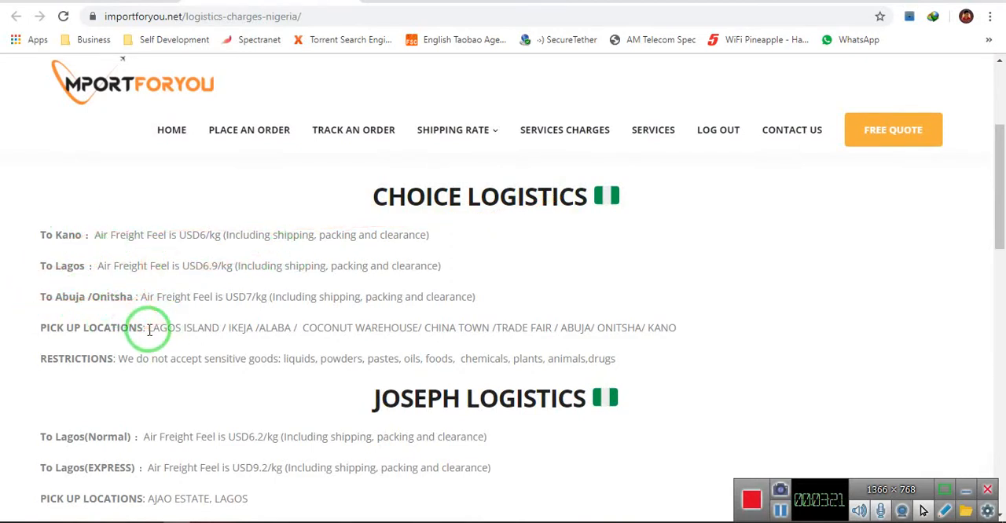
{"action": "mouse_move", "coordinate": [95, 269]}
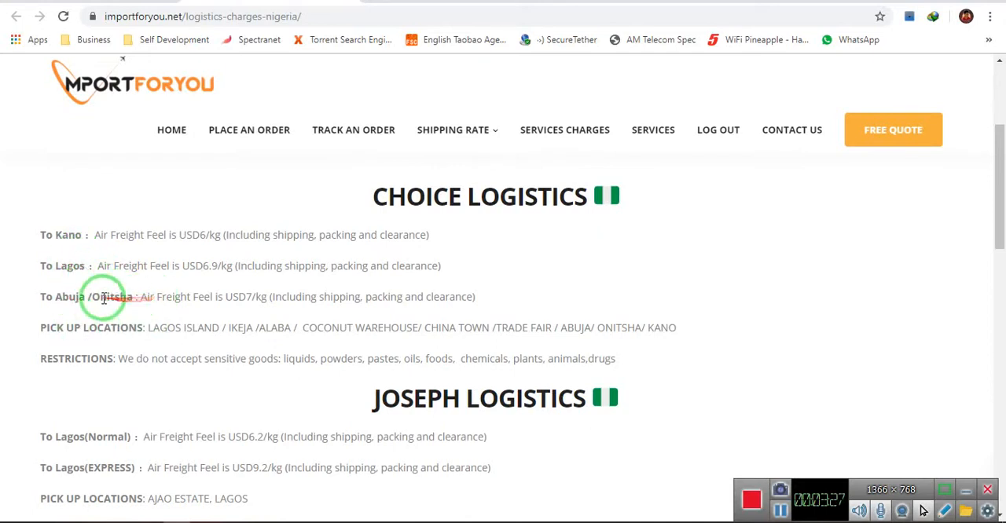
{"action": "scroll", "scroll_direction": "down", "scroll_amount": 3}
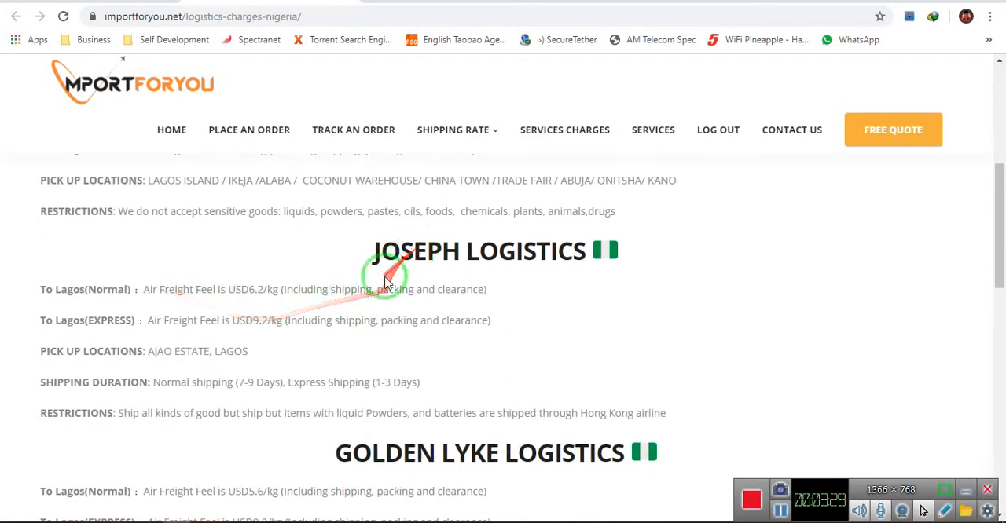
{"action": "scroll", "scroll_direction": "down", "scroll_amount": 3}
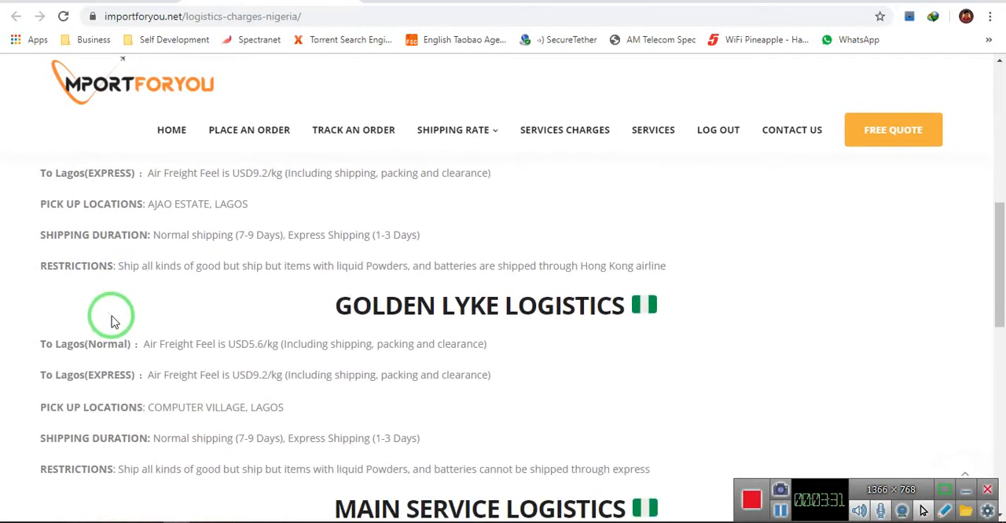
{"action": "scroll", "scroll_direction": "down", "scroll_amount": 3}
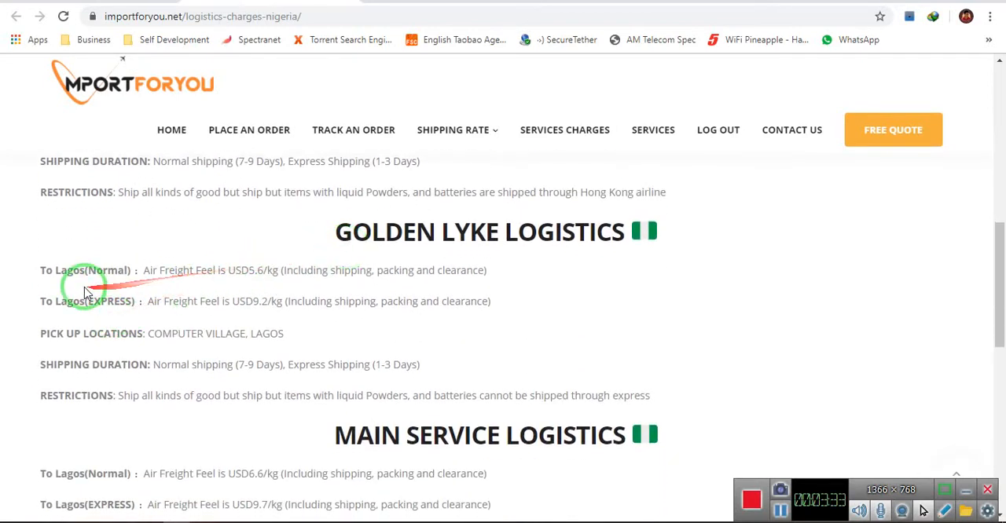
{"action": "scroll", "scroll_direction": "down", "scroll_amount": 3}
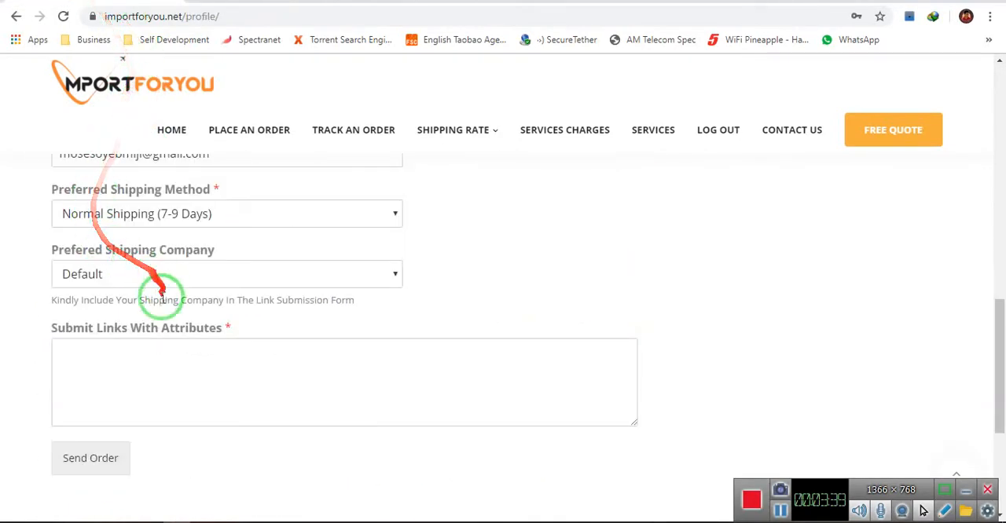
{"action": "left_click", "coordinate": [139, 367]}
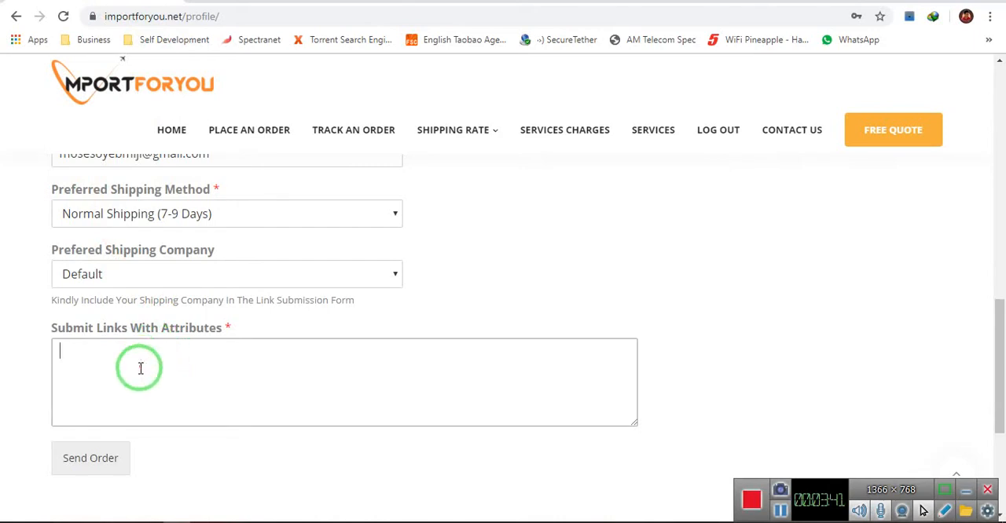
{"action": "mouse_move", "coordinate": [223, 340]}
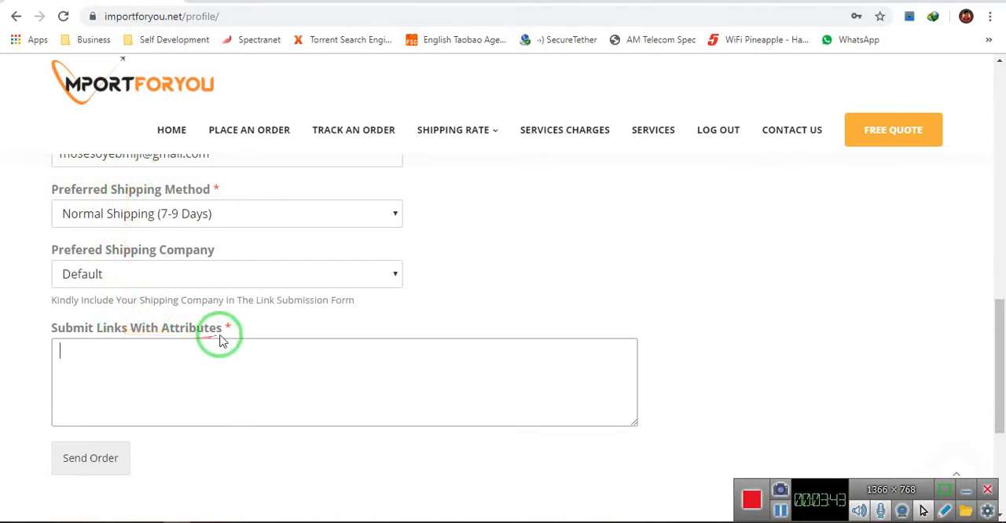
{"action": "mouse_move", "coordinate": [388, 6]}
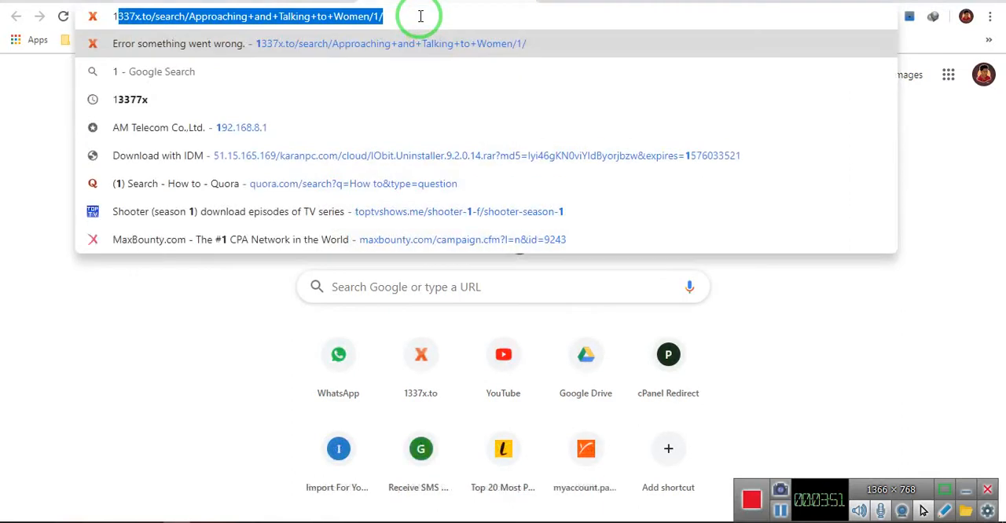
- Enter 1688 in the new tab's address bar to head to the 1688 site
{"action": "type", "text": "1688"}
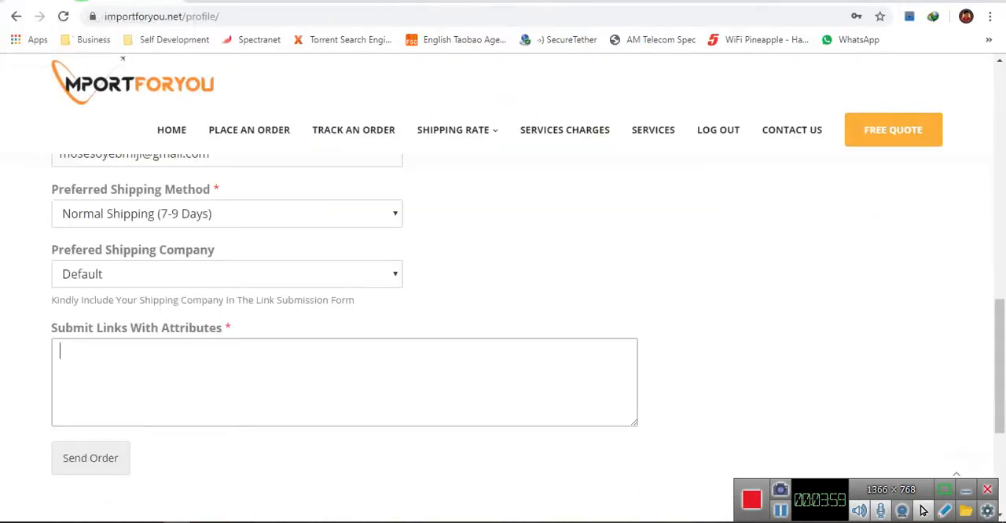
{"action": "scroll", "scroll_direction": "down", "scroll_amount": 3}
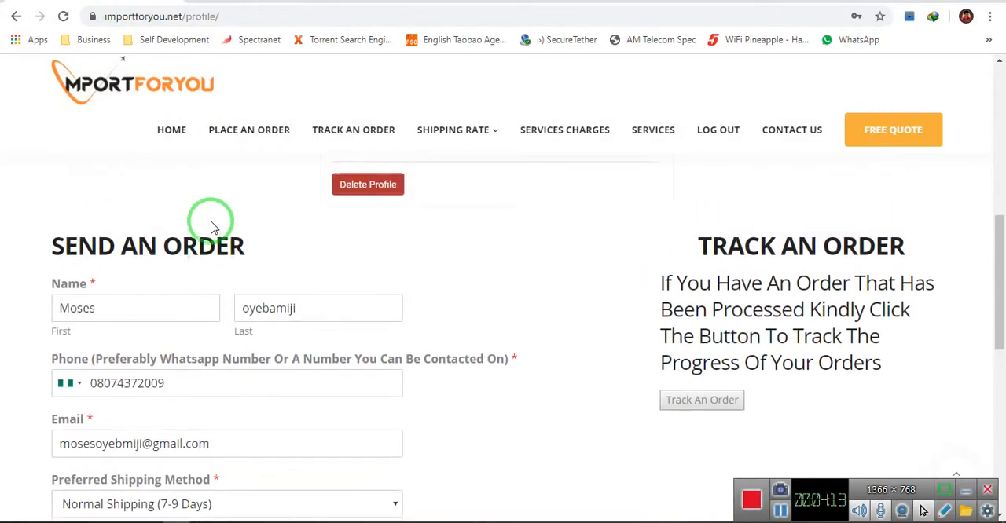
{"action": "scroll", "scroll_direction": "up", "scroll_amount": 3}
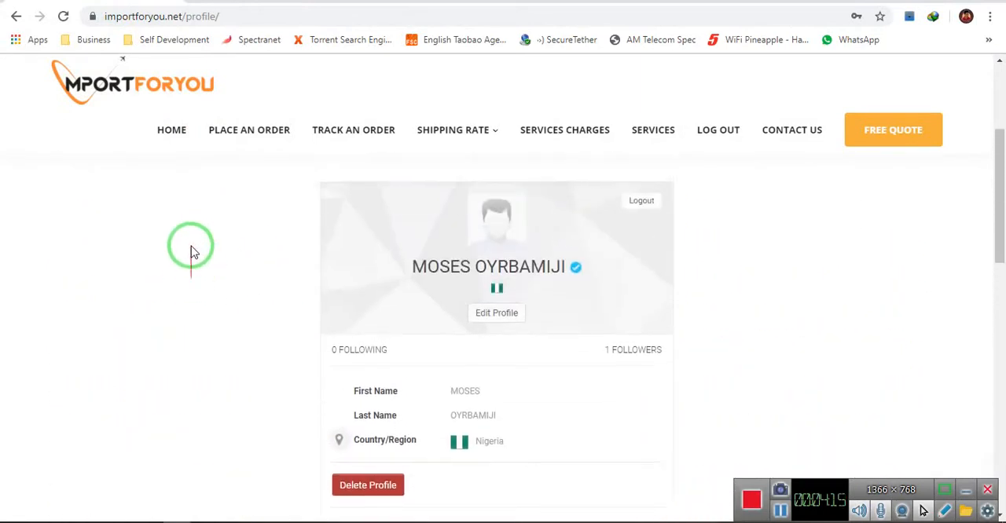
{"action": "scroll", "scroll_direction": "down", "scroll_amount": 3}
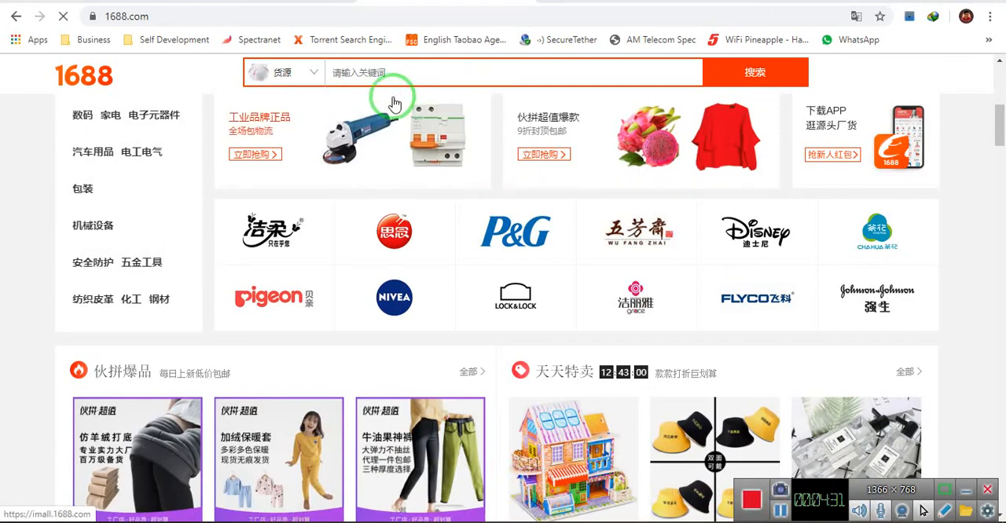
{"action": "mouse_move", "coordinate": [557, 255]}
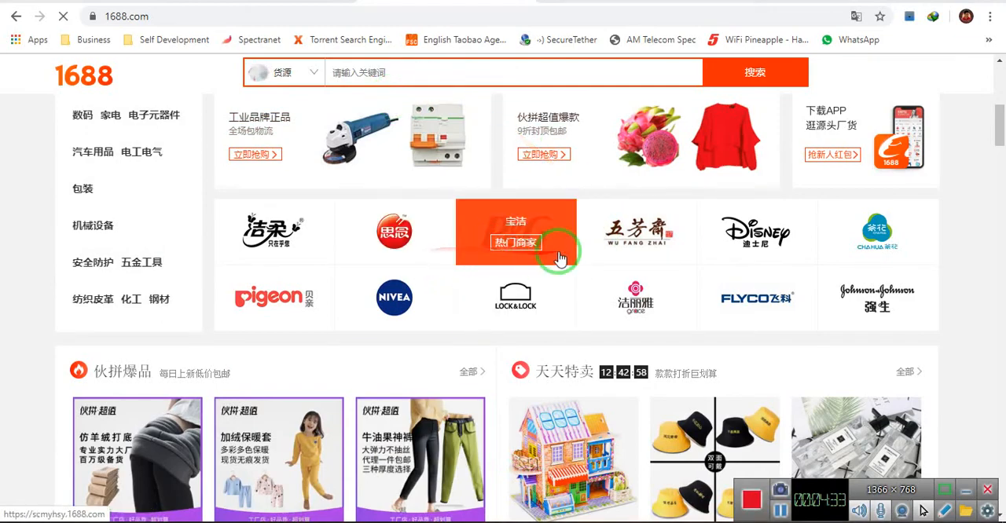
{"action": "scroll", "scroll_direction": "down", "scroll_amount": 3}
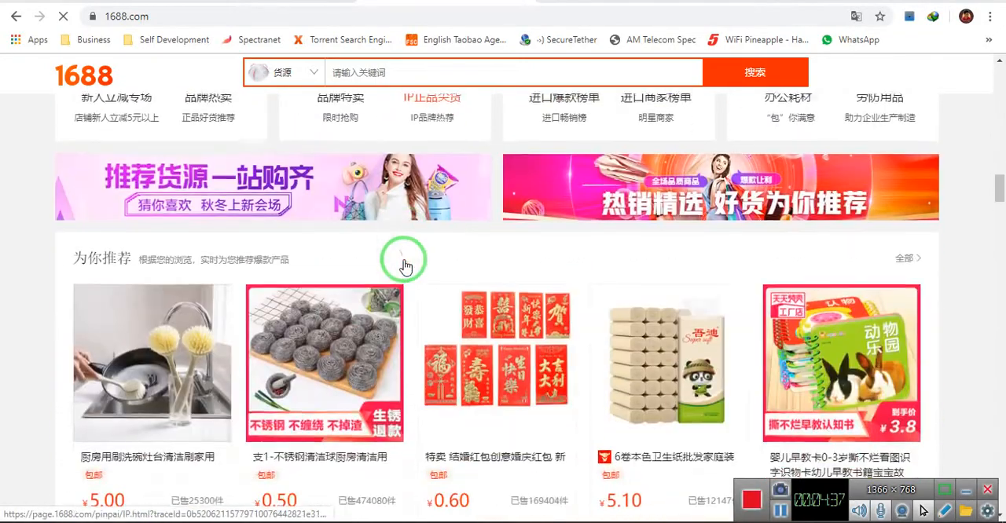
{"action": "scroll", "scroll_direction": "down", "scroll_amount": 3}
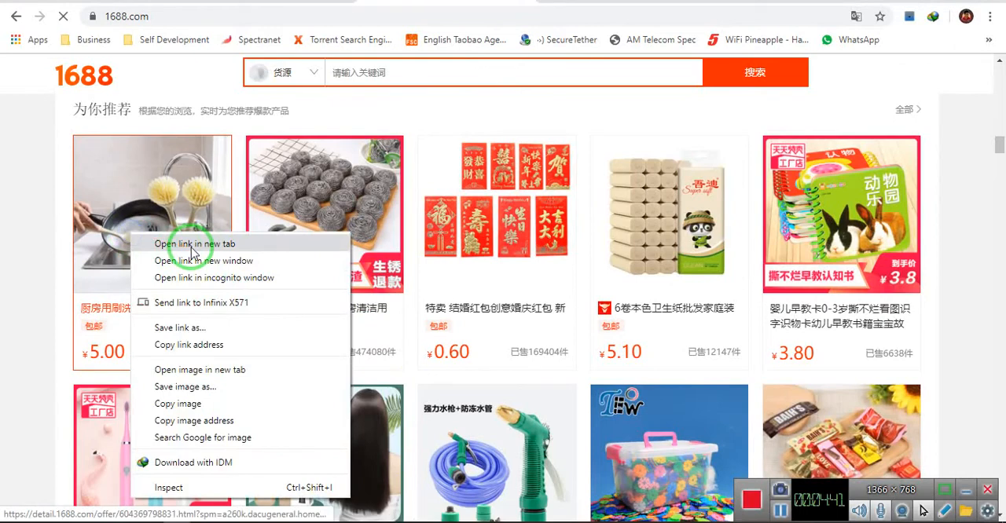
{"action": "left_click", "coordinate": [195, 242]}
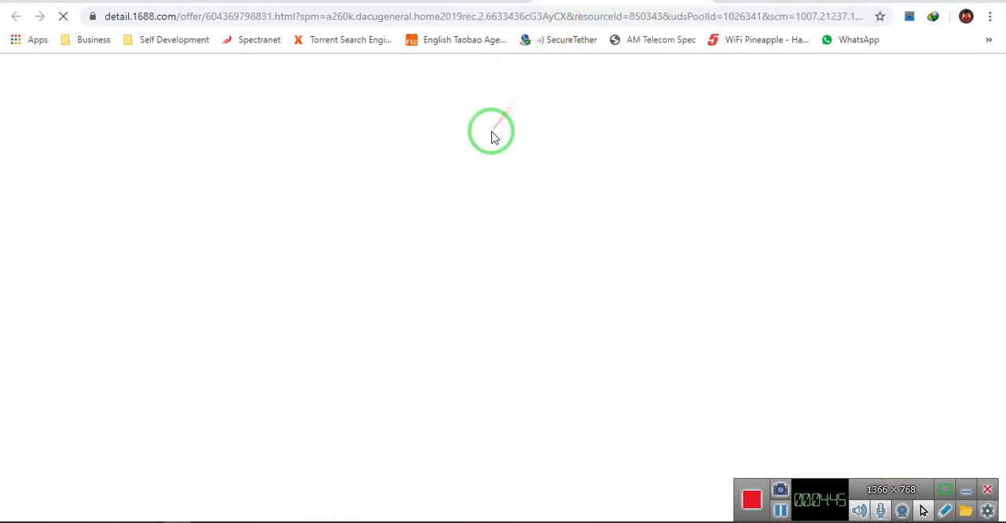
{"action": "mouse_move", "coordinate": [477, 142]}
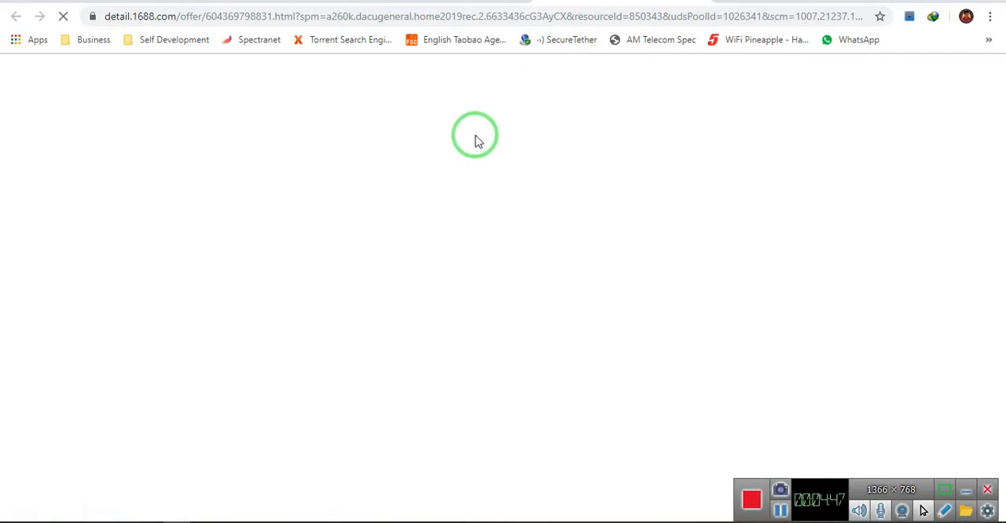
{"action": "mouse_move", "coordinate": [473, 148]}
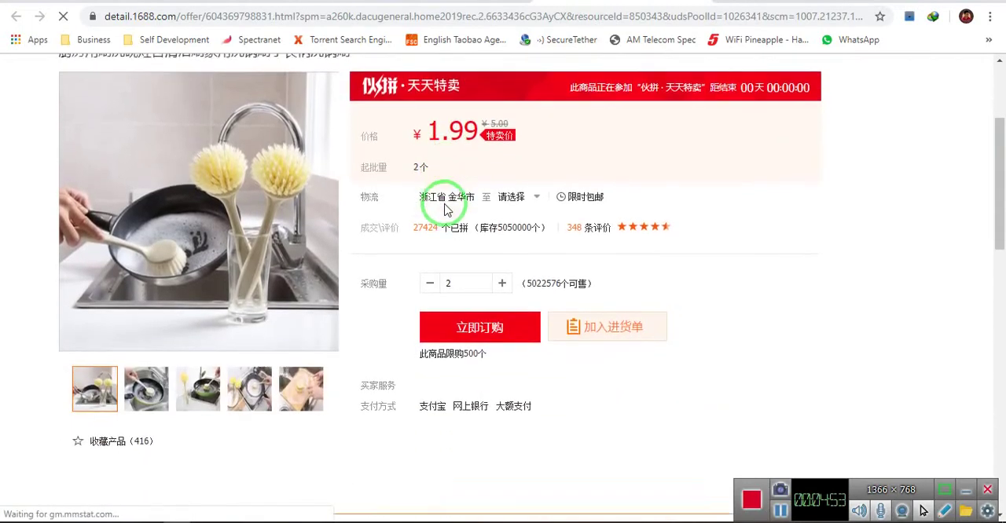
- Leave the kitchen brush offer page and return to the 1688 homepage recommendations
{"action": "left_click", "coordinate": [861, 16]}
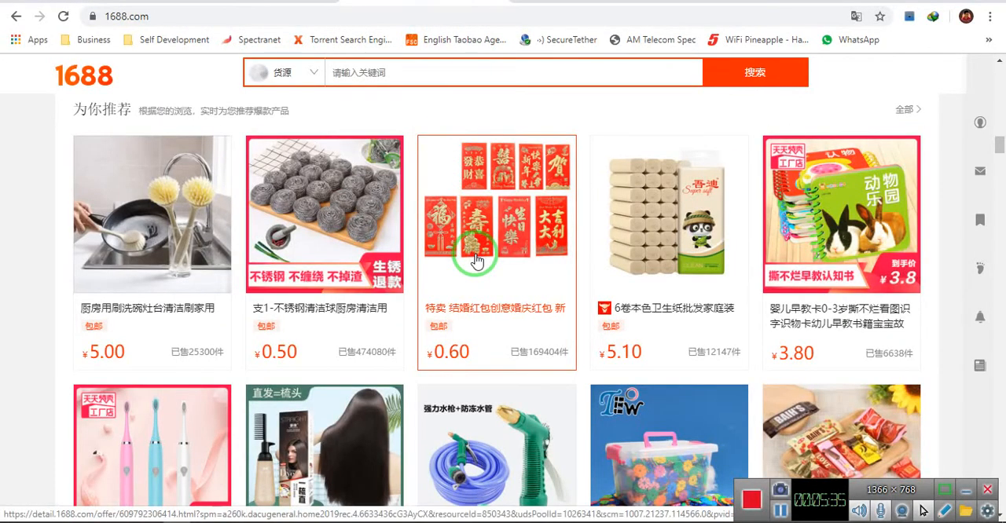
{"action": "mouse_move", "coordinate": [447, 258]}
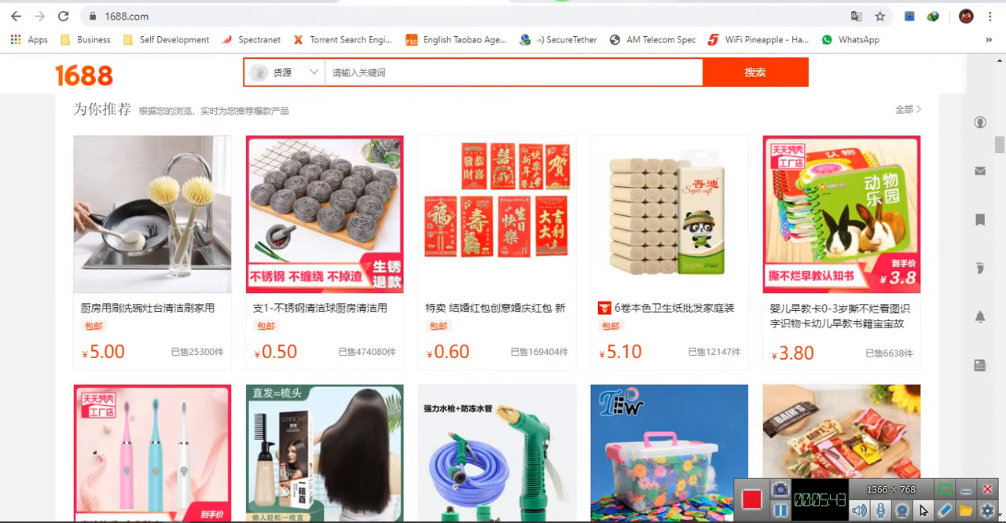
- Reopen the kitchen brush product page and copy its web address from the address bar
{"action": "left_click", "coordinate": [152, 214]}
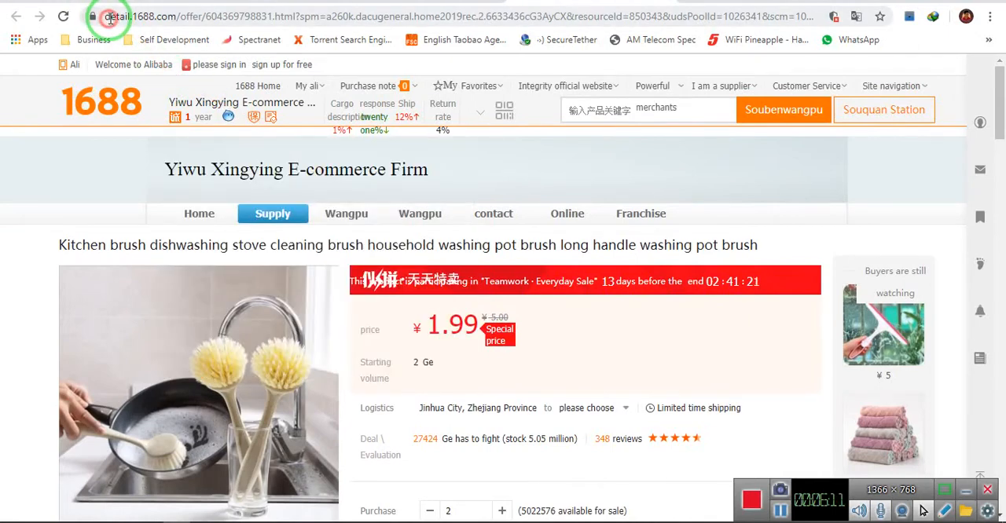
{"action": "left_click", "coordinate": [157, 17]}
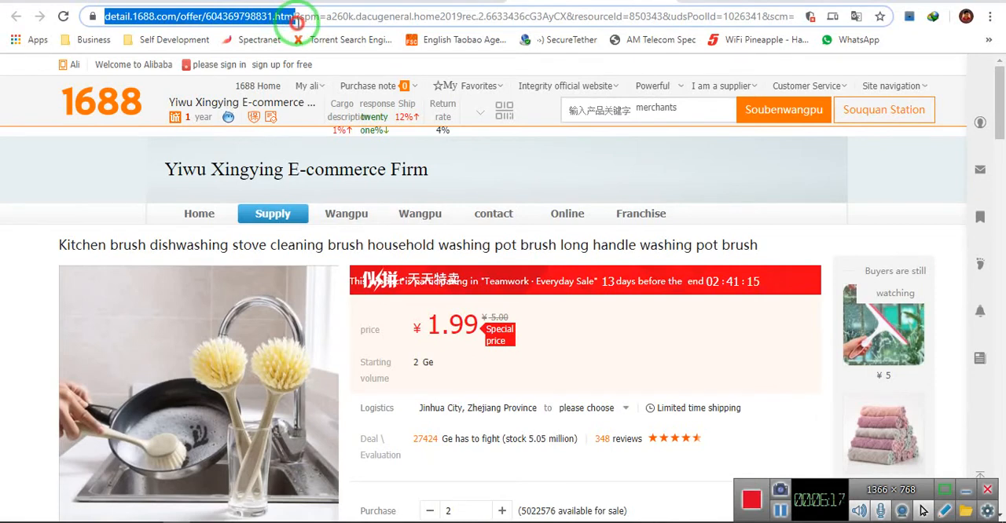
{"action": "right_click", "coordinate": [275, 18]}
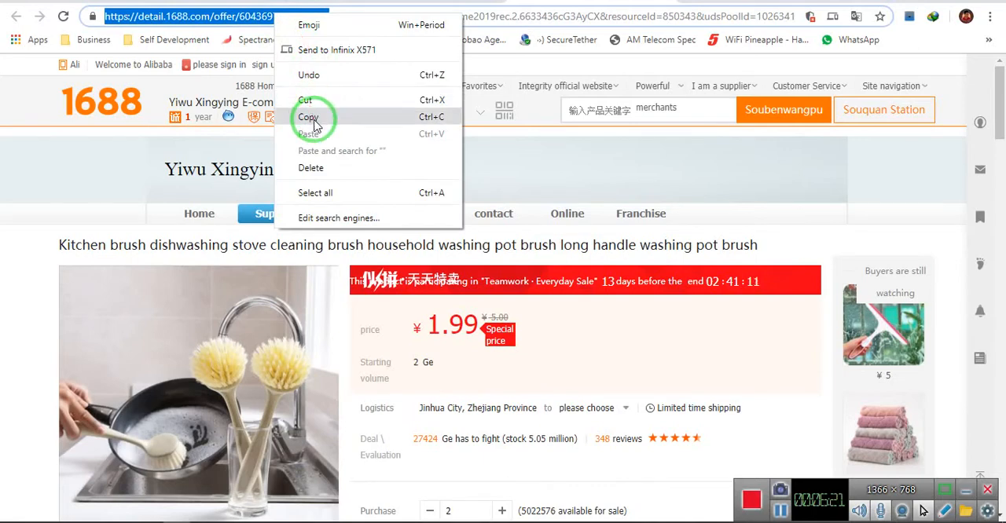
{"action": "left_click", "coordinate": [308, 117]}
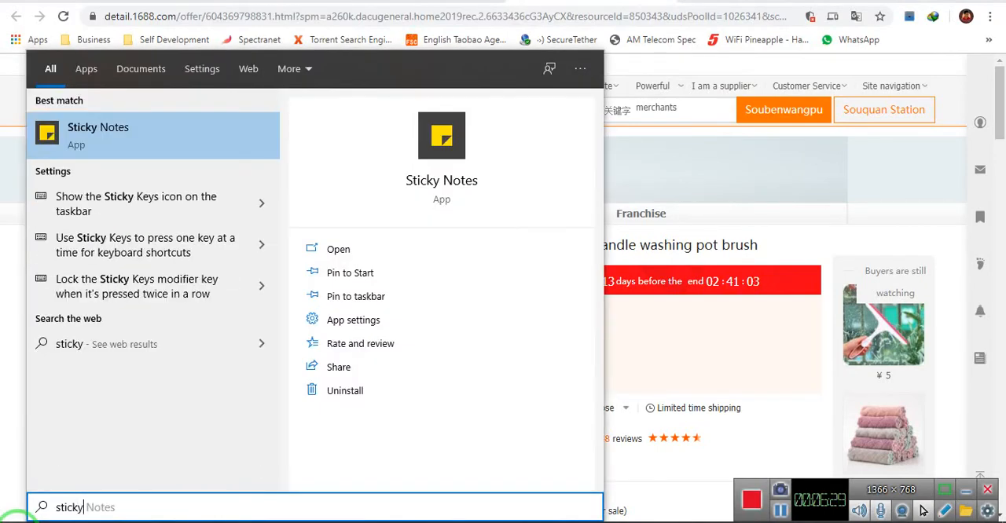
{"action": "mouse_move", "coordinate": [464, 170]}
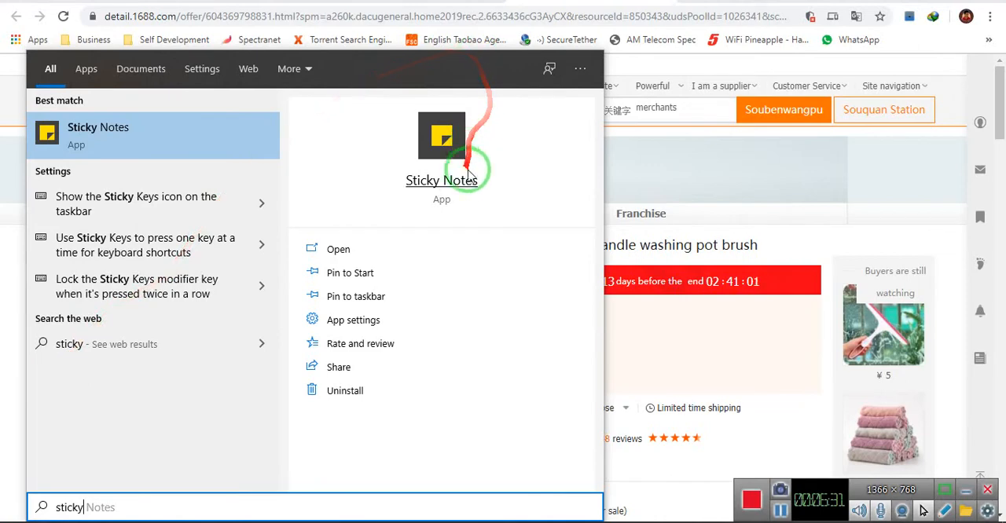
{"action": "left_click", "coordinate": [338, 248]}
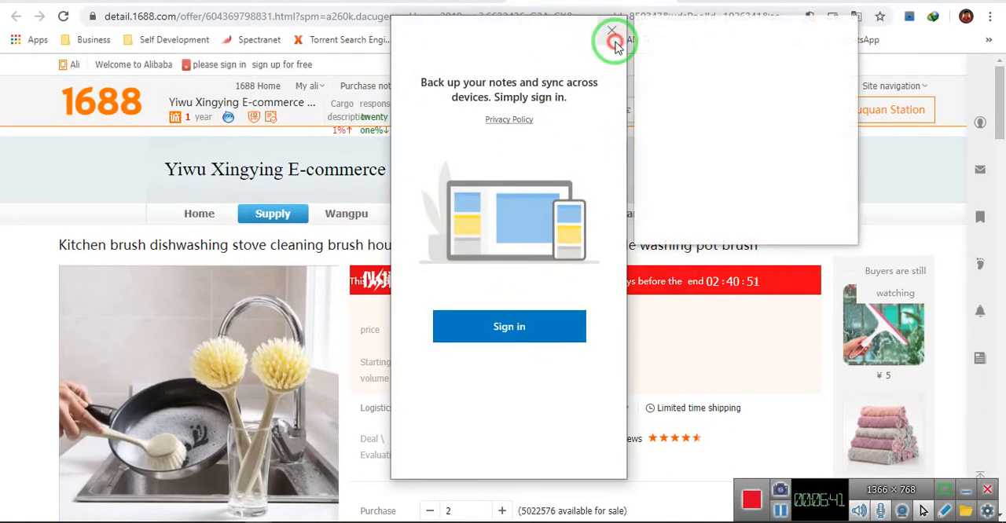
{"action": "left_click", "coordinate": [610, 36]}
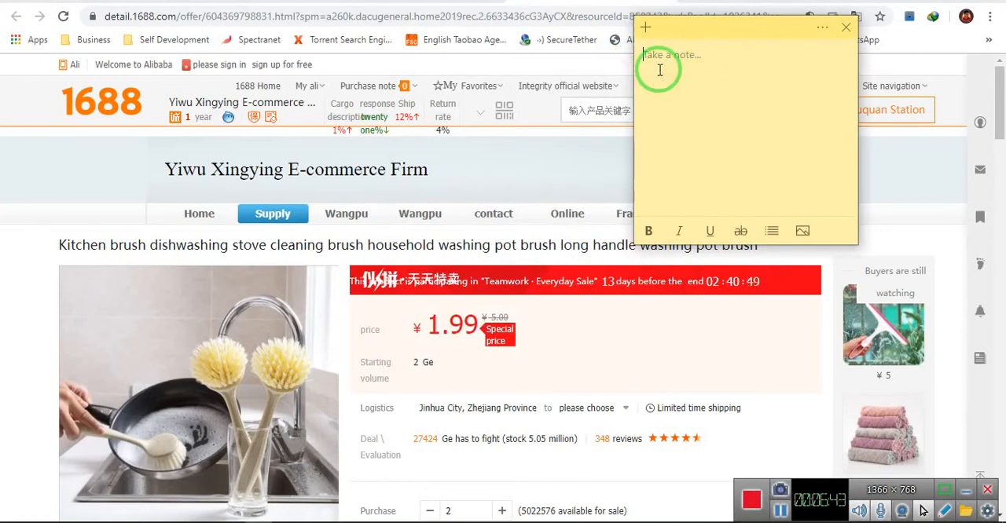
{"action": "type", "text": "https://detail.1688.com/offer/604369798831.html"}
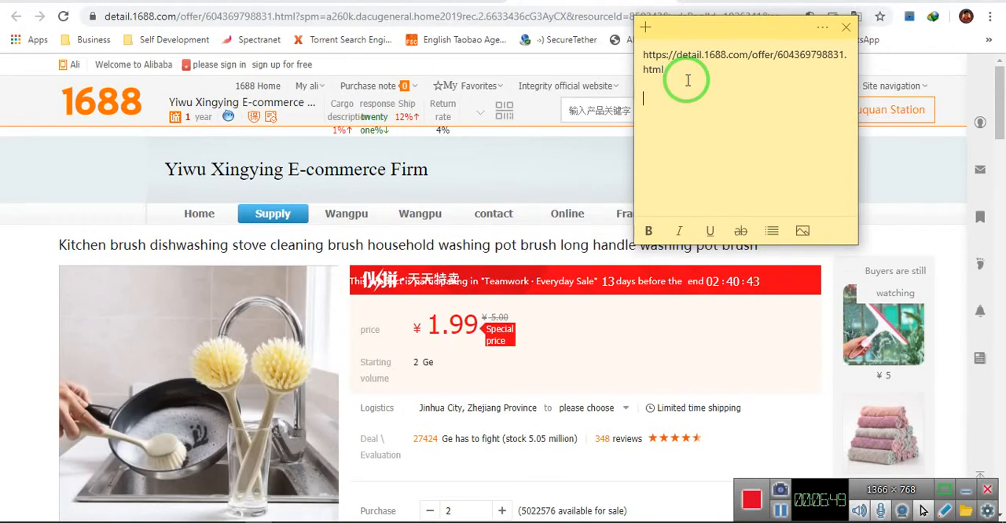
{"action": "type", "text": "qum"}
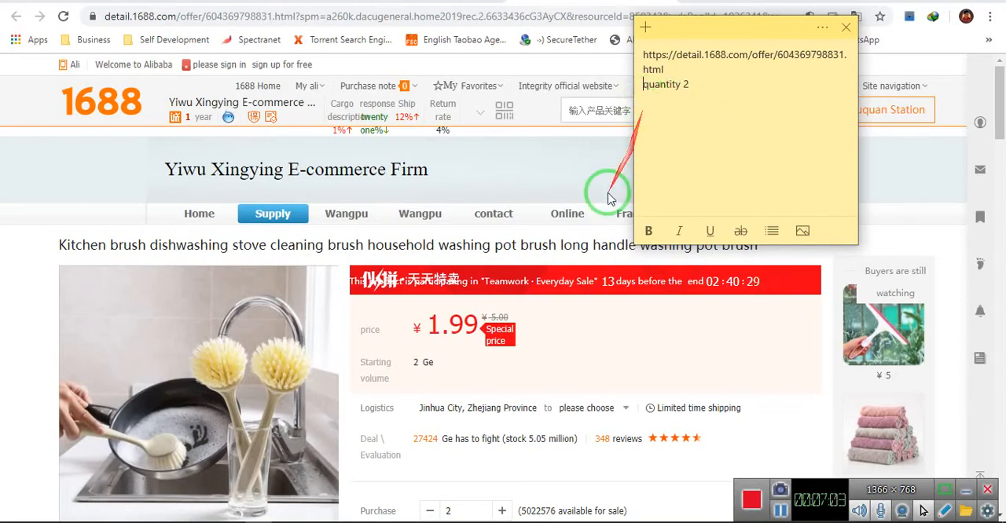
{"action": "scroll", "scroll_direction": "down", "scroll_amount": 3}
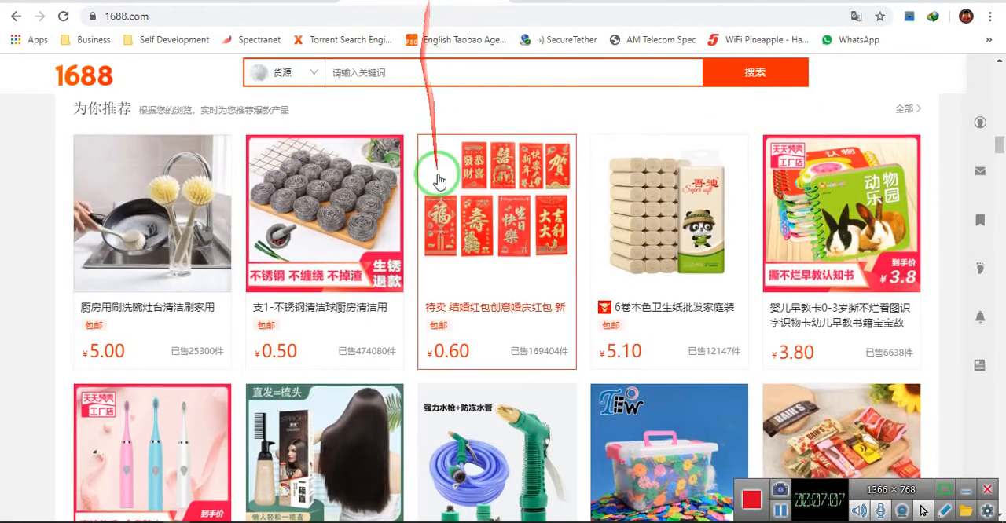
- Enter nike in the 1688 homepage search box and bring up its keyword suggestions
{"action": "scroll", "scroll_direction": "down", "scroll_amount": 3}
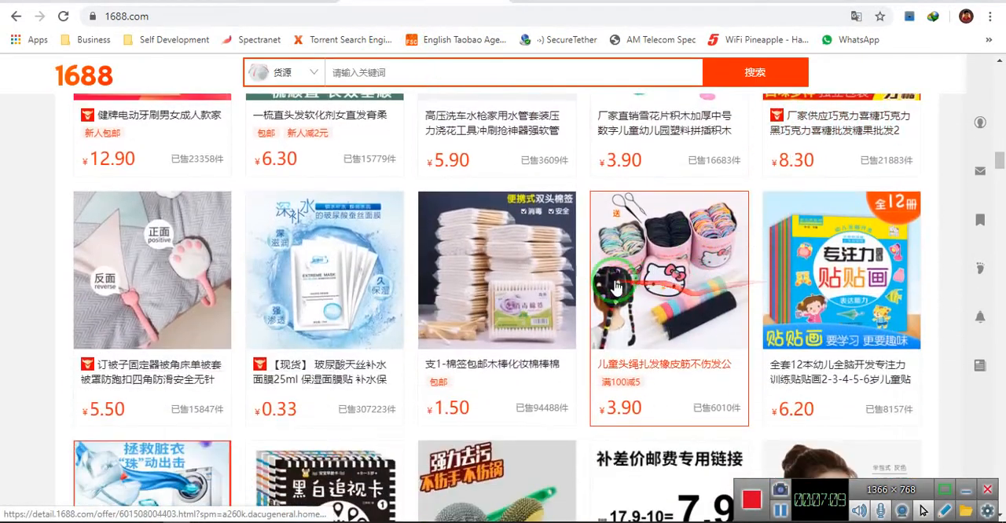
{"action": "scroll", "scroll_direction": "down", "scroll_amount": 3}
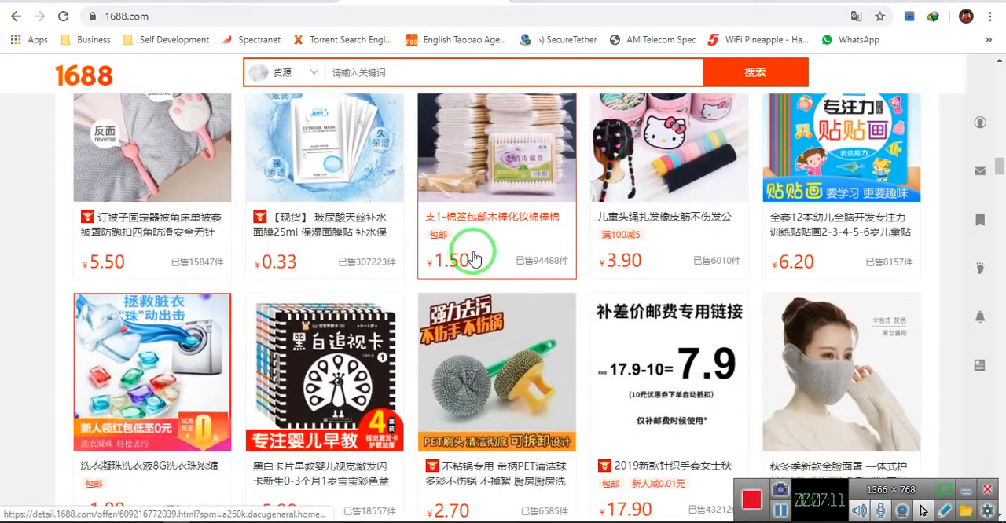
{"action": "scroll", "scroll_direction": "down", "scroll_amount": 3}
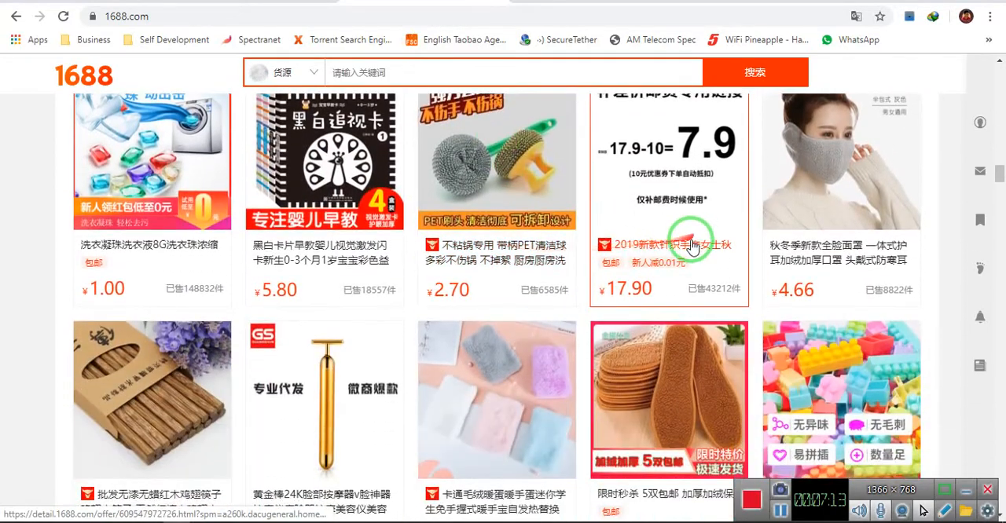
{"action": "scroll", "scroll_direction": "down", "scroll_amount": 3}
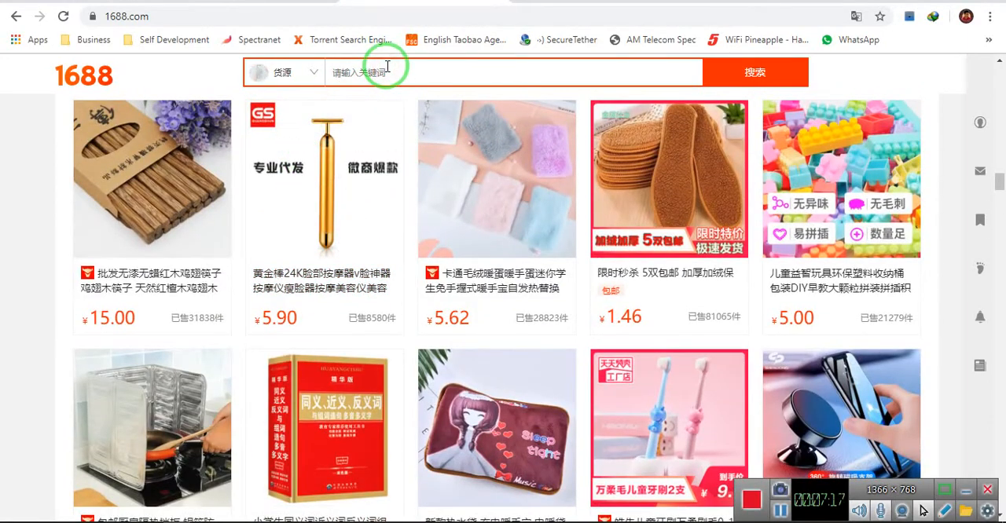
{"action": "type", "text": "nike"}
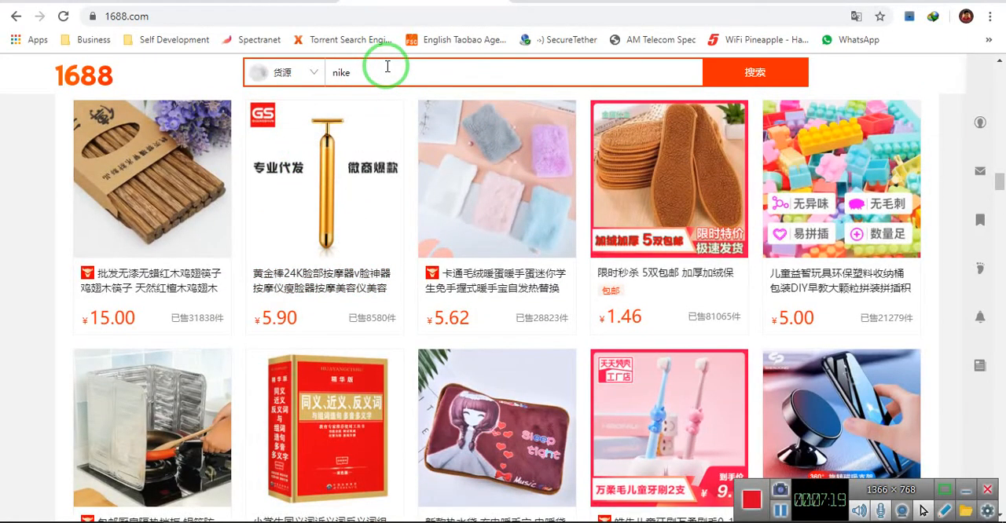
{"action": "left_click", "coordinate": [386, 66]}
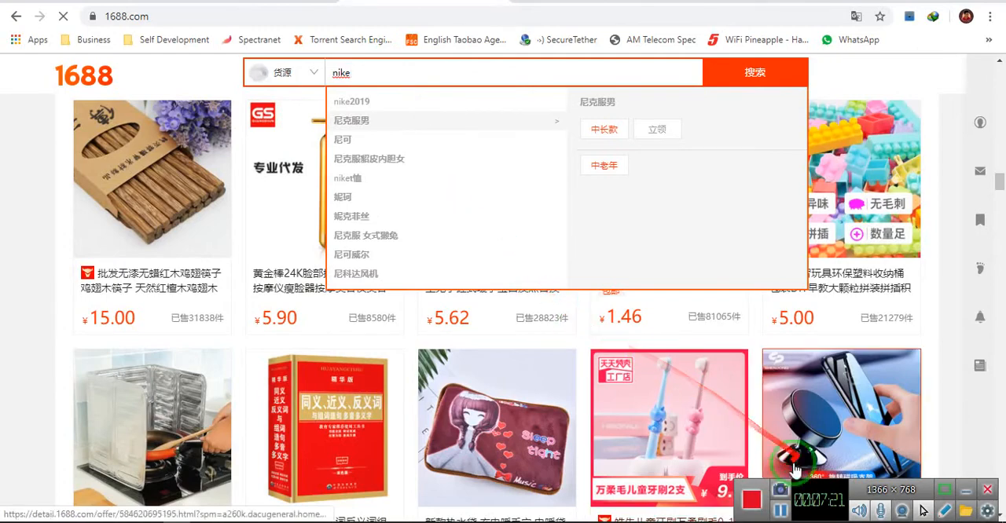
- Run the nike search and scroll the results toward the AONIKEER skeleton sneaker listing
{"action": "left_click", "coordinate": [754, 72]}
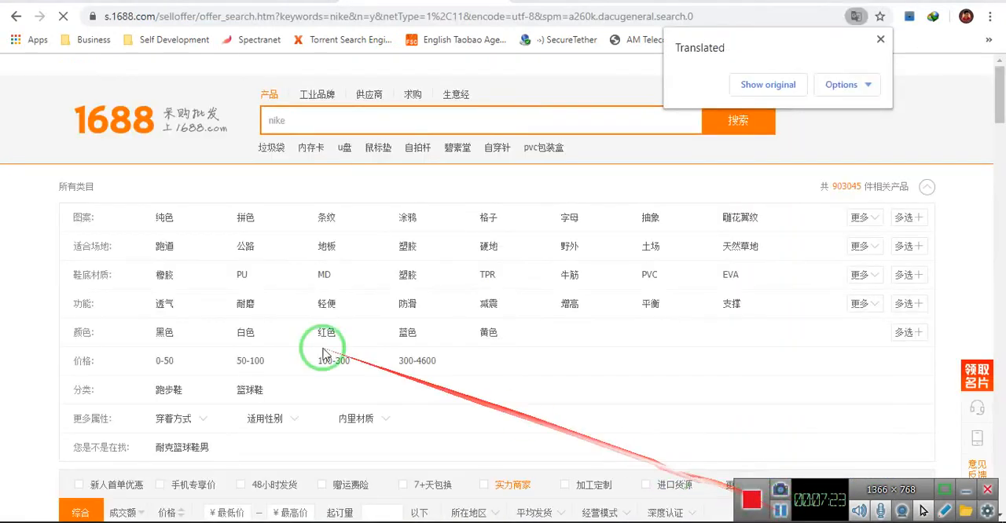
{"action": "scroll", "scroll_direction": "down", "scroll_amount": 3}
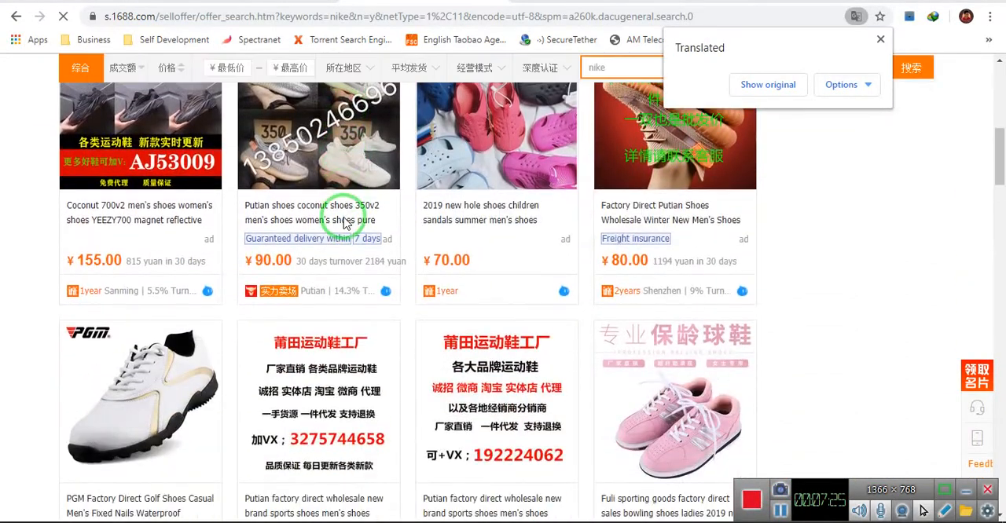
{"action": "scroll", "scroll_direction": "down", "scroll_amount": 3}
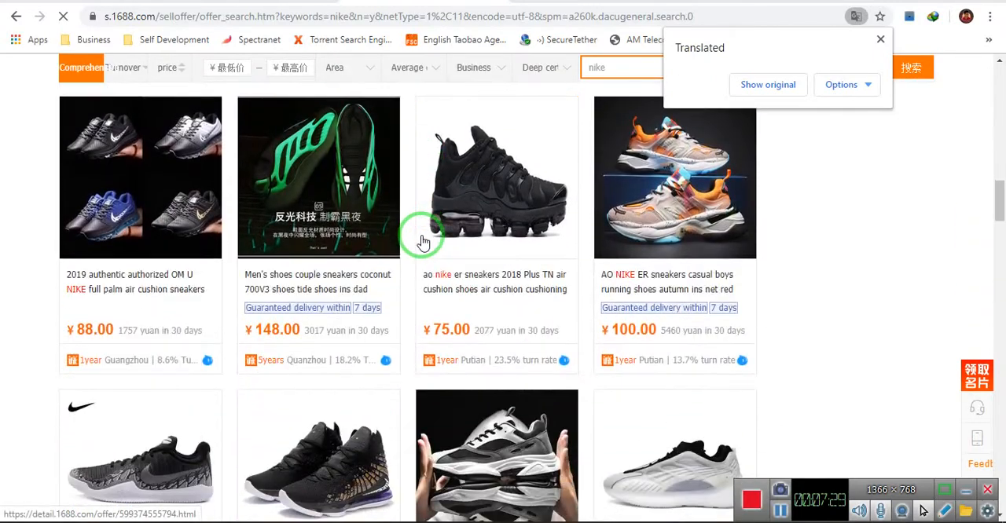
{"action": "scroll", "scroll_direction": "down", "scroll_amount": 3}
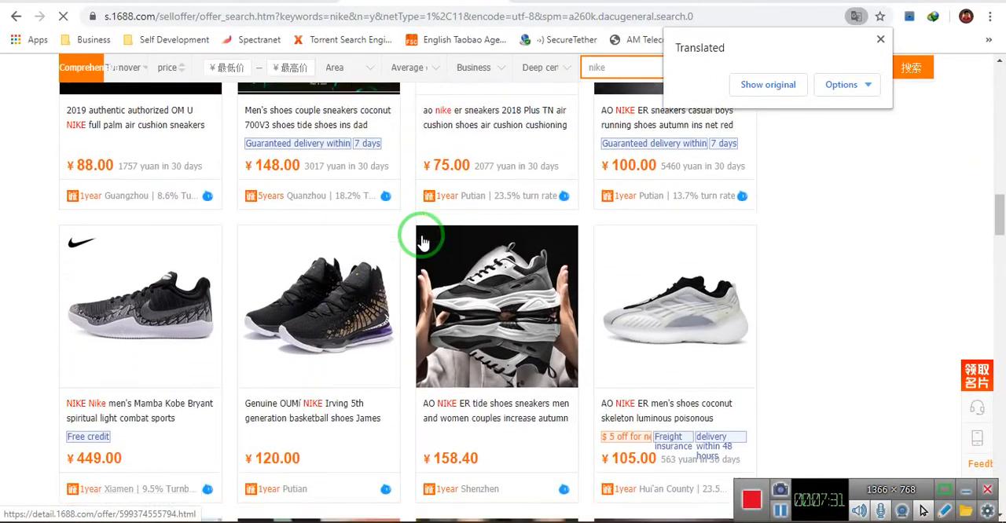
{"action": "scroll", "scroll_direction": "down", "scroll_amount": 3}
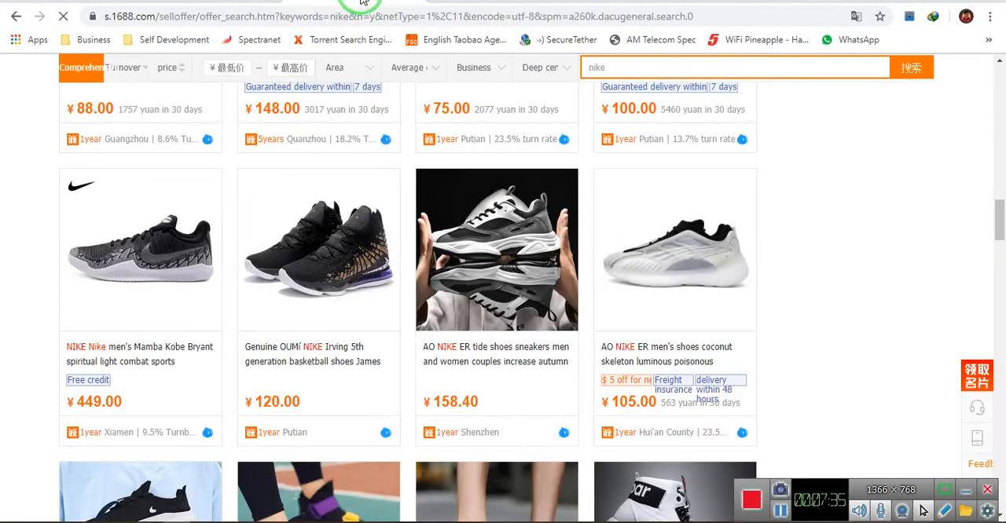
{"action": "scroll", "scroll_direction": "down", "scroll_amount": 3}
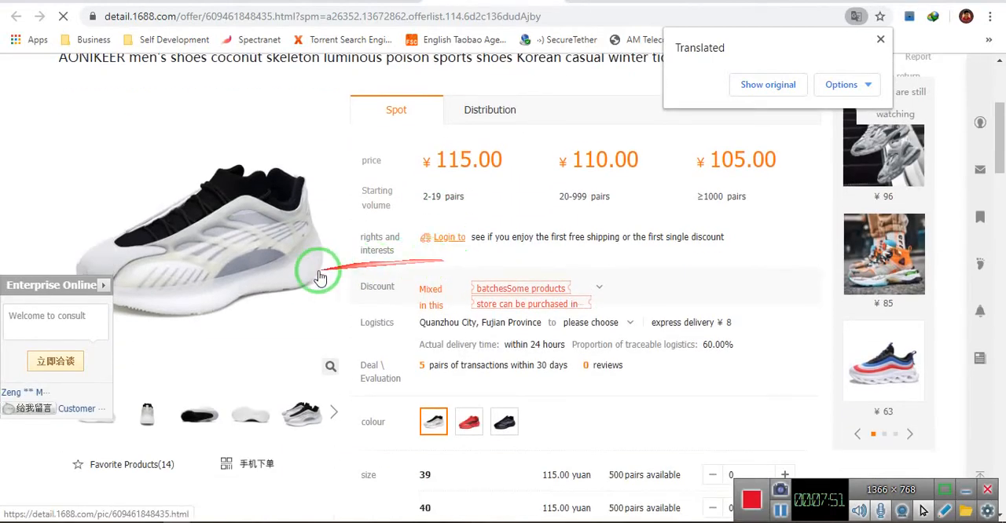
- Show the red colour variant of the sneaker offer and grab its page URL from the address bar
{"action": "scroll", "scroll_direction": "down", "scroll_amount": 3}
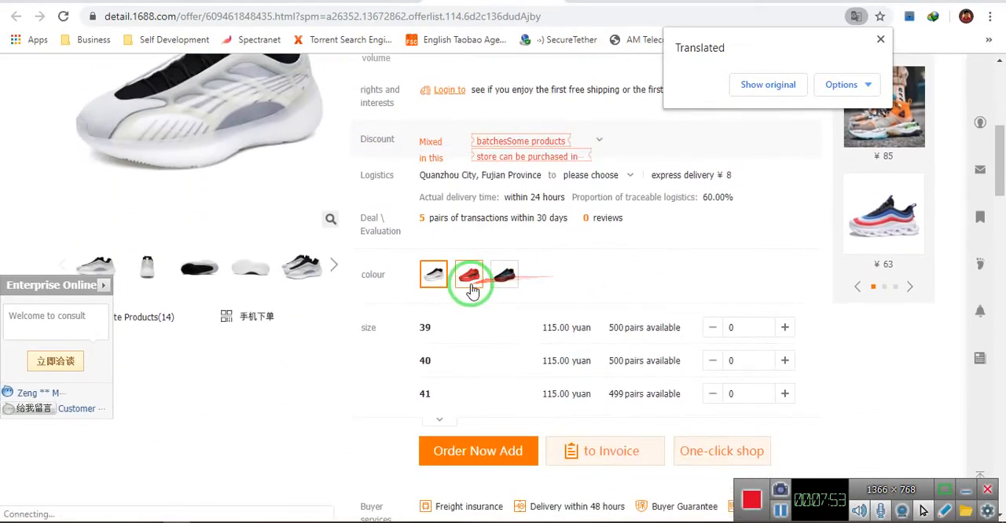
{"action": "left_click", "coordinate": [470, 273]}
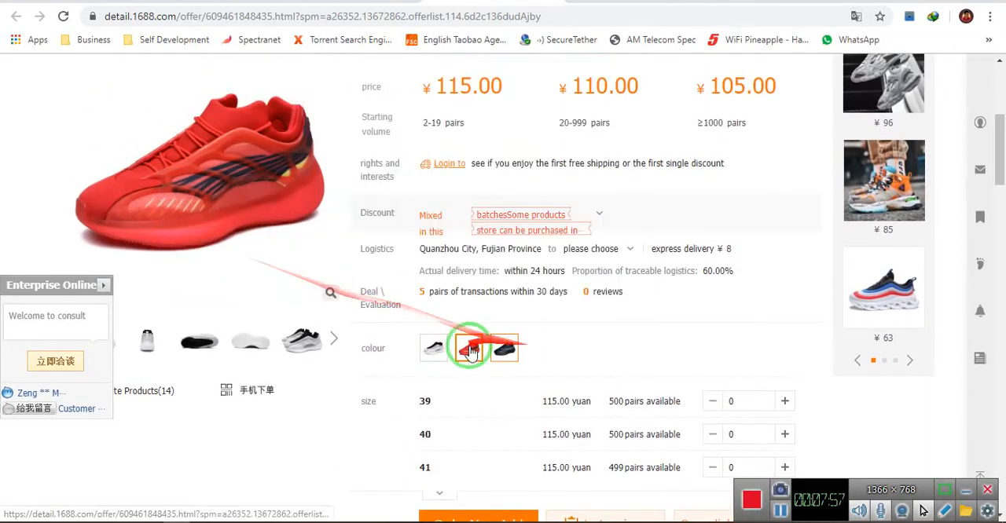
{"action": "left_click", "coordinate": [468, 349]}
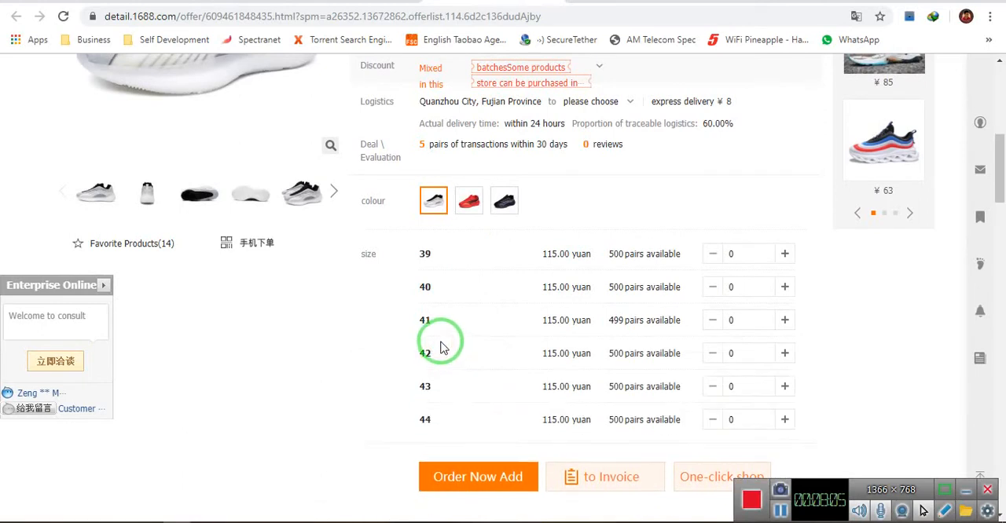
{"action": "scroll", "scroll_direction": "down", "scroll_amount": 3}
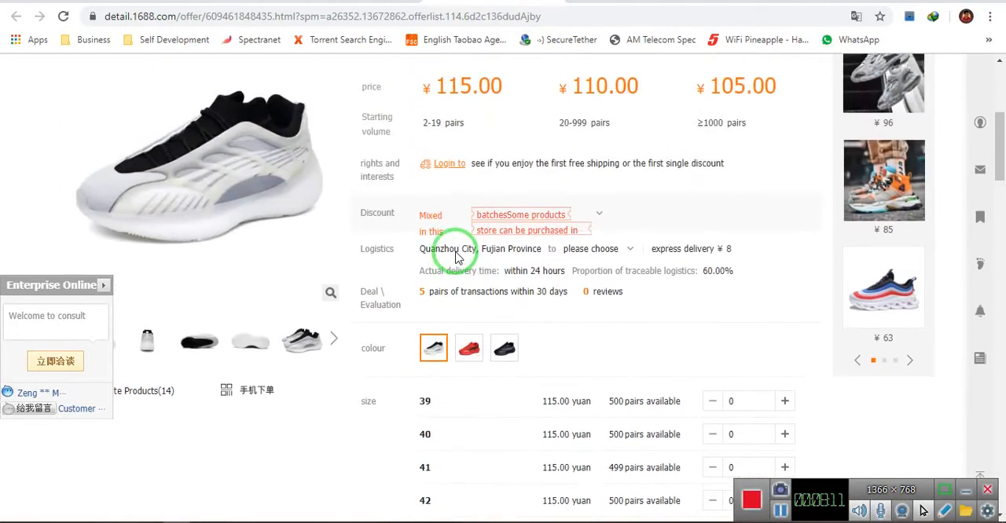
{"action": "left_click", "coordinate": [469, 347]}
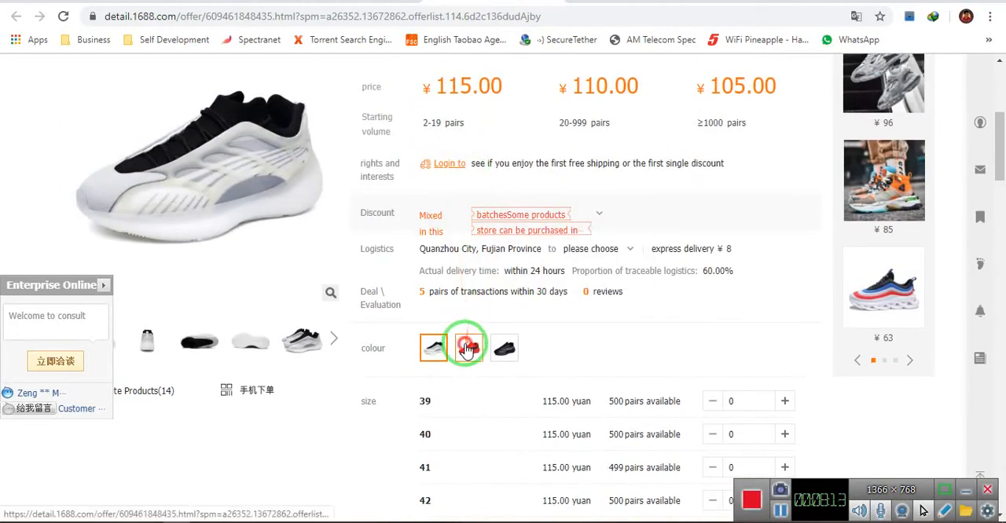
{"action": "left_click", "coordinate": [468, 348]}
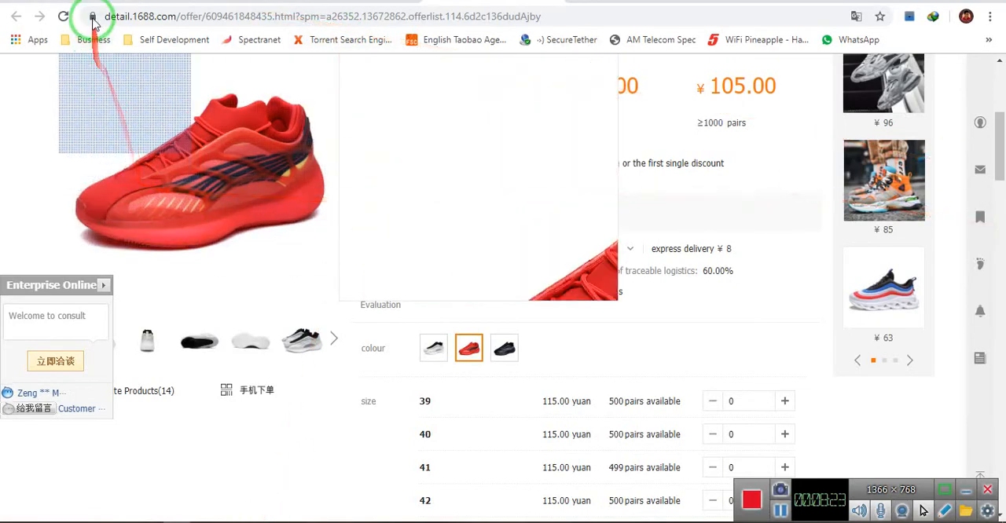
{"action": "left_click", "coordinate": [285, 16]}
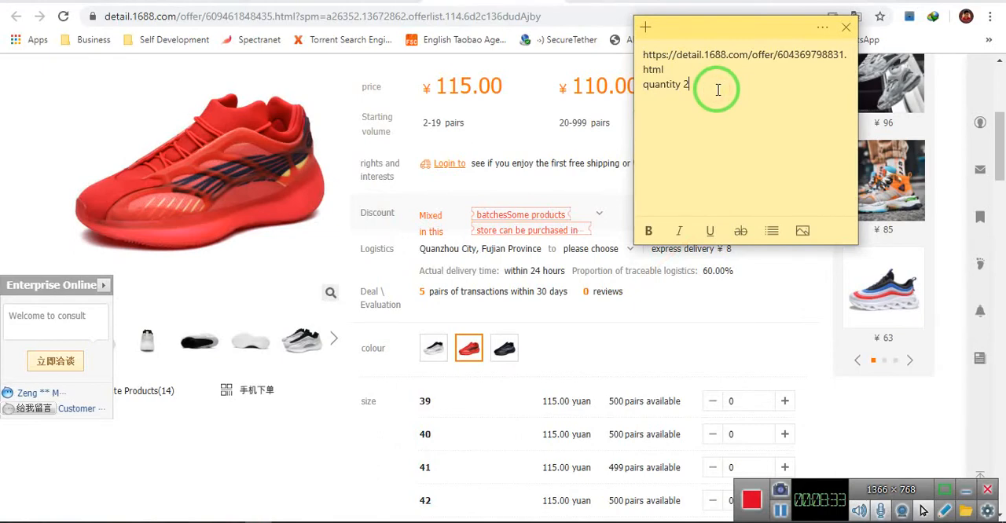
{"action": "type", "text": "https://detail.1688.com/offer/609461848435.html"}
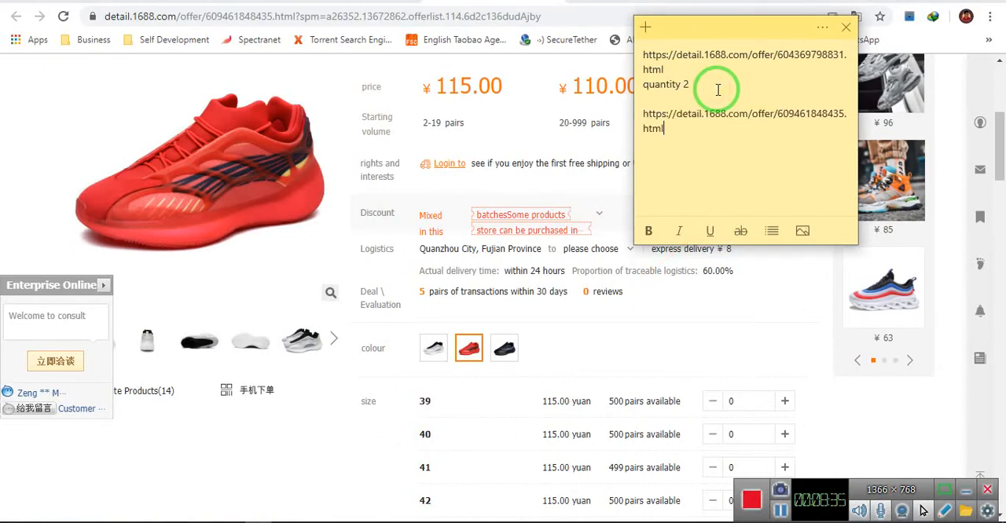
{"action": "type", "text": "qu"}
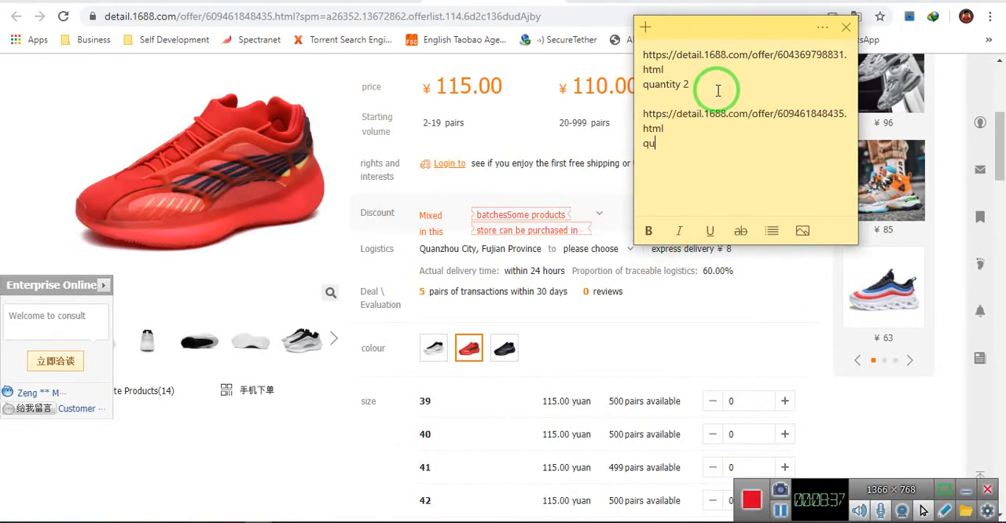
{"action": "type", "text": "ntity"}
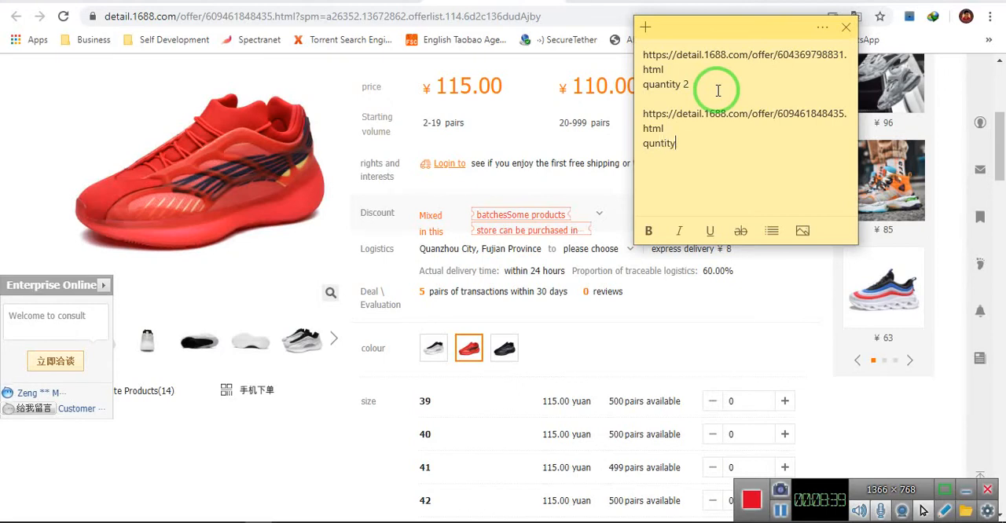
{"action": "type", "text": "3"}
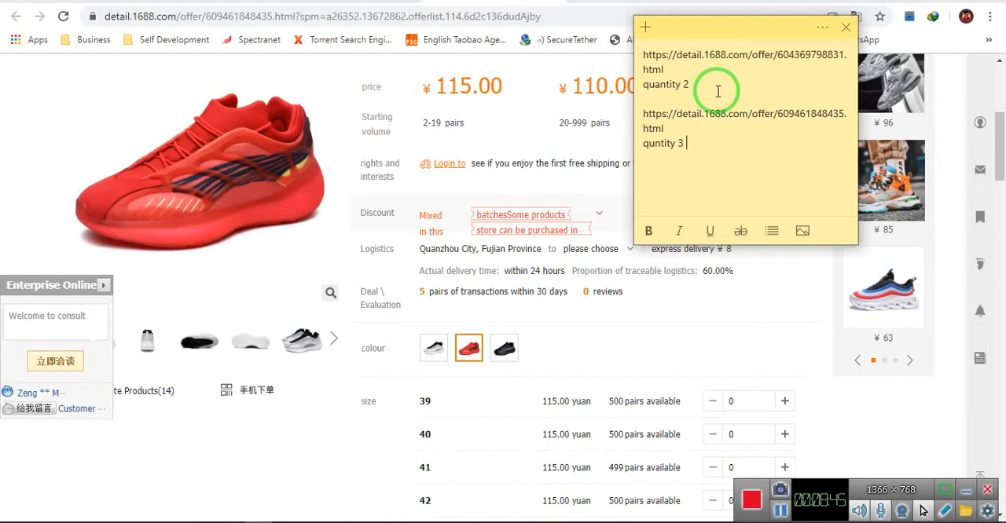
- List the sizes as 42 red, 44 white and 43 red, correcting typos along the way
{"action": "type", "text": "size"}
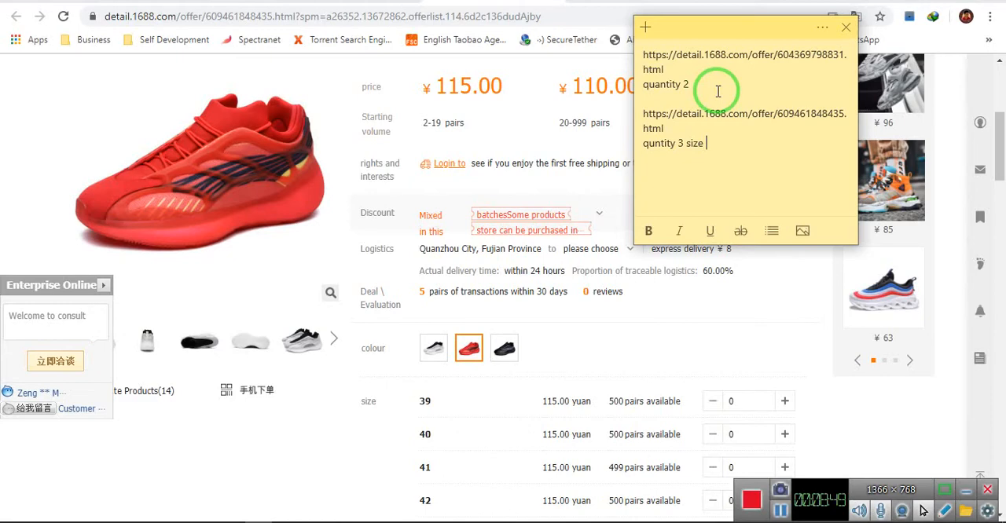
{"action": "type", "text": "42"}
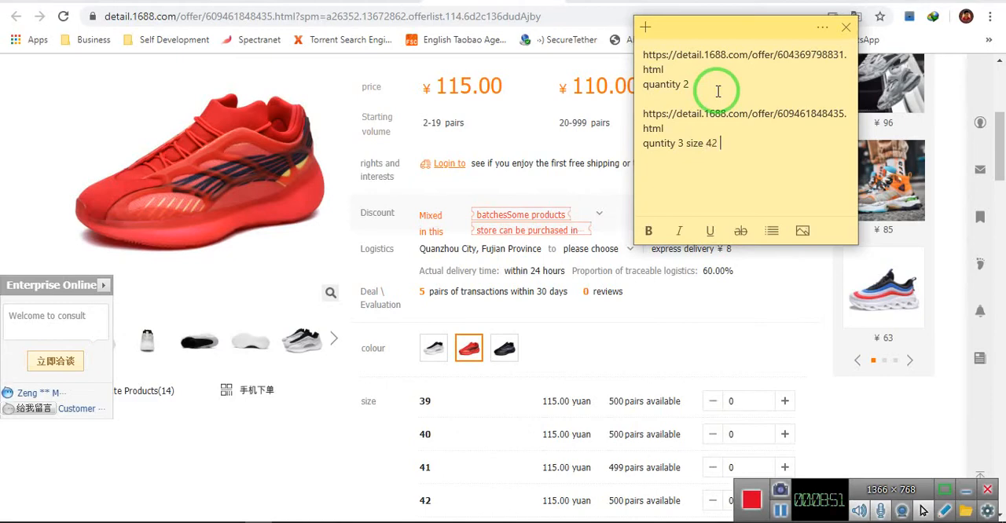
{"action": "type", "text": "res"}
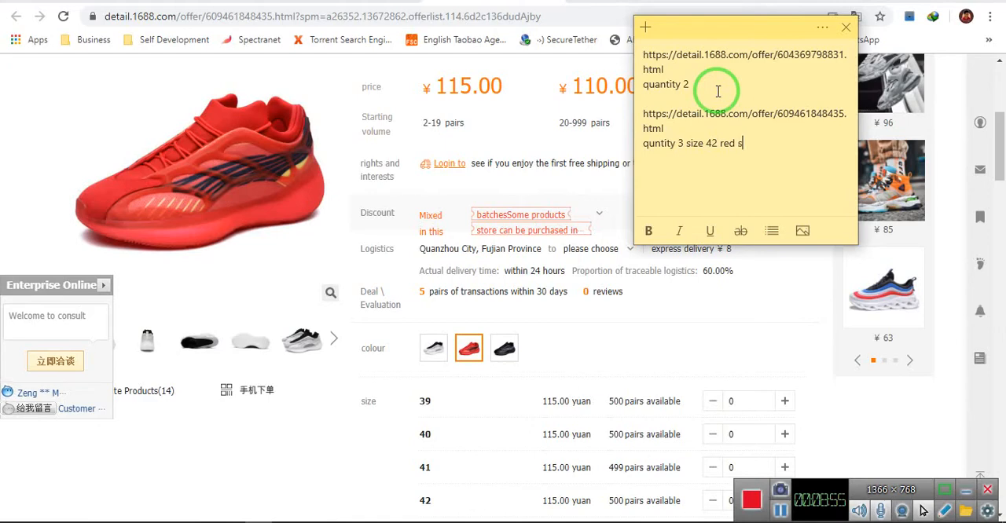
{"action": "key", "text": "Backspace"}
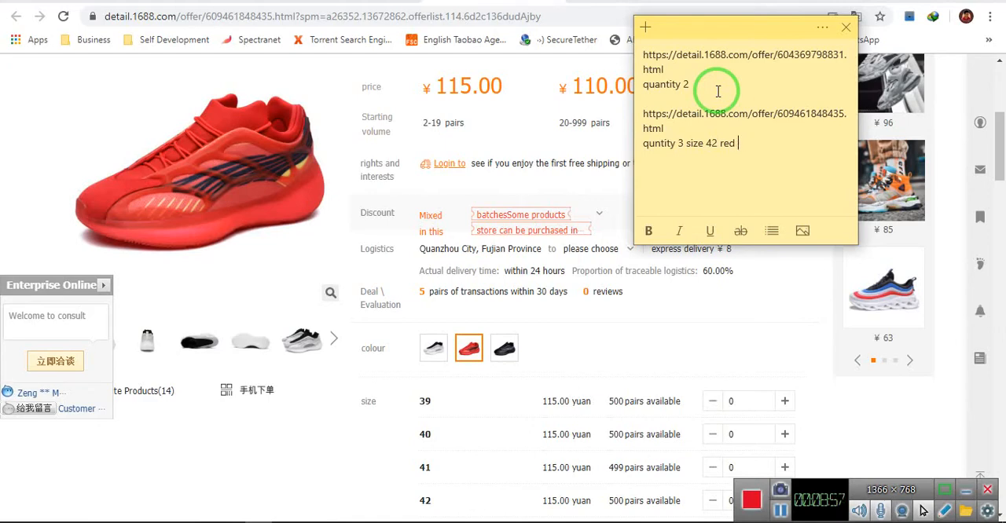
{"action": "type", "text": ","}
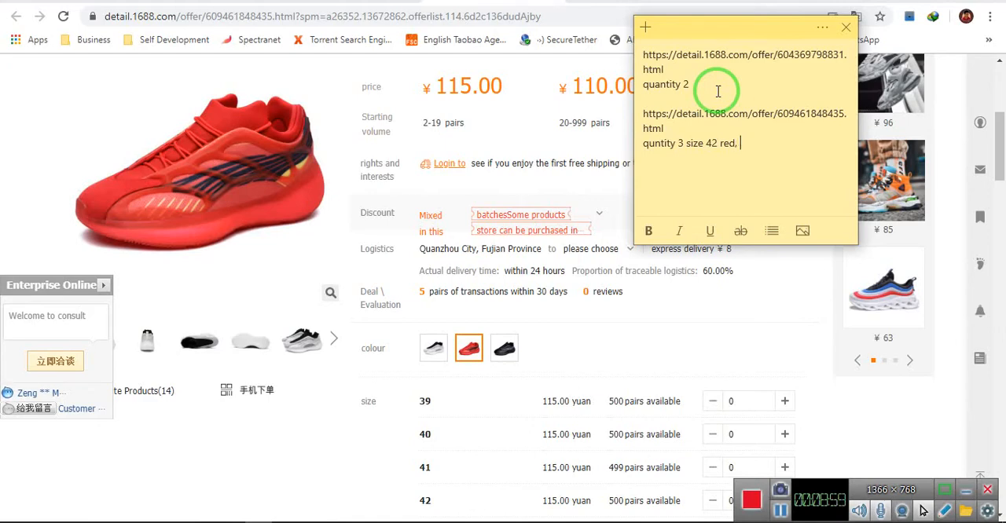
{"action": "type", "text": "siz"}
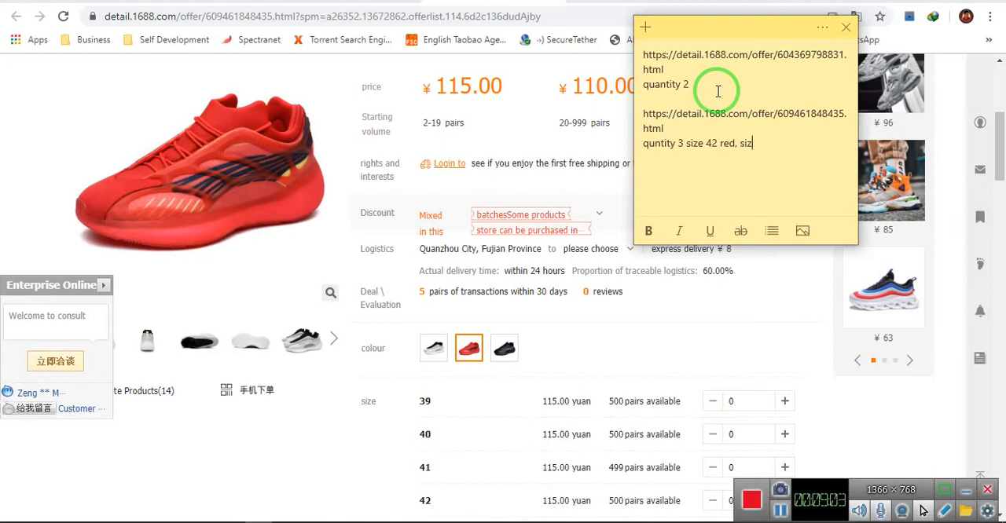
{"action": "key", "text": "Backspace"}
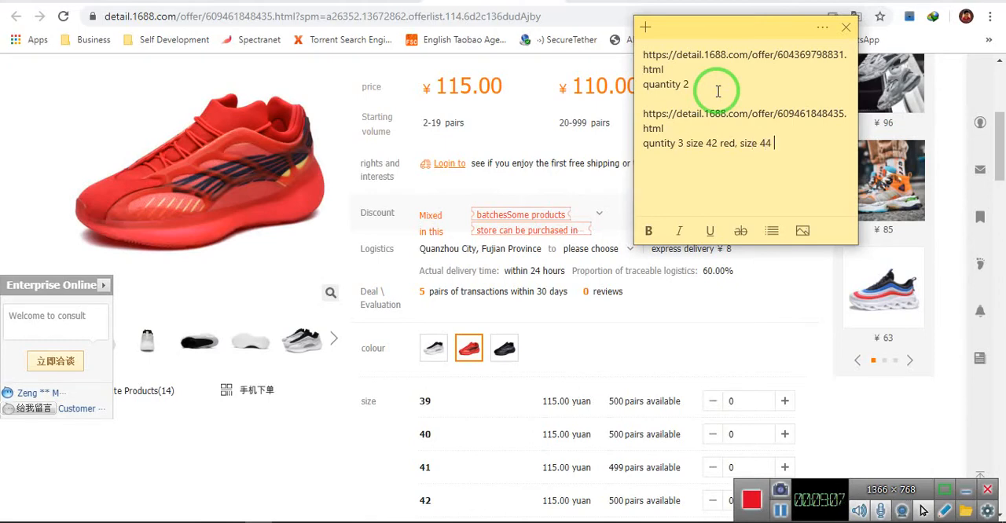
{"action": "type", "text": "white"}
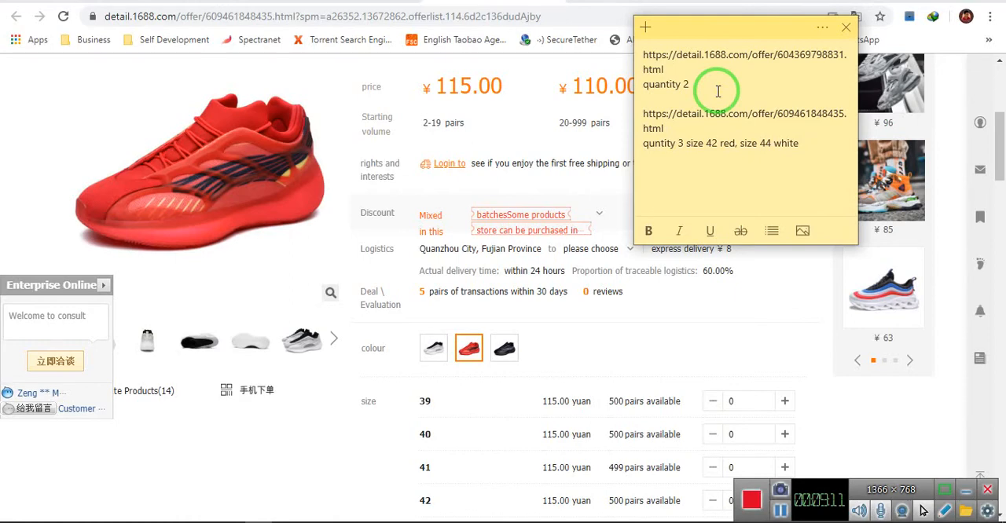
{"action": "type", "text": ",size"}
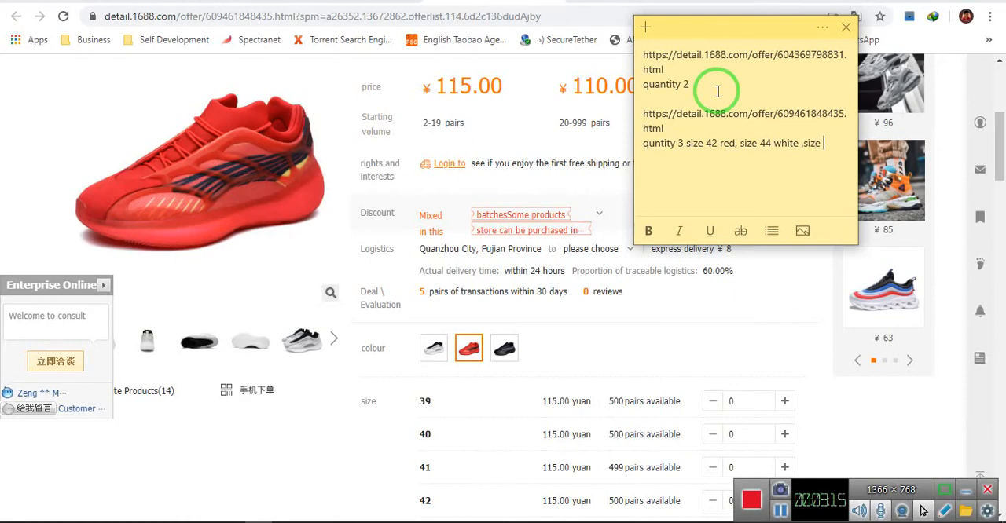
{"action": "type", "text": "4"}
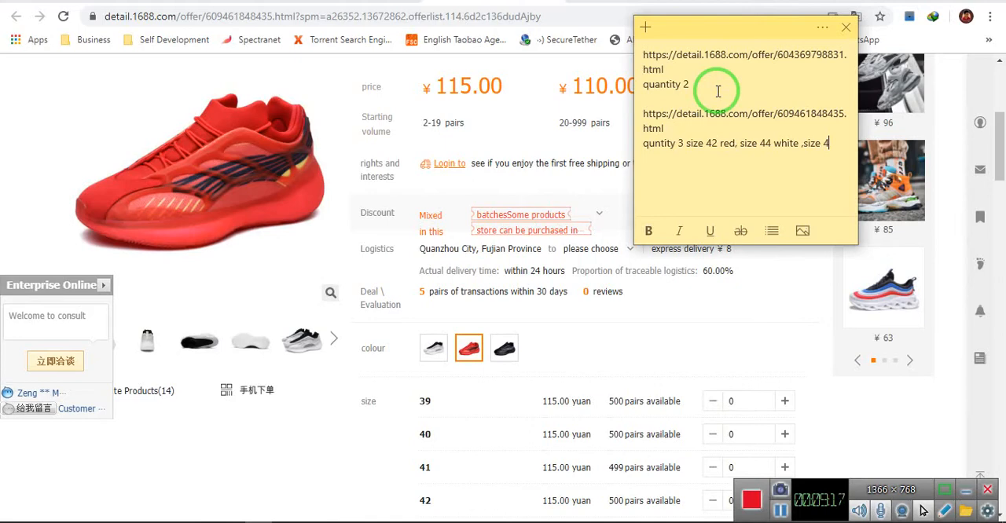
{"action": "type", "text": "3"}
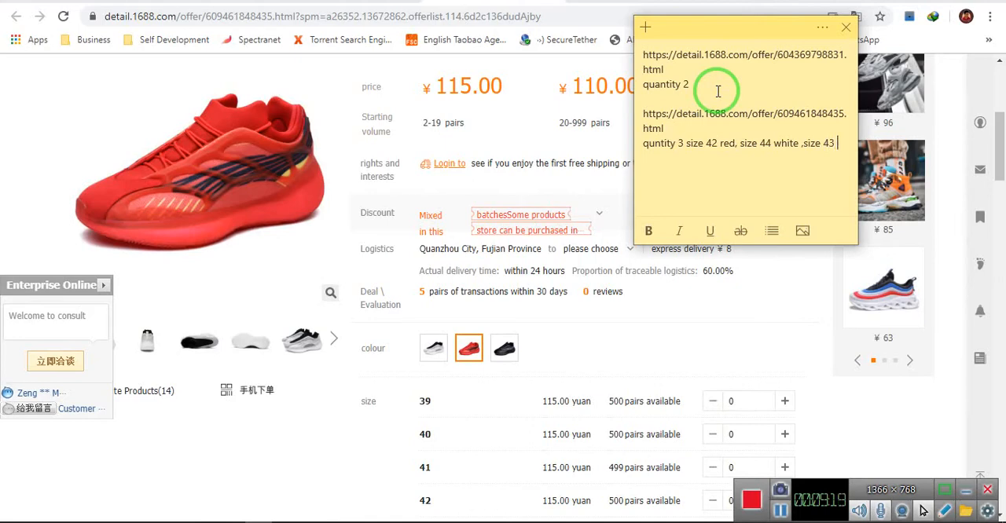
{"action": "type", "text": "red"}
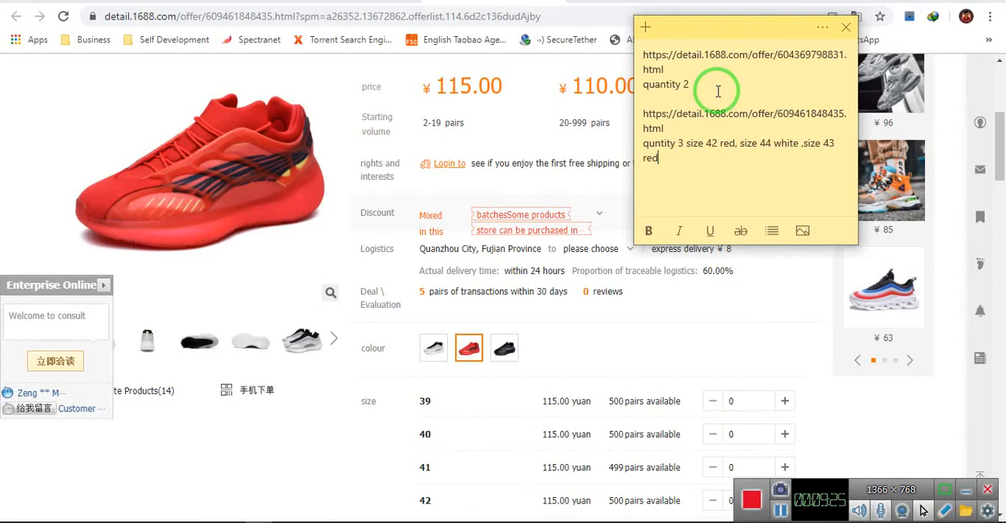
{"action": "mouse_move", "coordinate": [695, 147]}
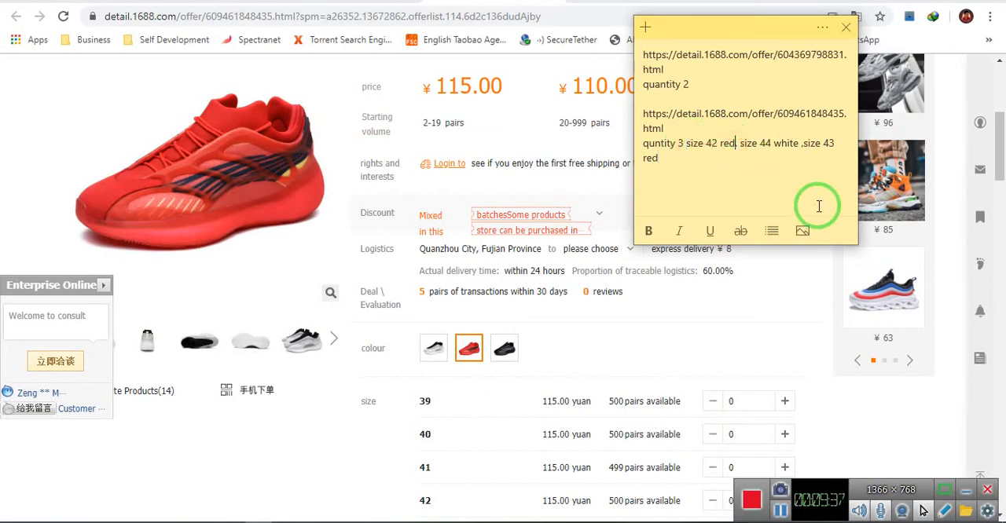
- Mark counts 42 red (2), 44 white (1), 43 red (1) and note the total of 4
{"action": "type", "text": "(2"}
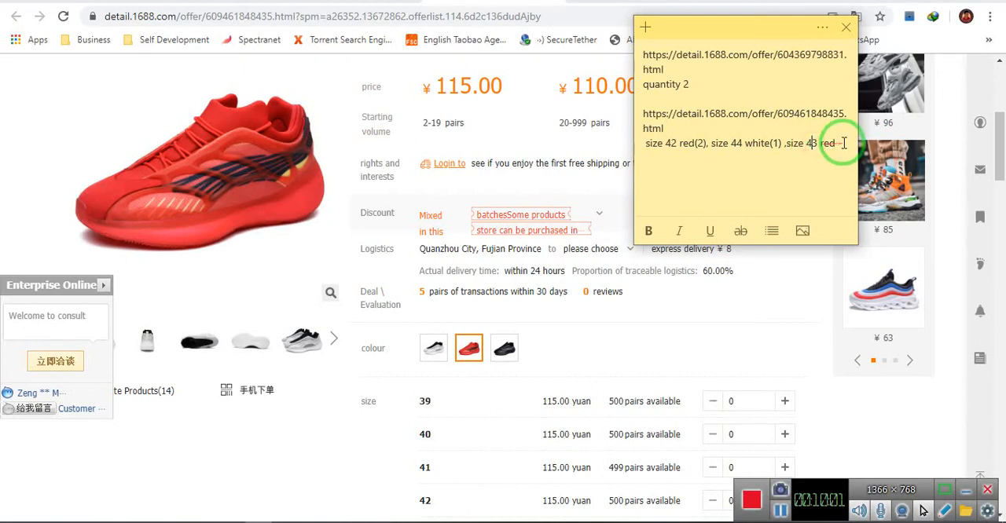
{"action": "mouse_move", "coordinate": [839, 145]}
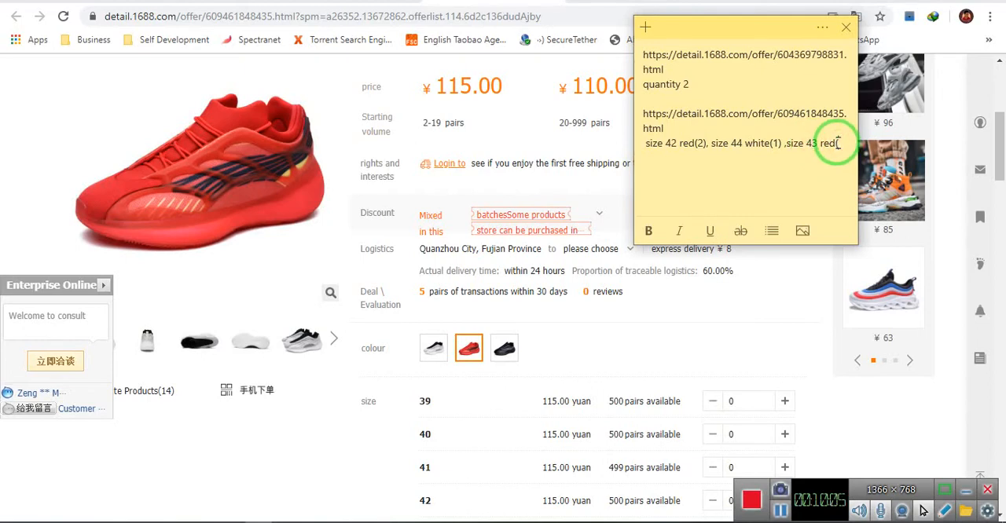
{"action": "type", "text": "(1)"}
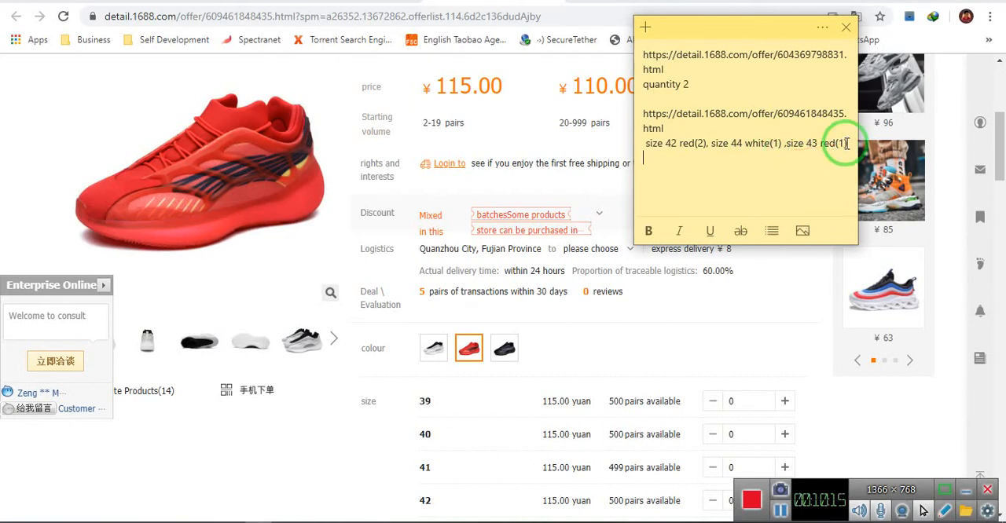
{"action": "type", "text": "total"}
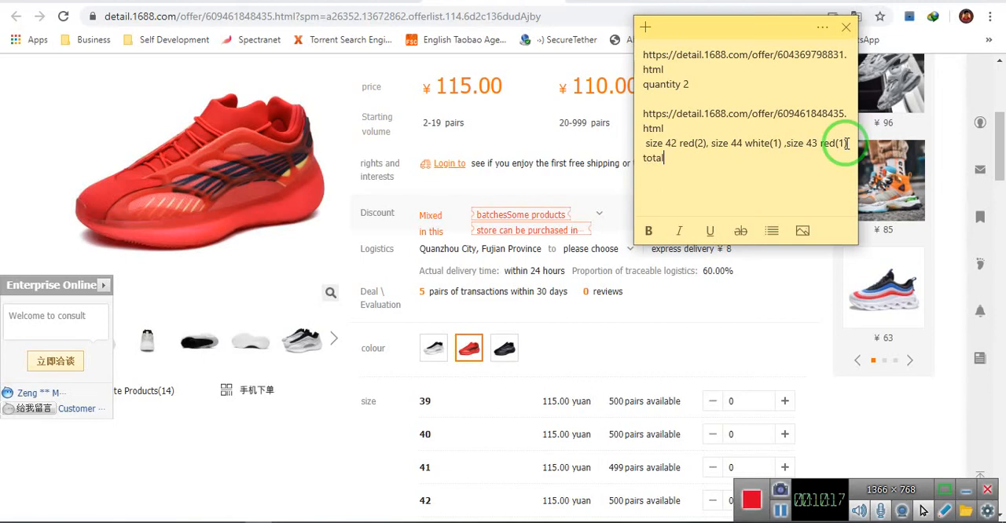
{"action": "type", "text": "4"}
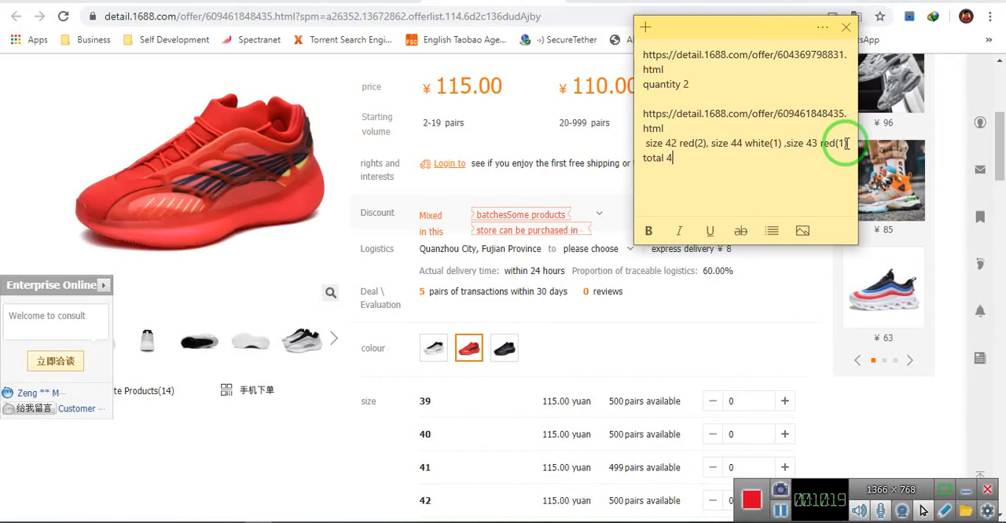
{"action": "mouse_move", "coordinate": [698, 179]}
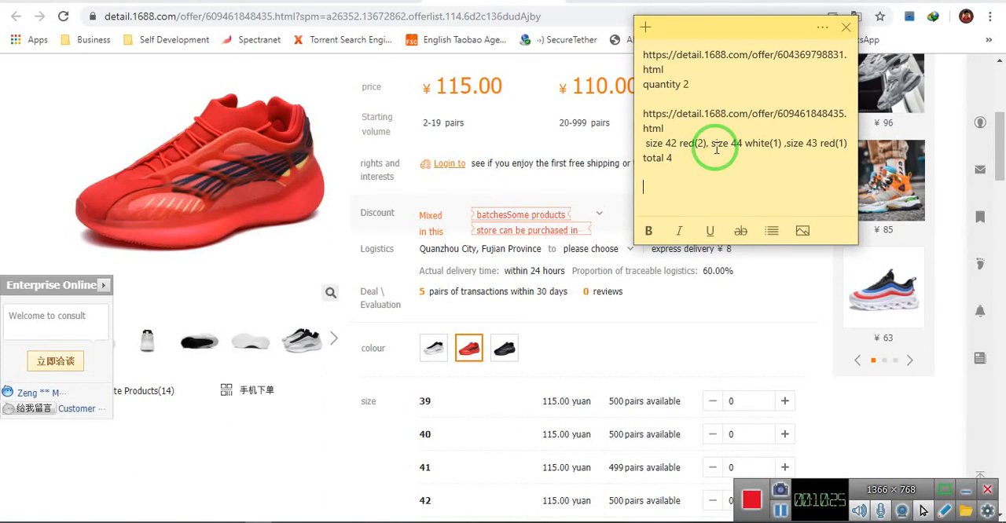
- End the note with 'gross total is 6 items' and copy the whole order list
{"action": "type", "text": "gross"}
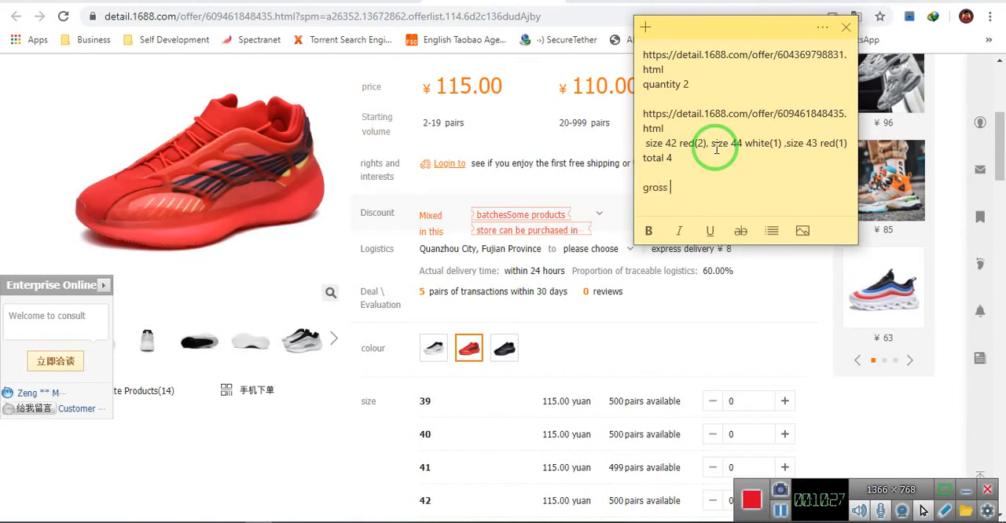
{"action": "type", "text": "total is"}
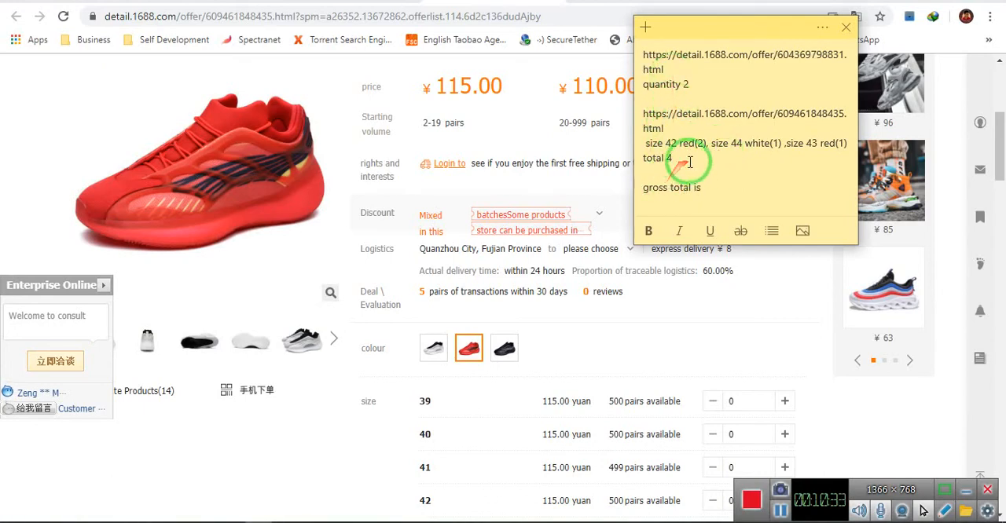
{"action": "type", "text": "6 m"}
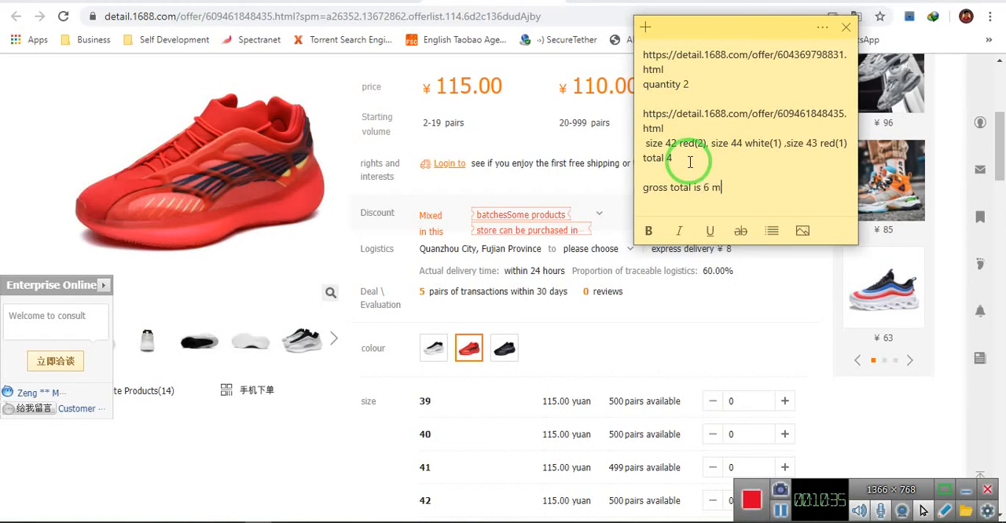
{"action": "type", "text": "items"}
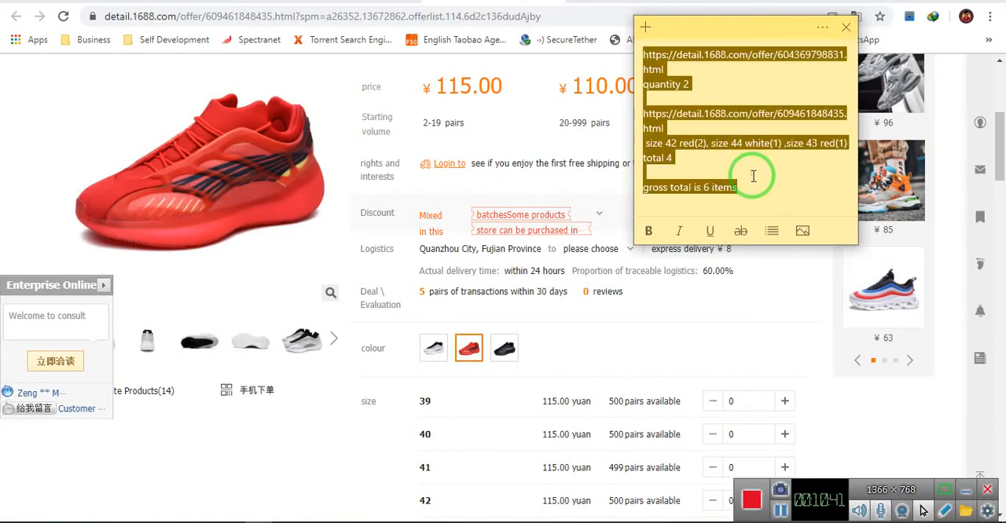
{"action": "right_click", "coordinate": [752, 176]}
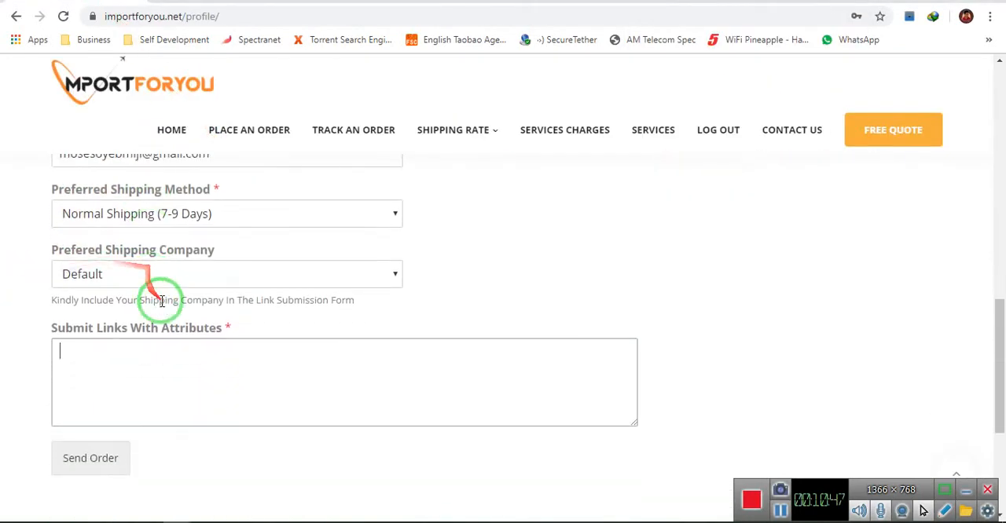
- Paste the order list into the links box and choose I Have My Own Shipping Company
{"action": "type", "text": "https://detail.1688.com/offer/609461848435.html"}
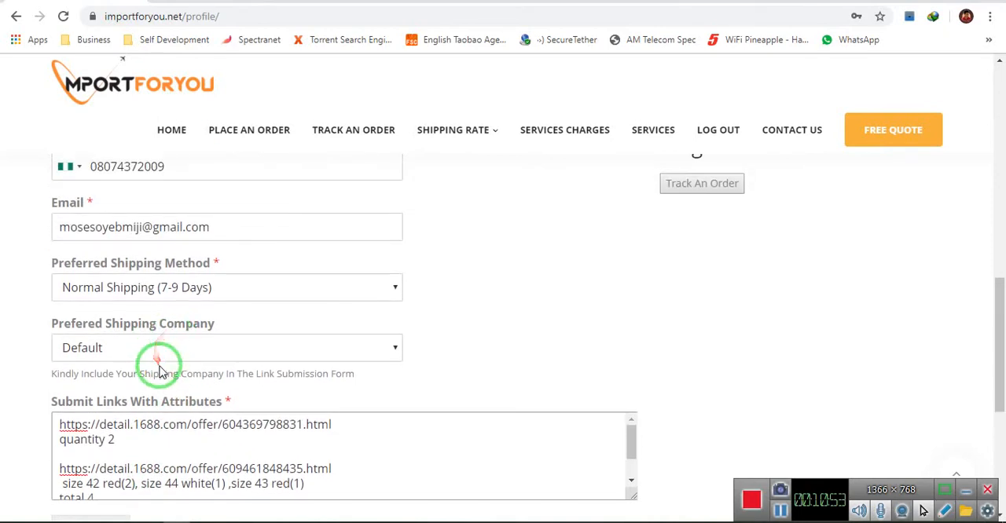
{"action": "left_click", "coordinate": [227, 348]}
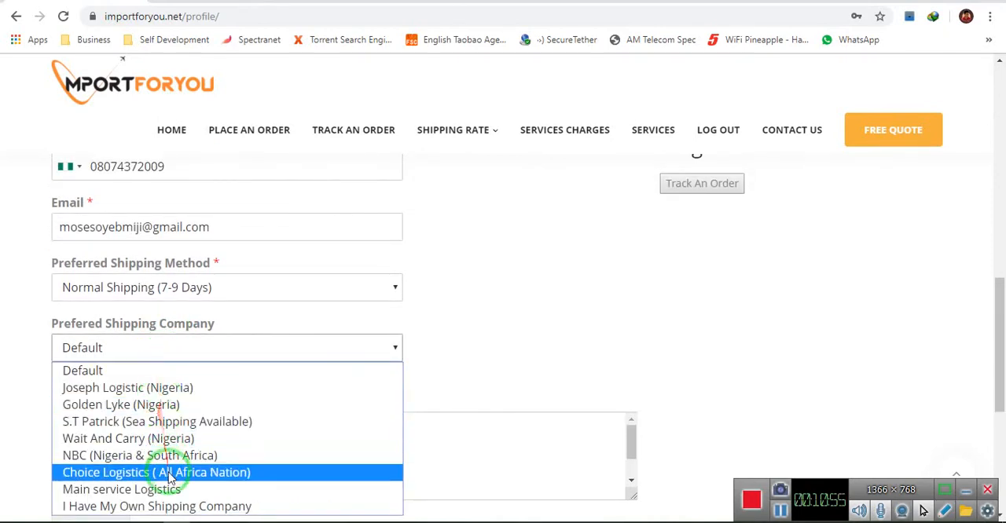
{"action": "left_click", "coordinate": [157, 506]}
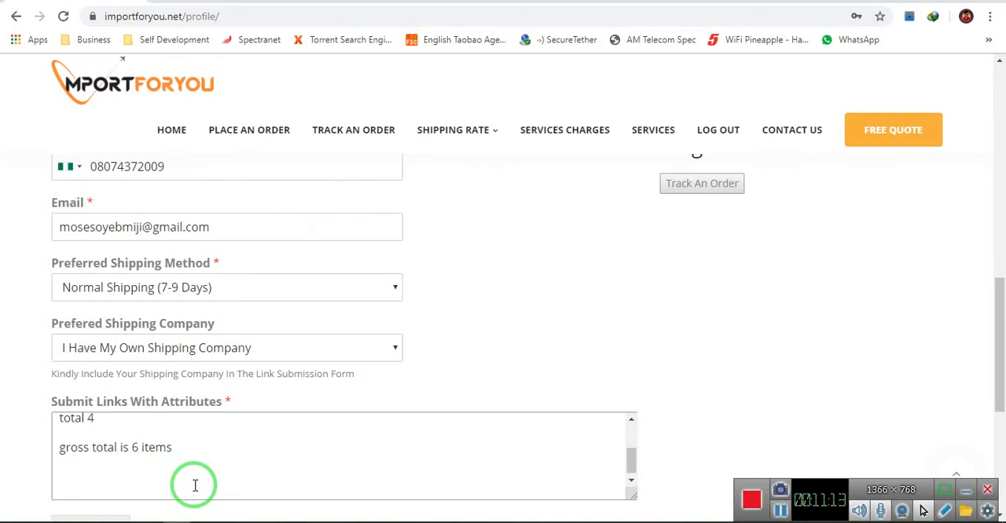
{"action": "mouse_move", "coordinate": [578, 355]}
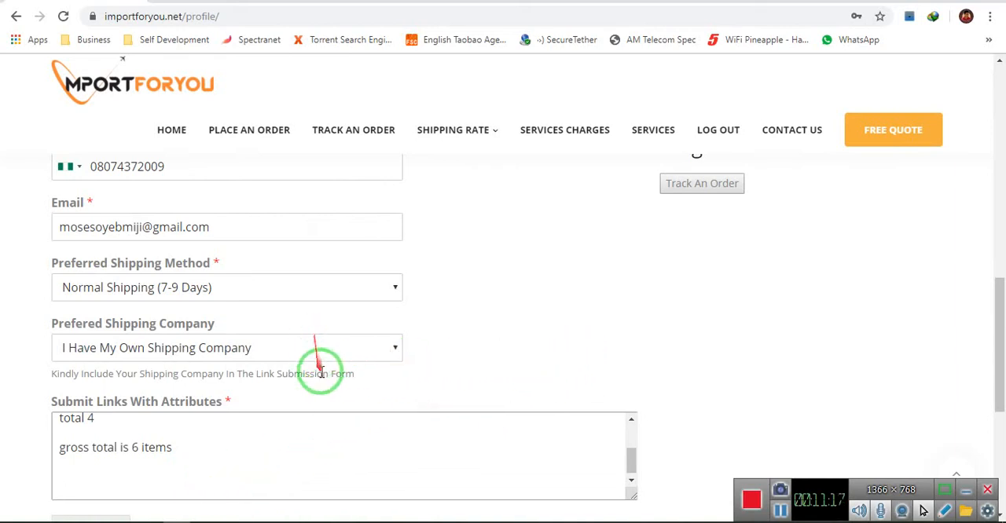
- Switch the shipping company back to Default and send the order, getting the success message
{"action": "scroll", "scroll_direction": "down", "scroll_amount": 3}
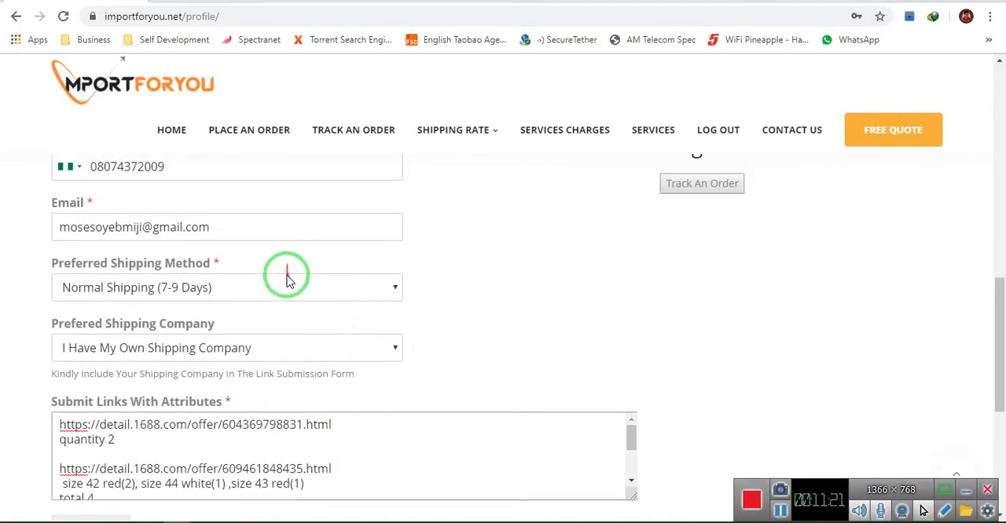
{"action": "mouse_move", "coordinate": [292, 339]}
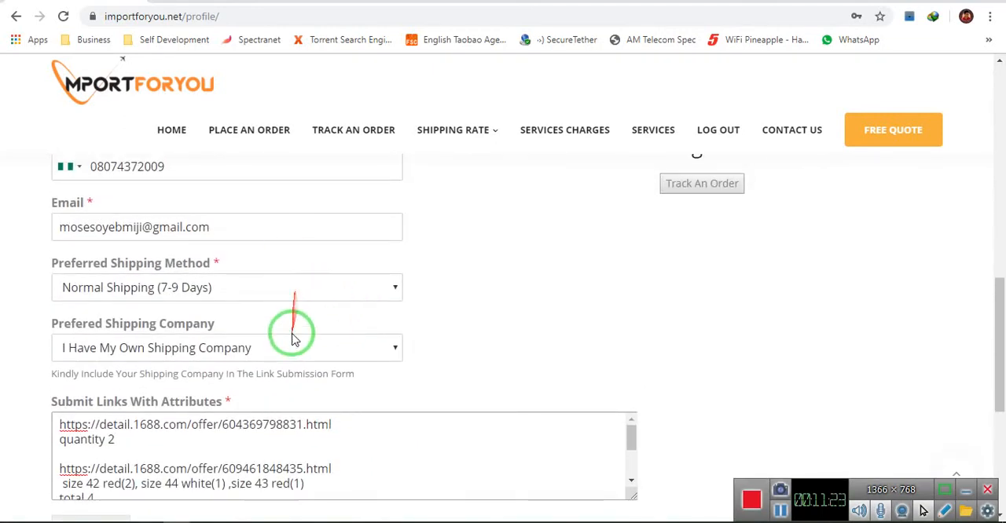
{"action": "scroll", "scroll_direction": "down", "scroll_amount": 3}
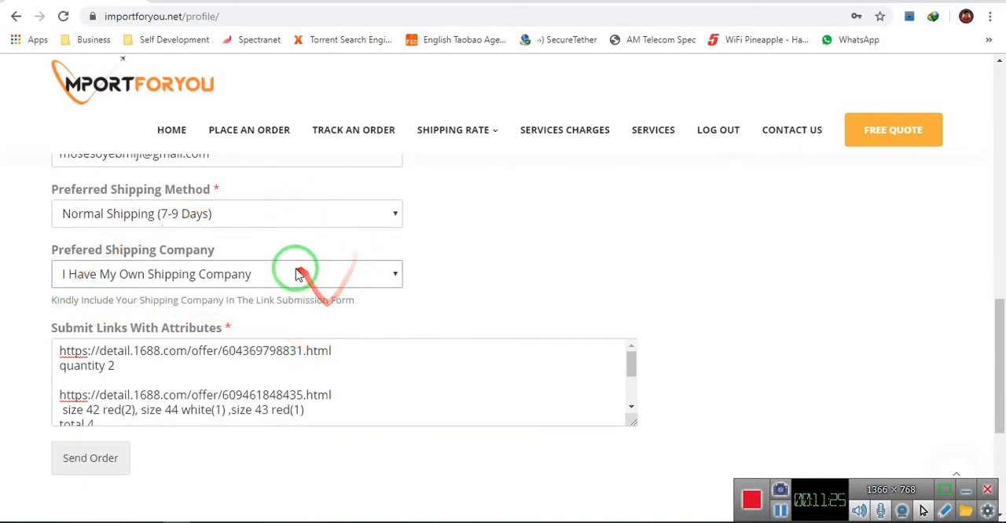
{"action": "left_click", "coordinate": [226, 274]}
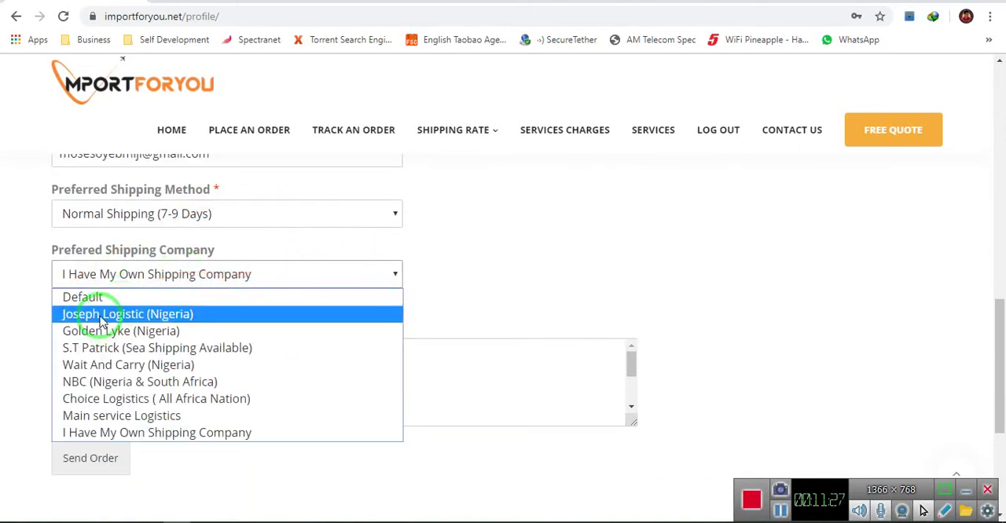
{"action": "mouse_move", "coordinate": [119, 349]}
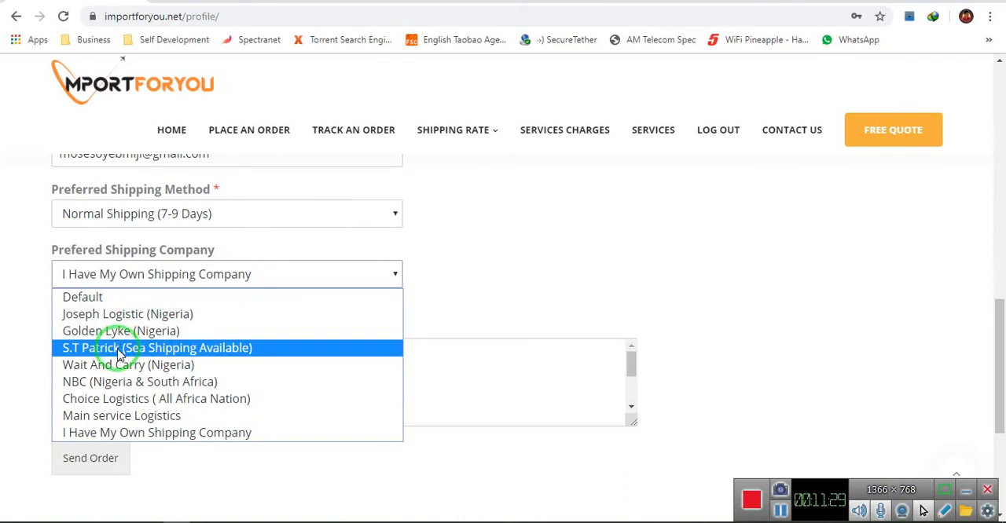
{"action": "mouse_move", "coordinate": [131, 374]}
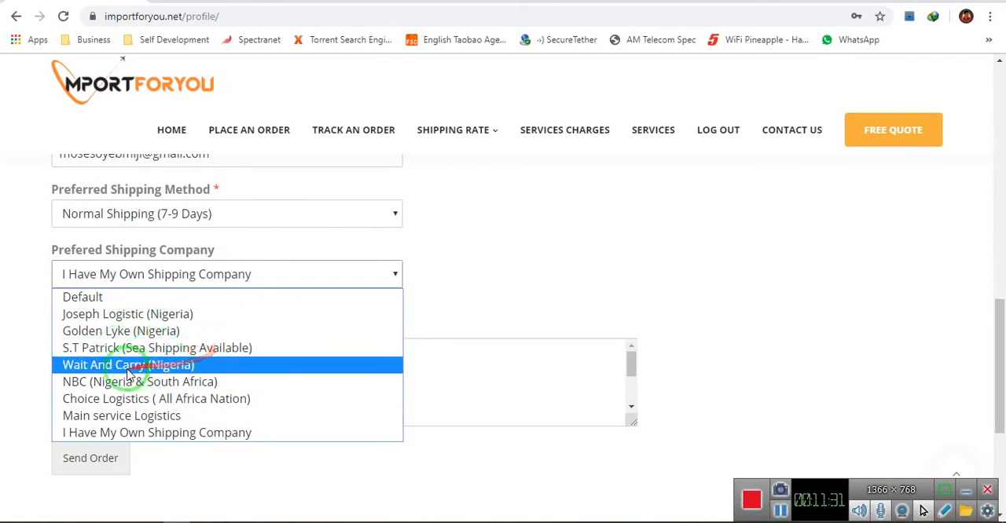
{"action": "mouse_move", "coordinate": [145, 399]}
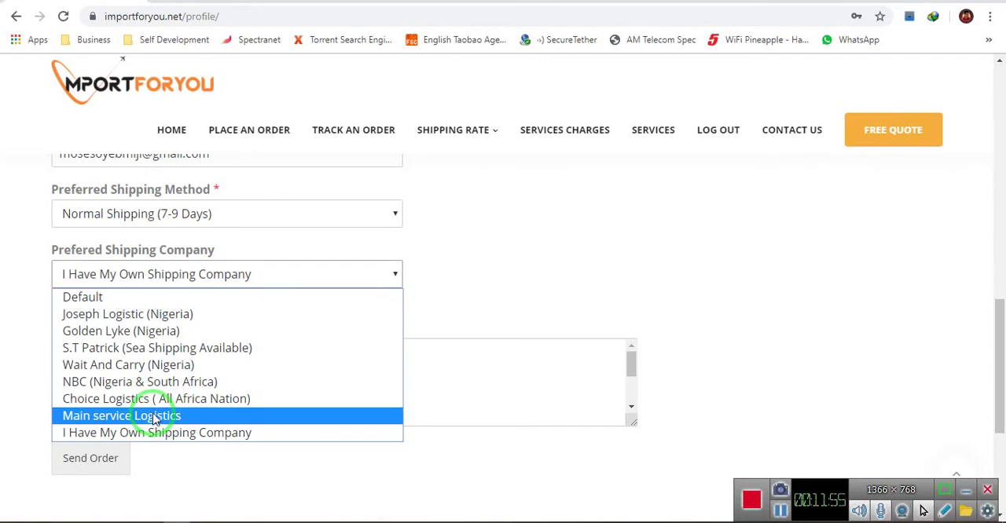
{"action": "mouse_move", "coordinate": [154, 399]}
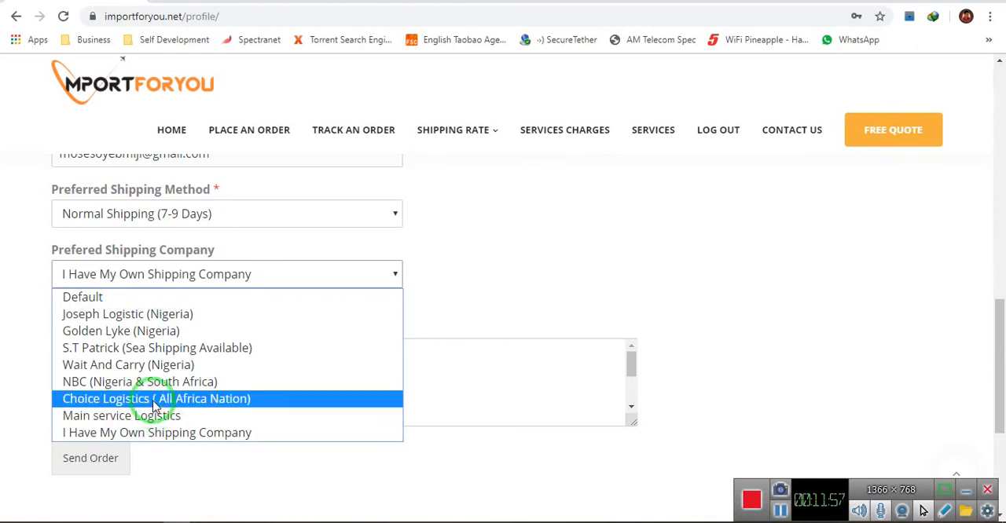
{"action": "mouse_move", "coordinate": [154, 330]}
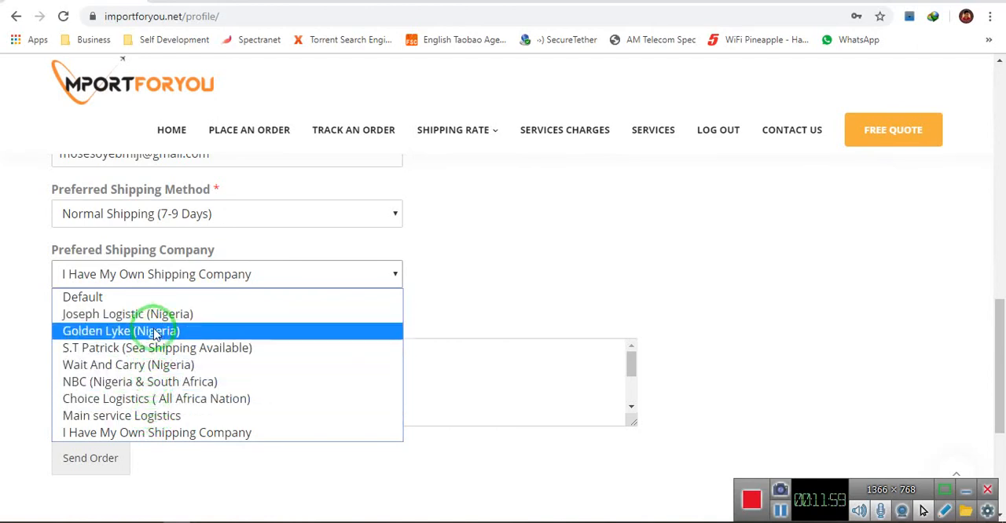
{"action": "mouse_move", "coordinate": [160, 371]}
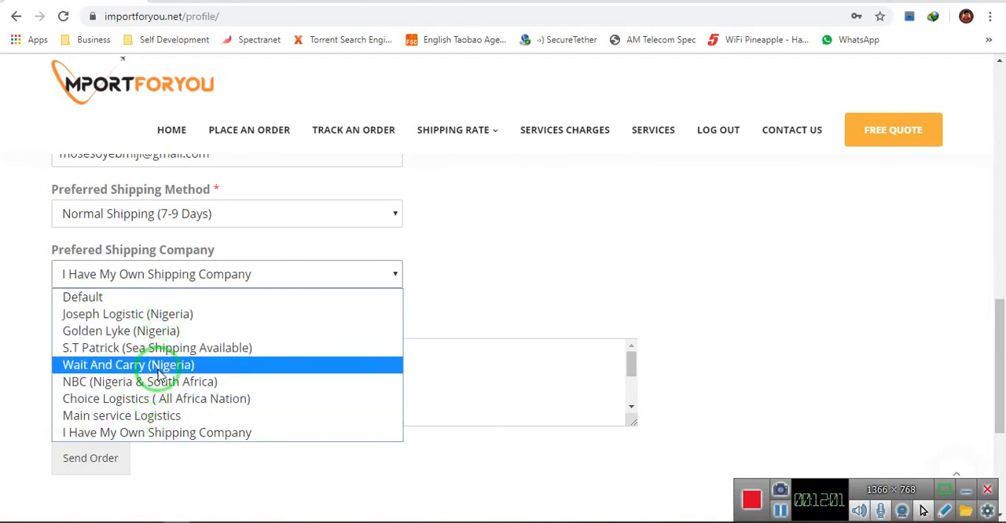
{"action": "mouse_move", "coordinate": [144, 349]}
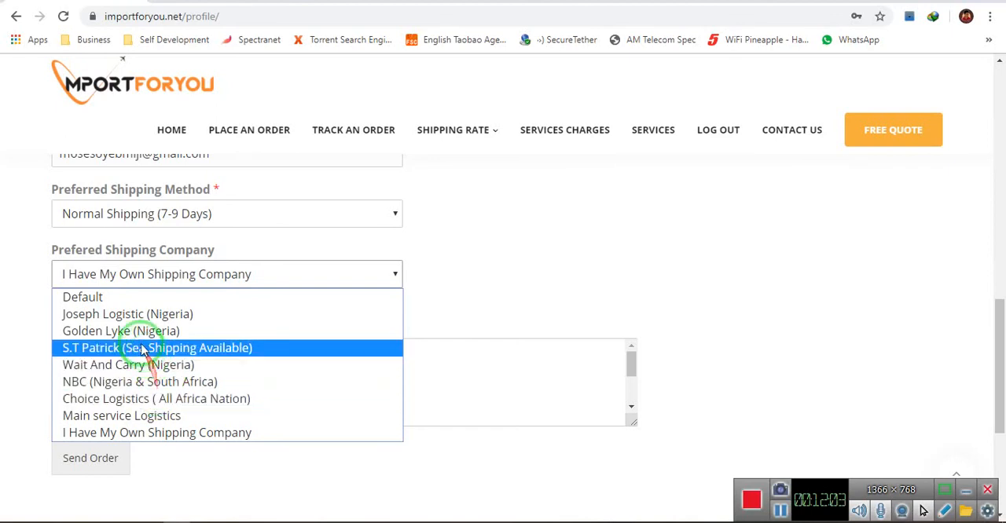
{"action": "mouse_move", "coordinate": [134, 298]}
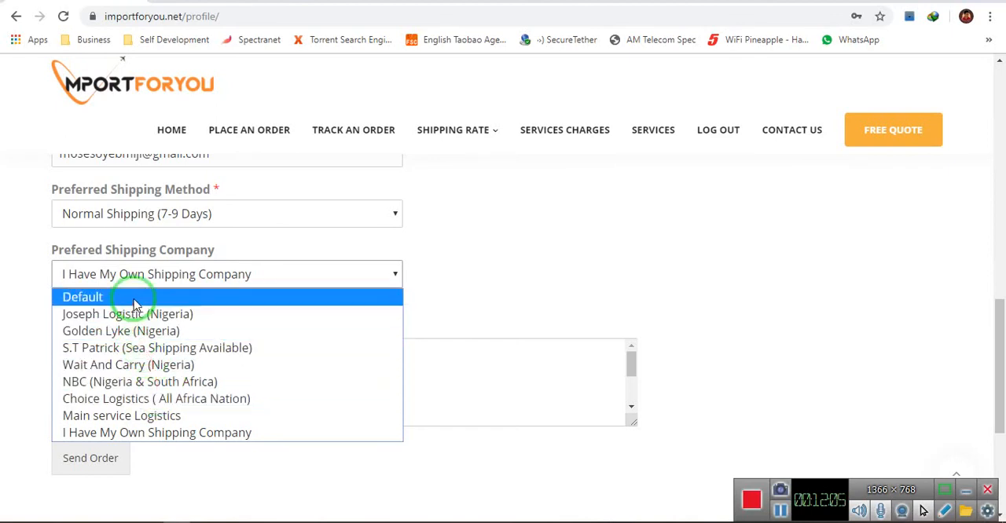
{"action": "left_click", "coordinate": [82, 297]}
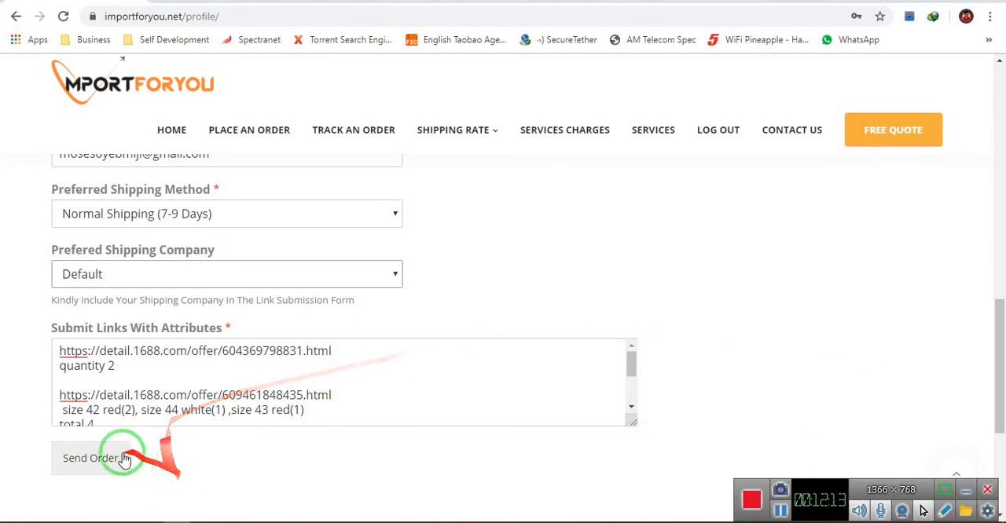
{"action": "left_click", "coordinate": [102, 459]}
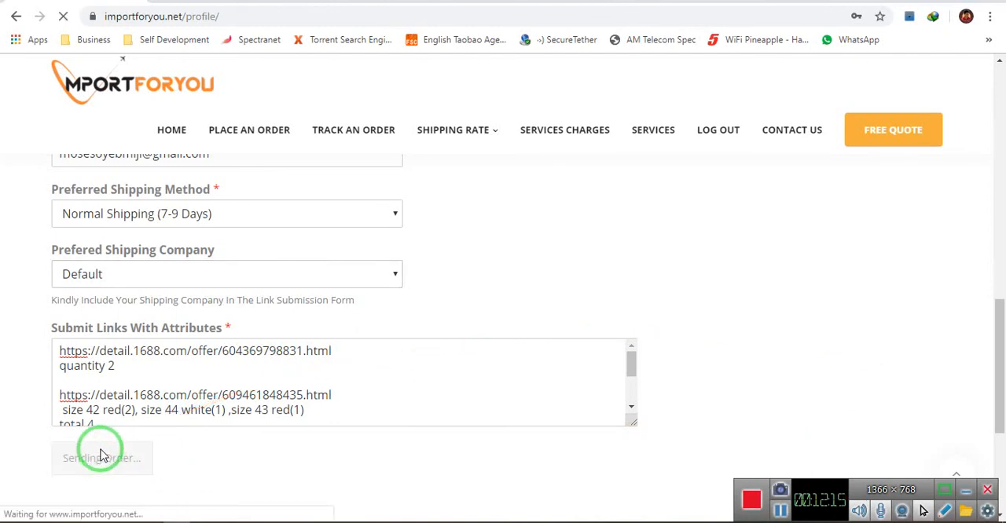
{"action": "left_click", "coordinate": [94, 457]}
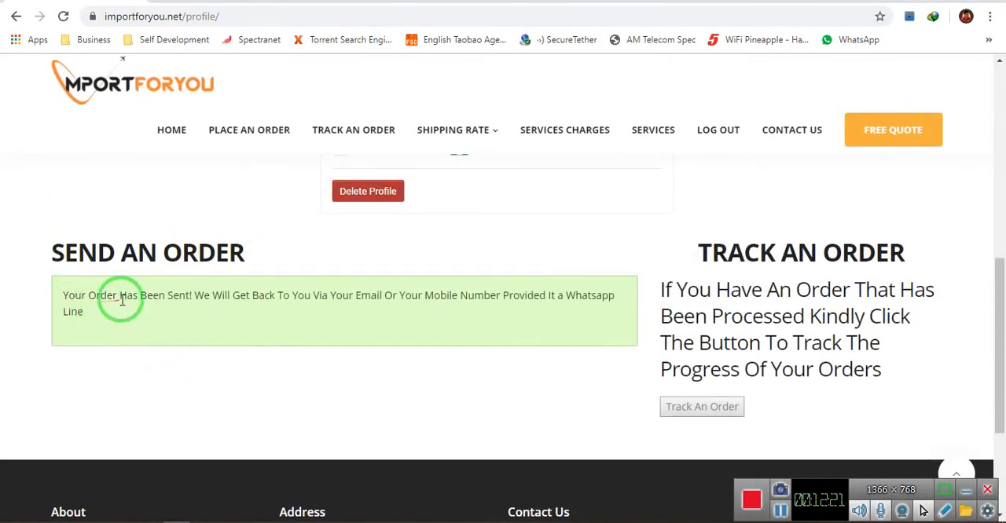
{"action": "mouse_move", "coordinate": [298, 307]}
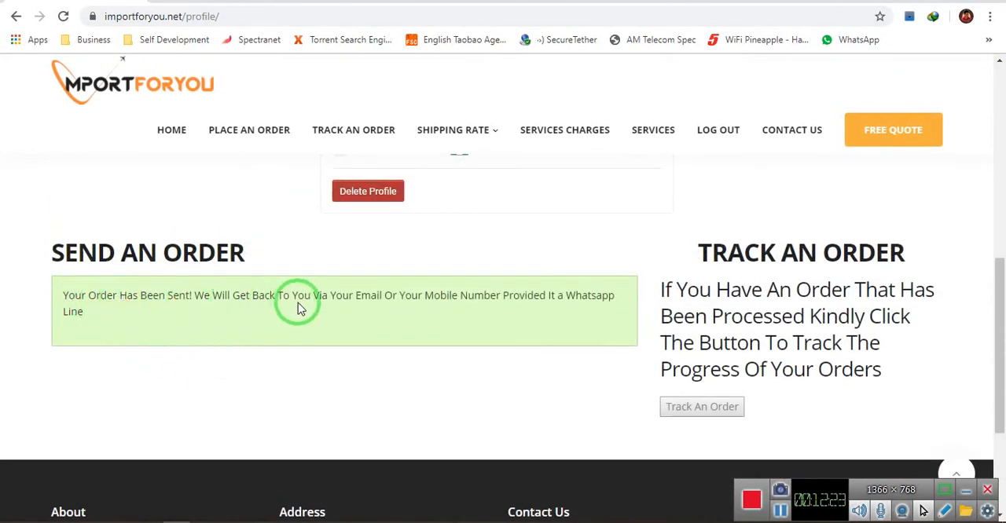
{"action": "mouse_move", "coordinate": [506, 308]}
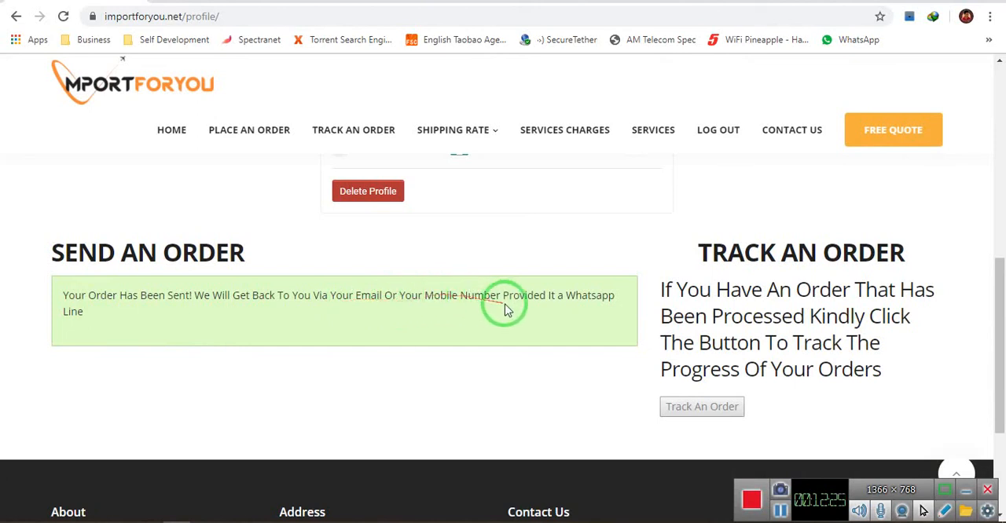
{"action": "mouse_move", "coordinate": [113, 319]}
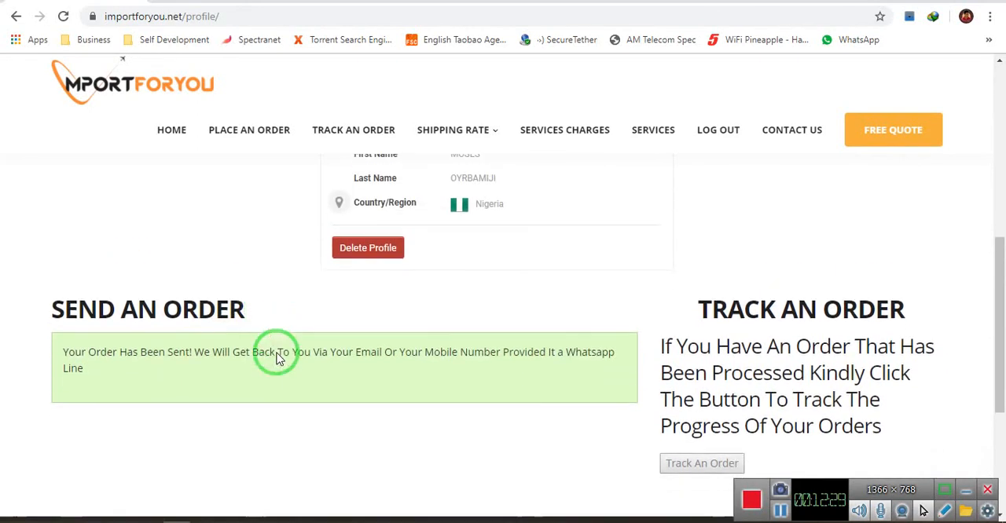
{"action": "scroll", "scroll_direction": "down", "scroll_amount": 3}
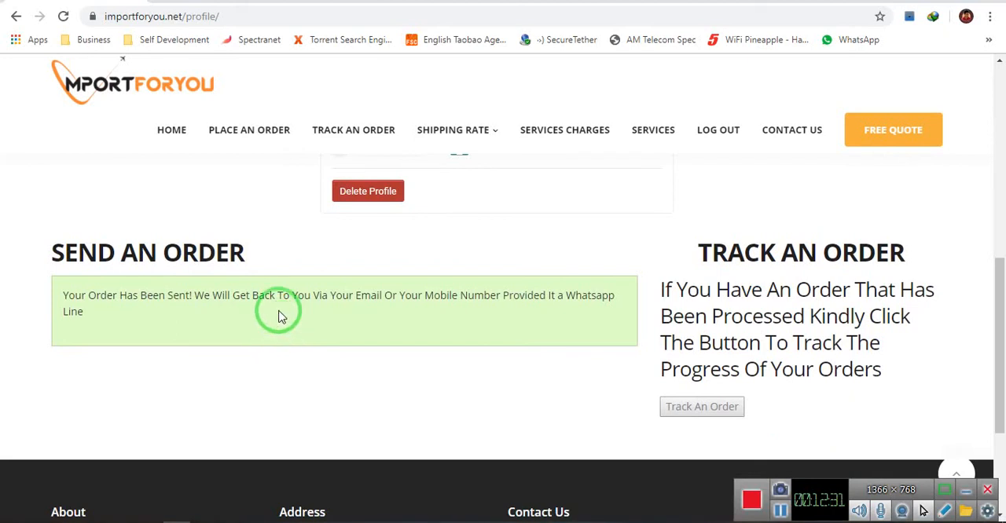
{"action": "mouse_move", "coordinate": [329, 308]}
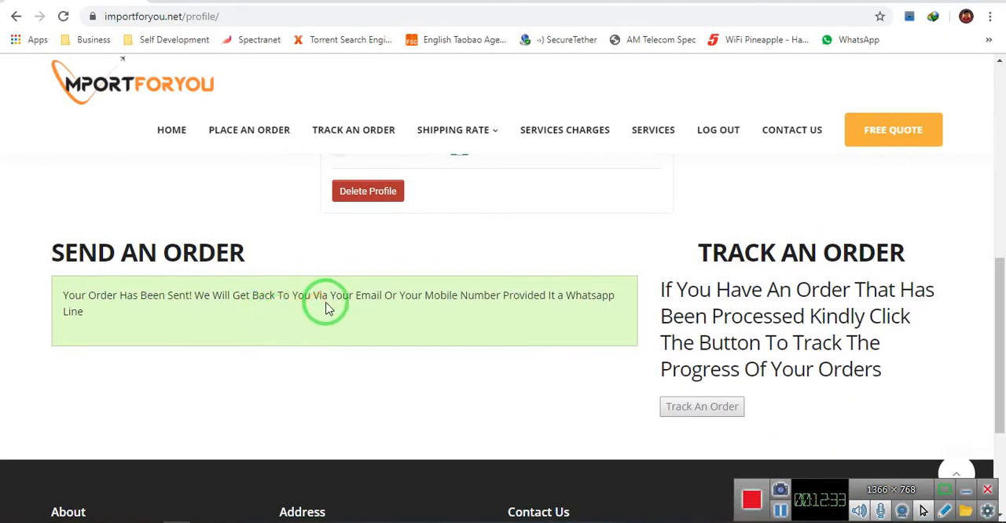